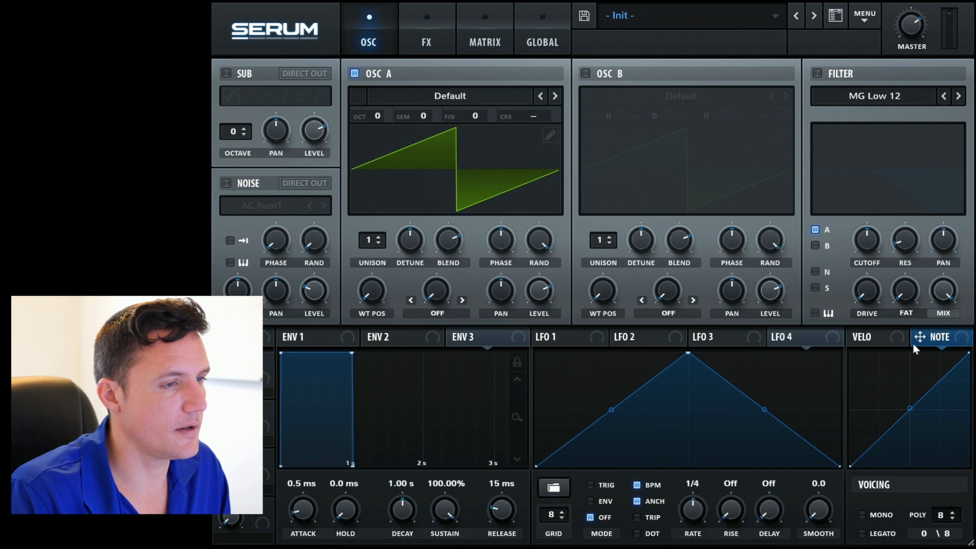
- Route LFO 1 onto Oscillator A's LEVEL knob in the init patch
left_click(475, 337)
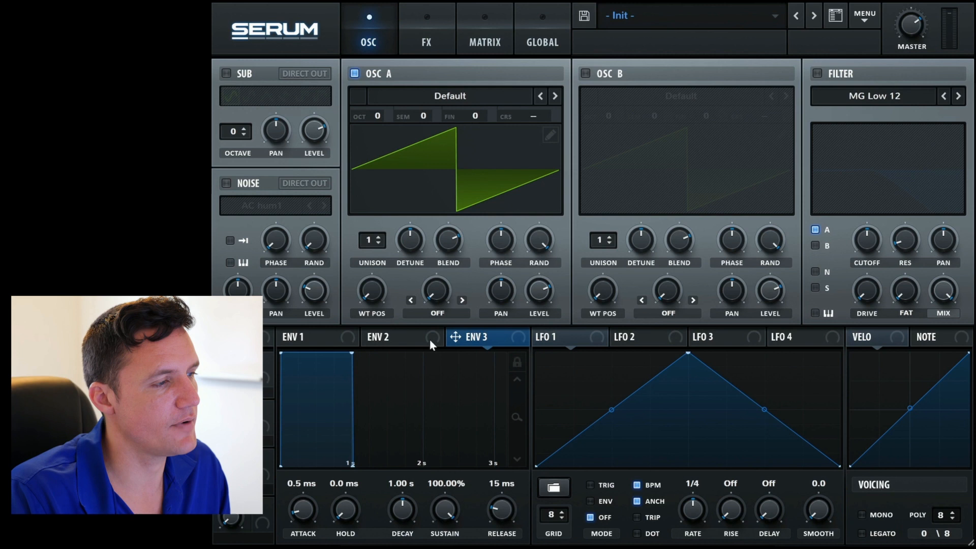
left_click(551, 336)
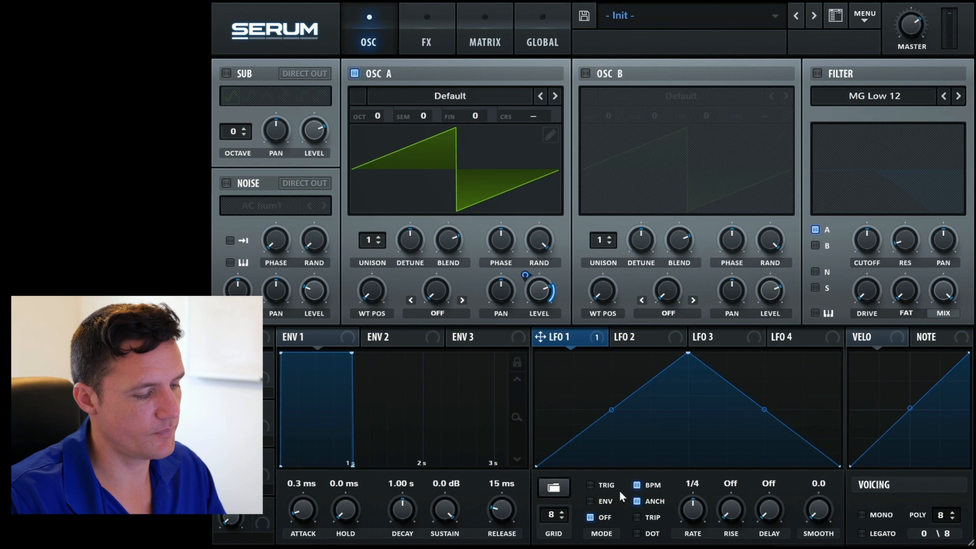
- Adjust the A Level mod amount and set LFO 1 to a 2-bar rate with TRIG on
left_click_drag(691, 510, 691, 479)
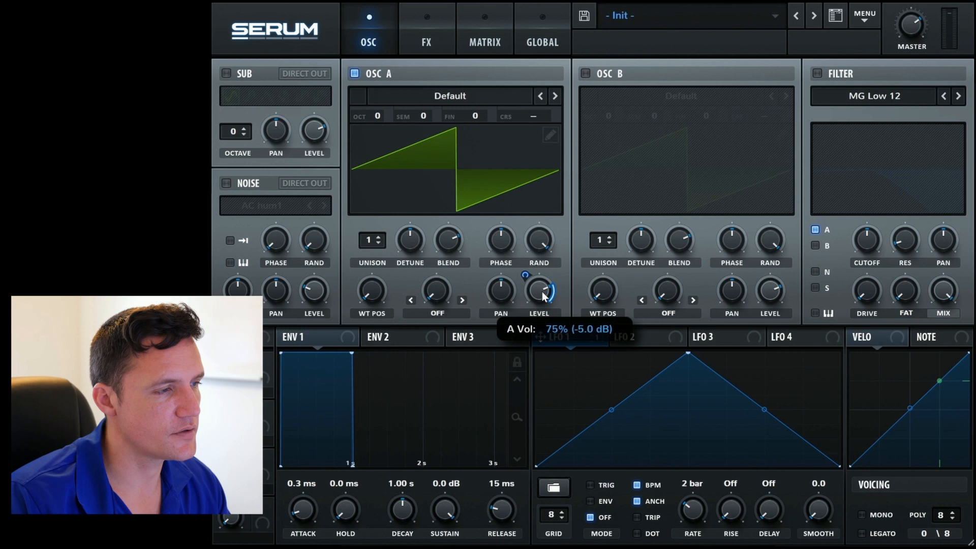
left_click(560, 336)
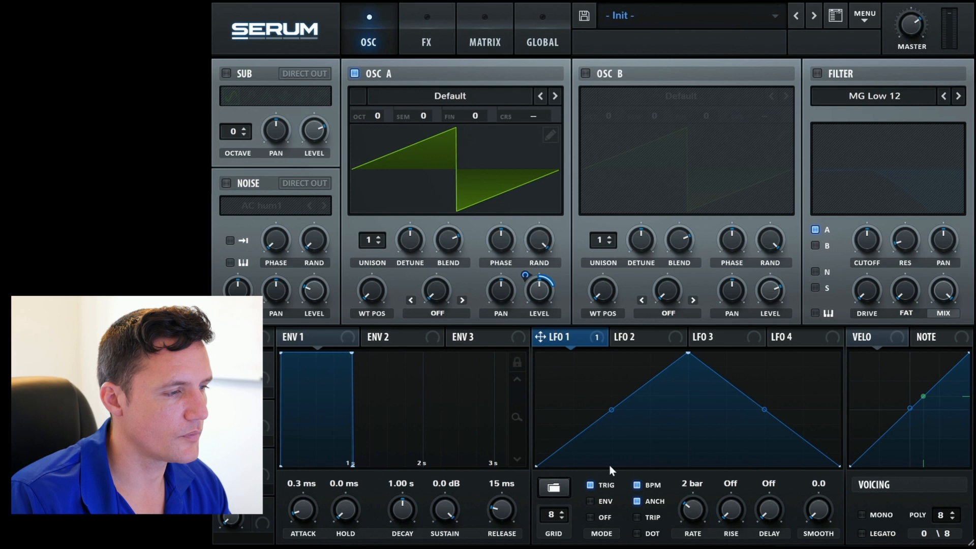
mouse_move(538, 286)
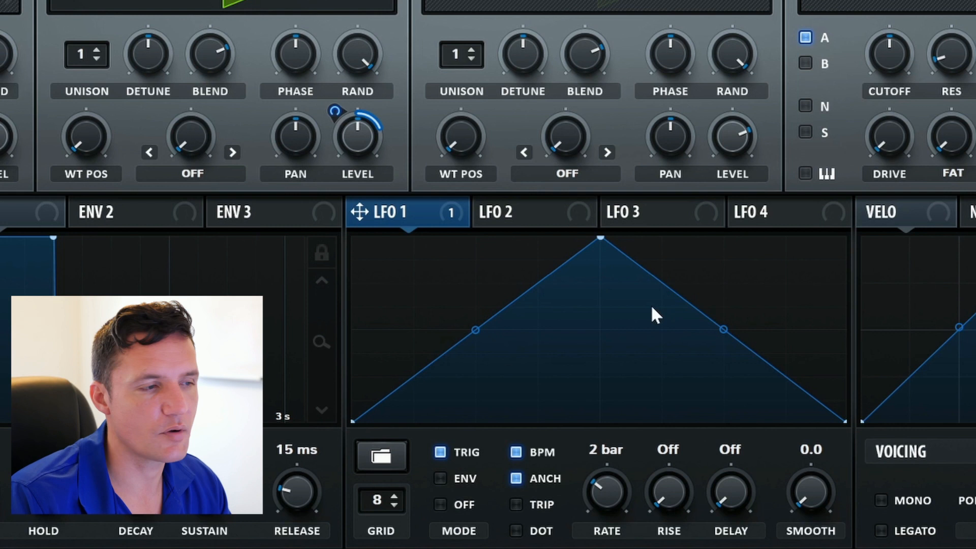
mouse_move(361, 121)
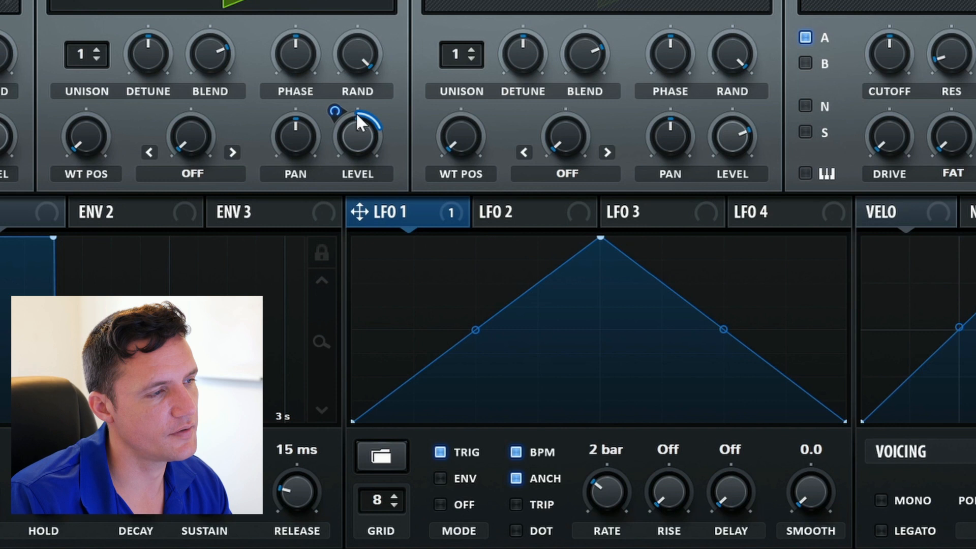
mouse_move(346, 148)
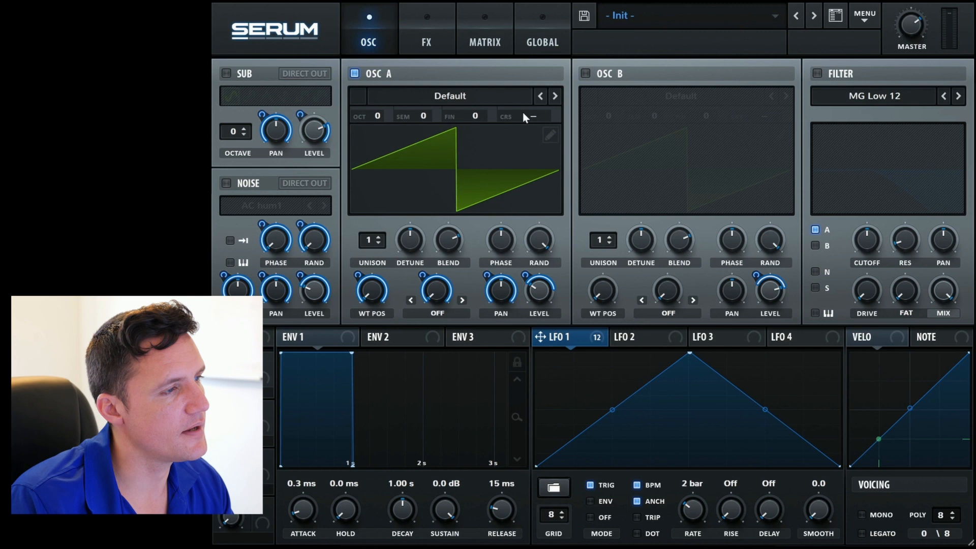
- Route LFO 1 to Oscillator A's tuning, filling the last modulation slot
left_click_drag(423, 116, 436, 109)
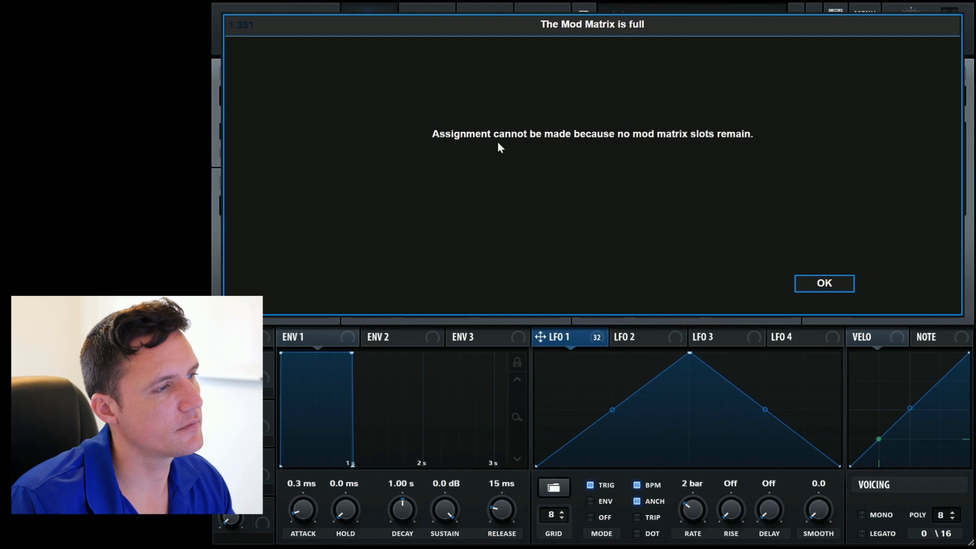
- Dismiss the 'The Mod Matrix is full' warning
left_click(823, 282)
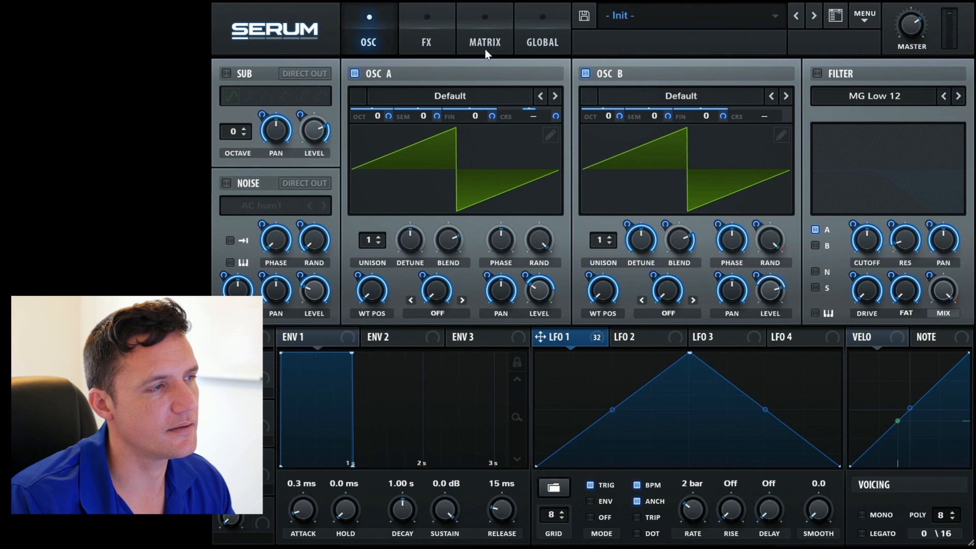
- Show the MATRIX page and scroll through LFO 1's volume, pan, warp and noise routings
left_click(484, 28)
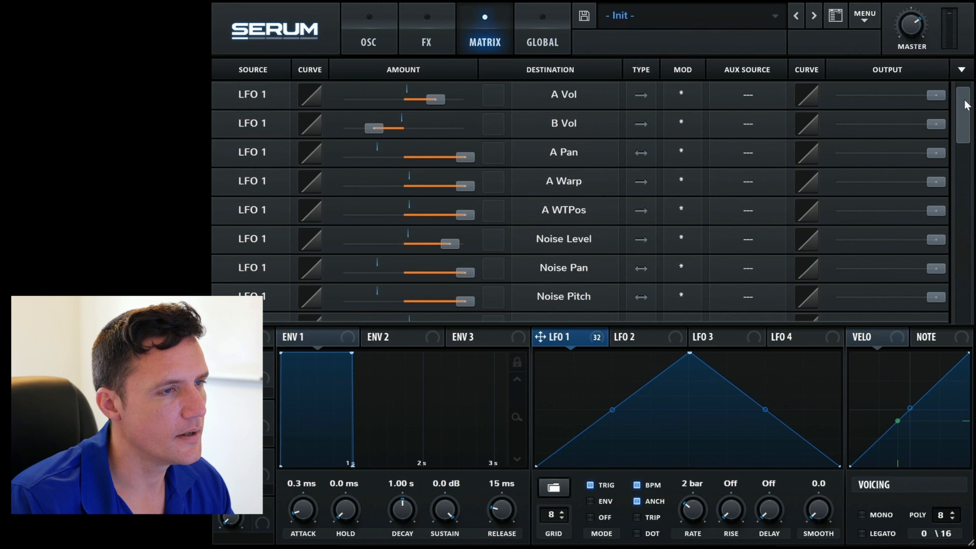
mouse_move(567, 345)
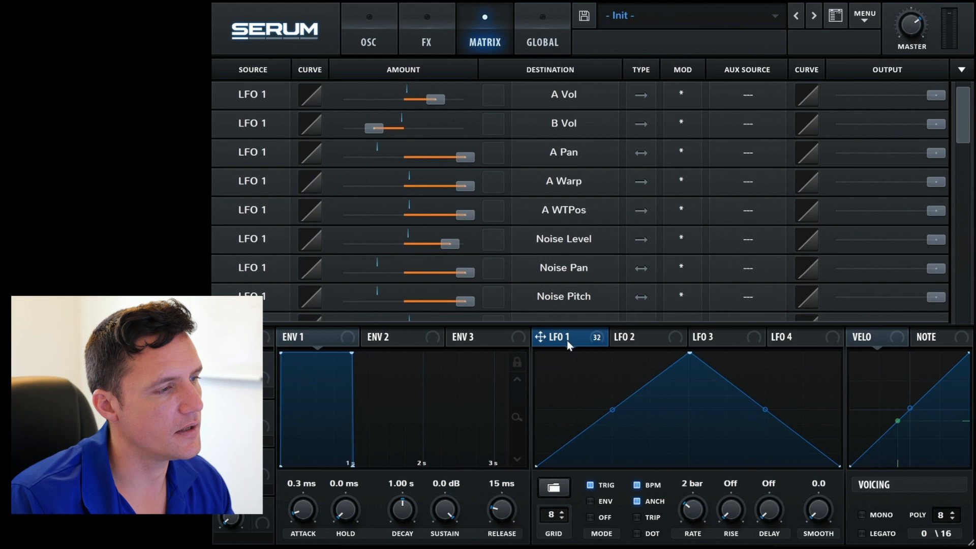
scroll("down", 3)
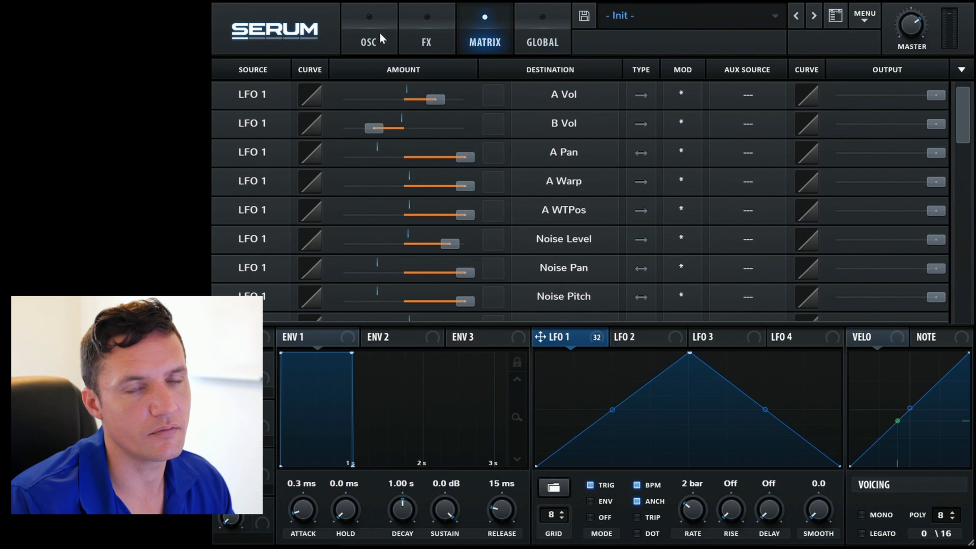
- Return to the OSC page to bring LFO 1's rate to 1/64
left_click(368, 28)
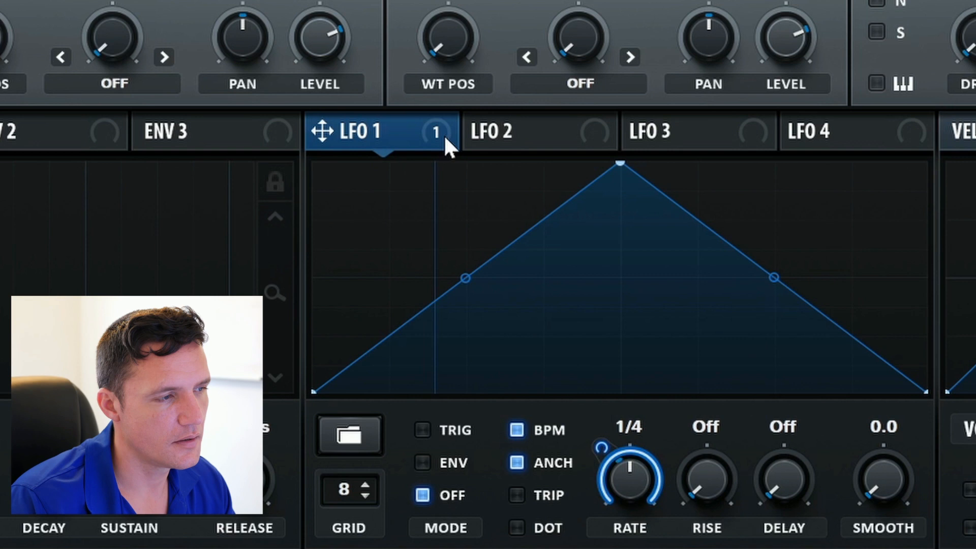
mouse_move(634, 491)
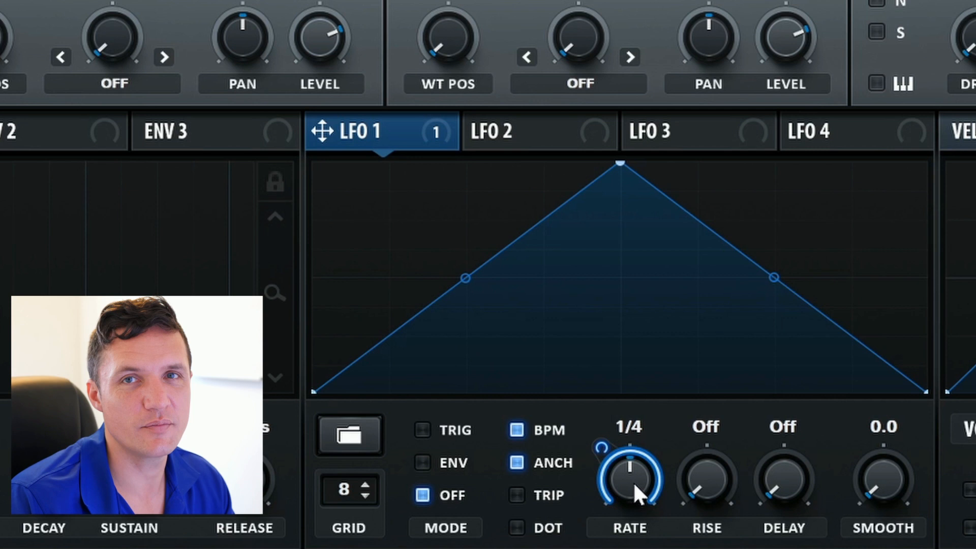
mouse_move(644, 349)
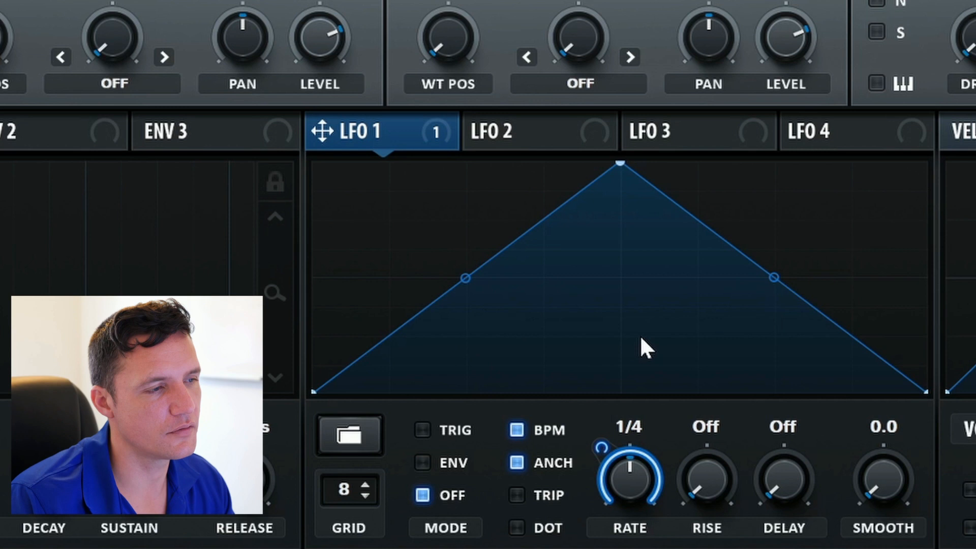
mouse_move(719, 299)
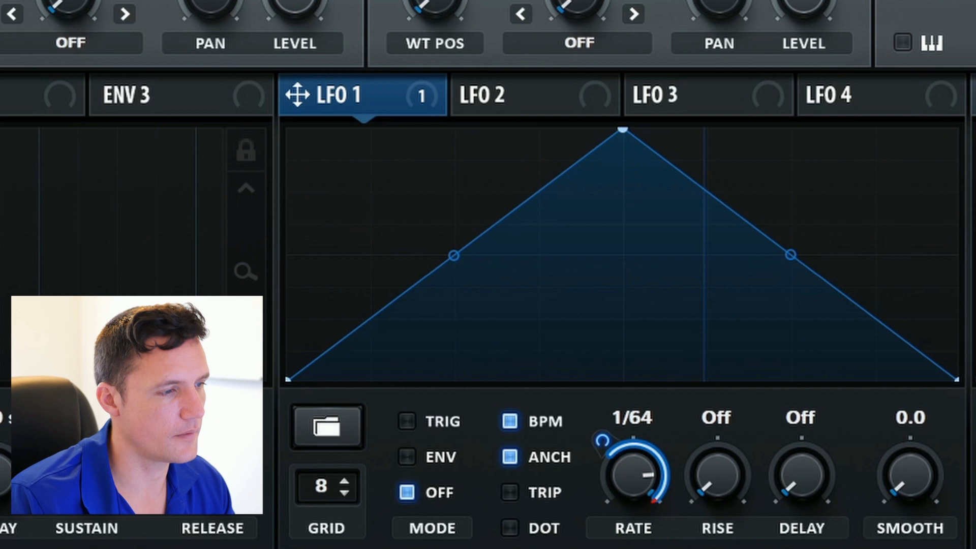
- Compare the LFO 1 and LFO 2 settings, then assign LFO 2 to a knob
left_click(511, 95)
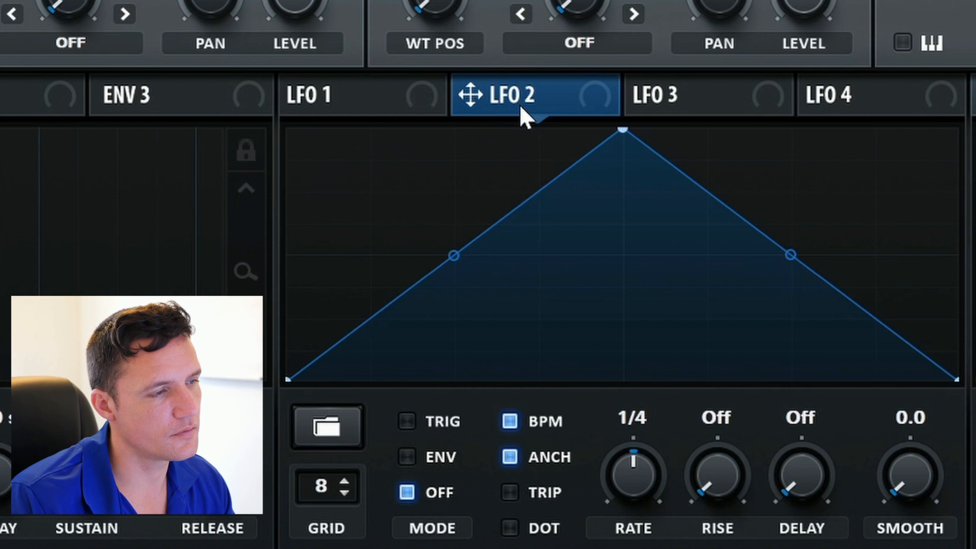
left_click(336, 94)
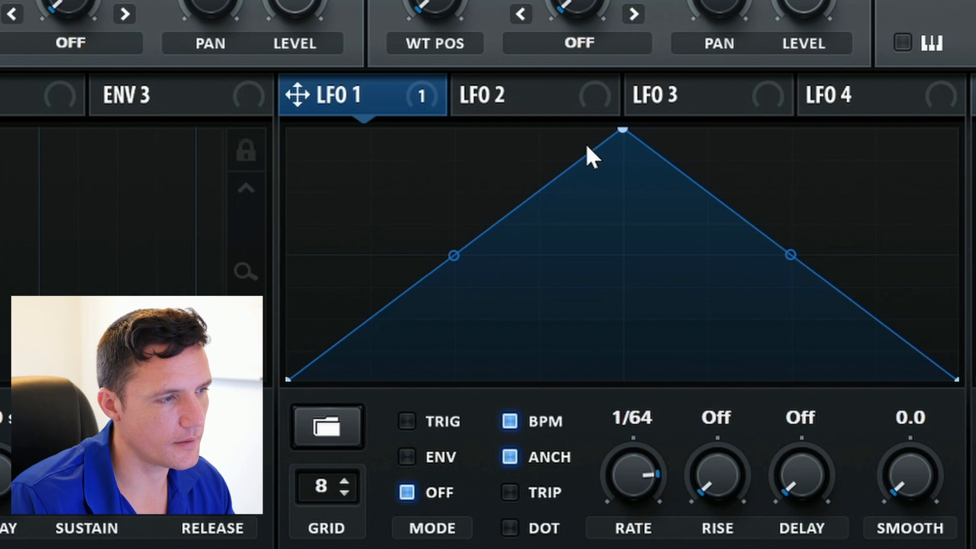
left_click(511, 95)
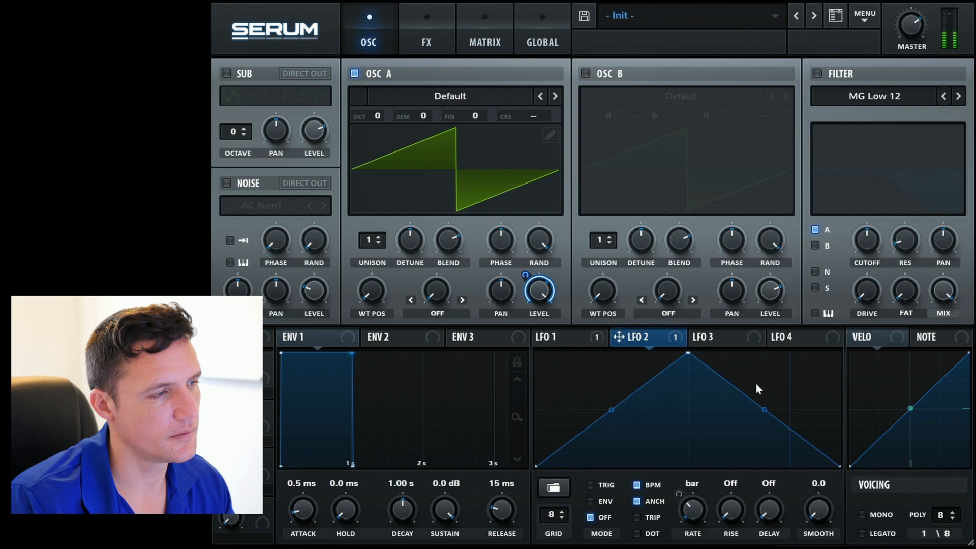
left_click(874, 337)
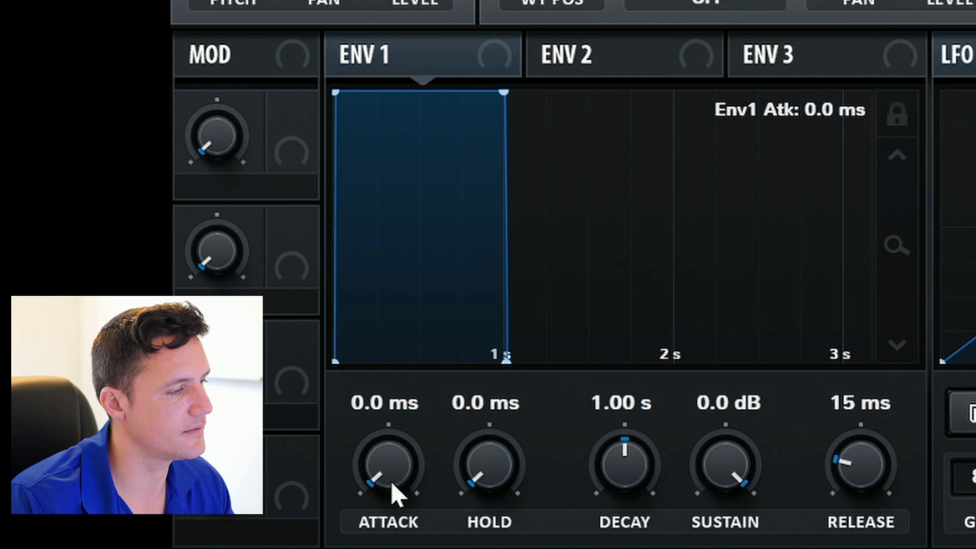
- Raise the ENV 1 attack from 0.0 ms to 0.5 ms
left_click_drag(861, 463, 860, 479)
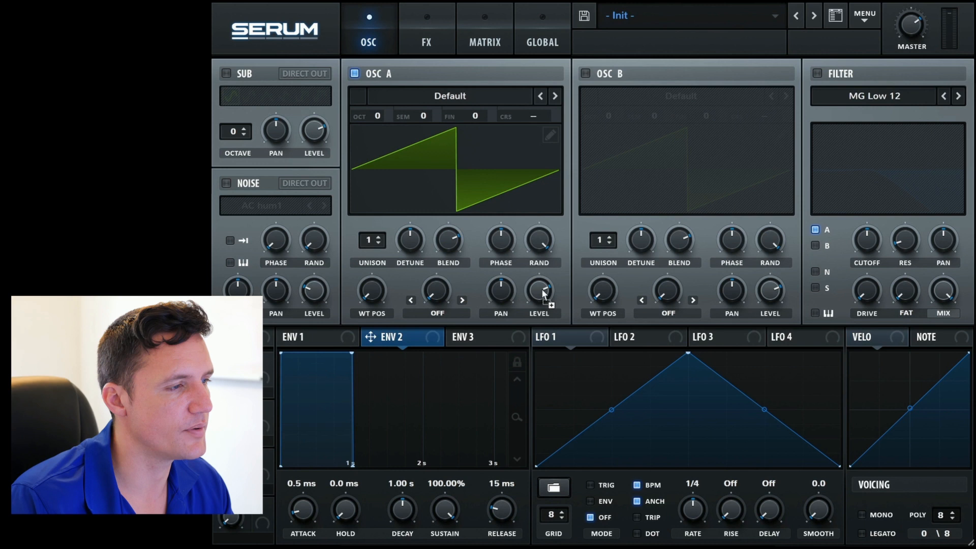
left_click(472, 336)
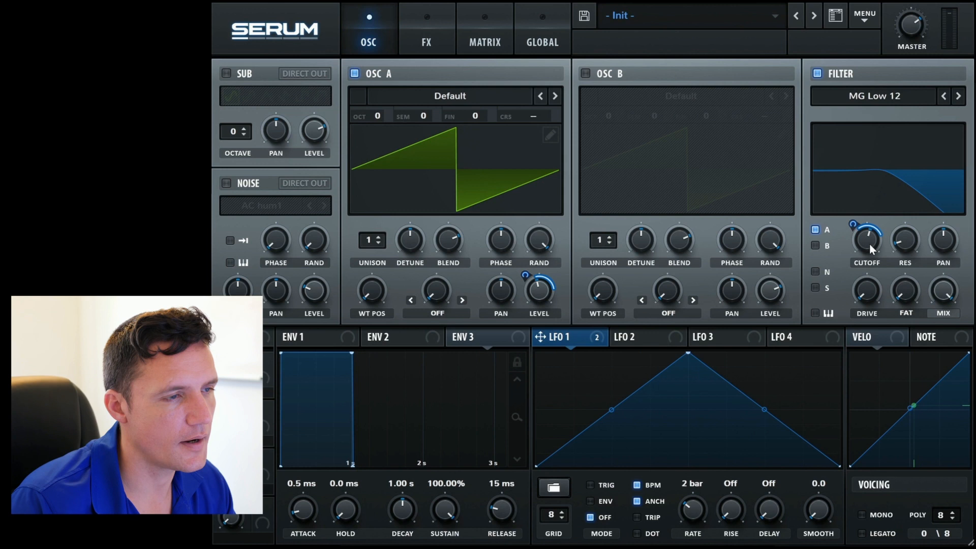
mouse_move(563, 321)
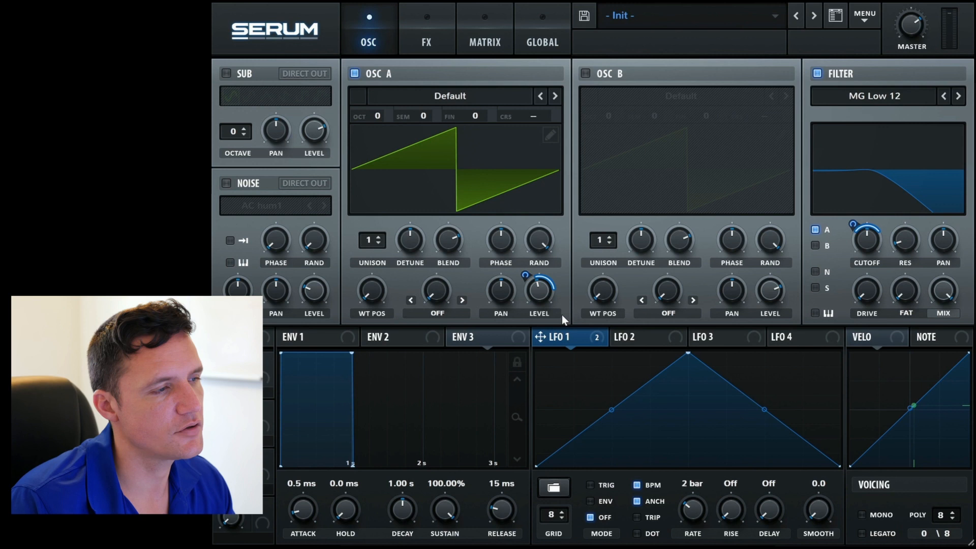
- Inspect the LFO 1 rows' source and destination lists in the matrix, then show matrix options
left_click(484, 28)
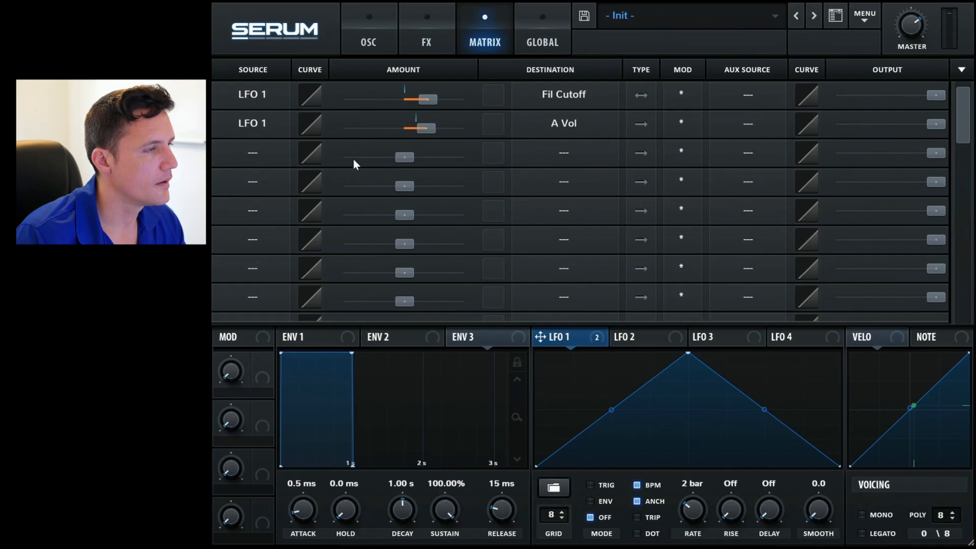
mouse_move(261, 73)
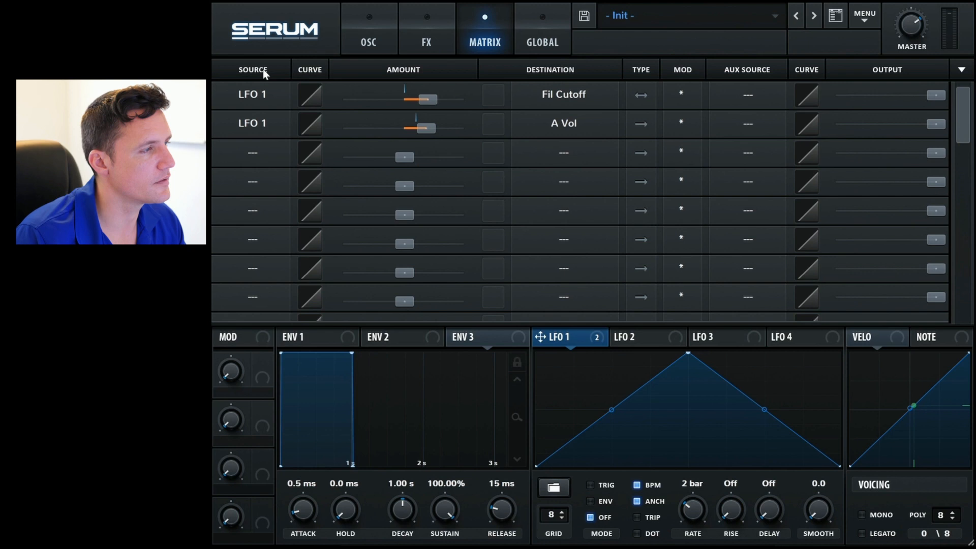
left_click(252, 94)
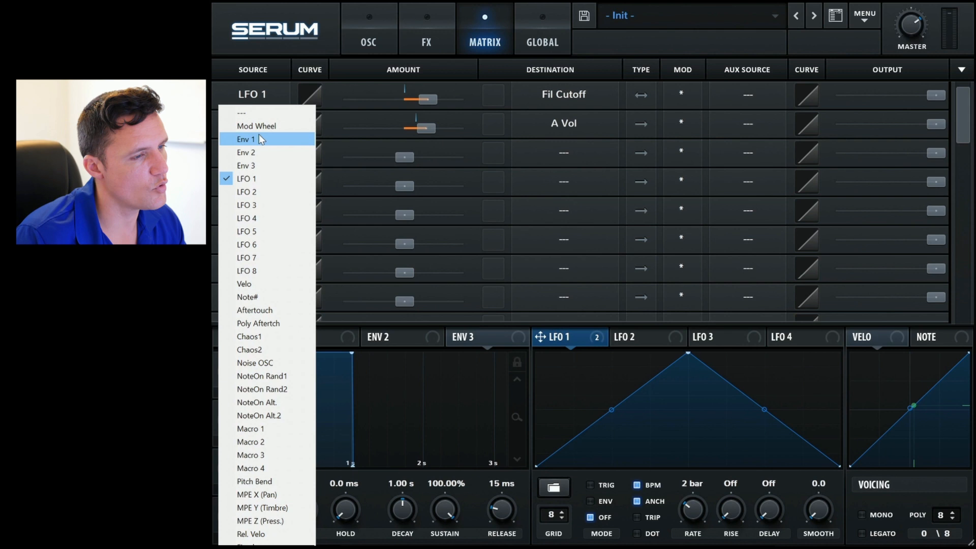
left_click(563, 122)
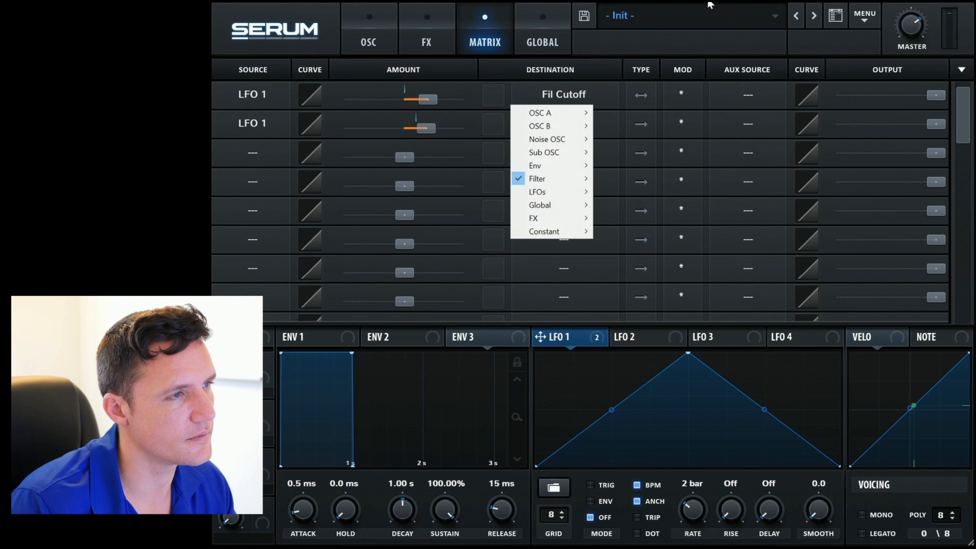
left_click(563, 122)
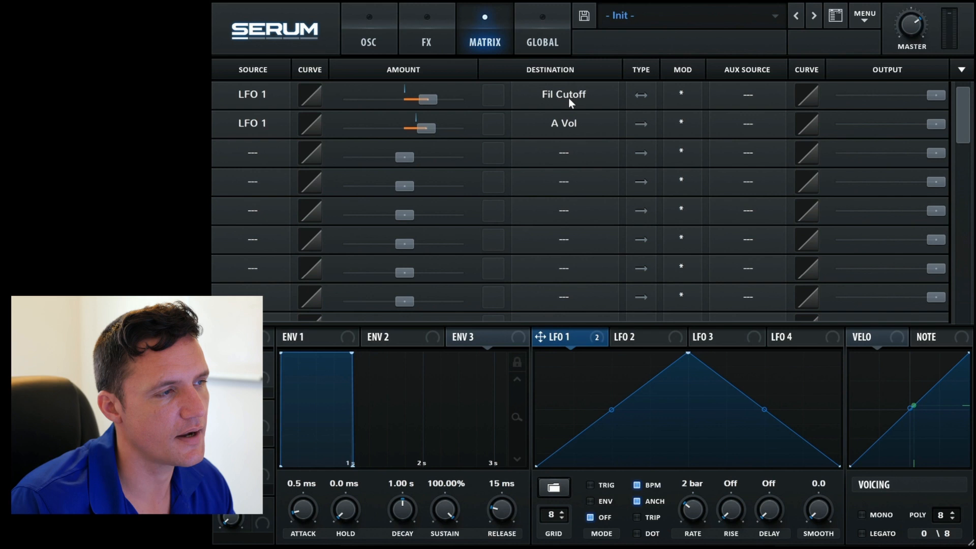
mouse_move(315, 128)
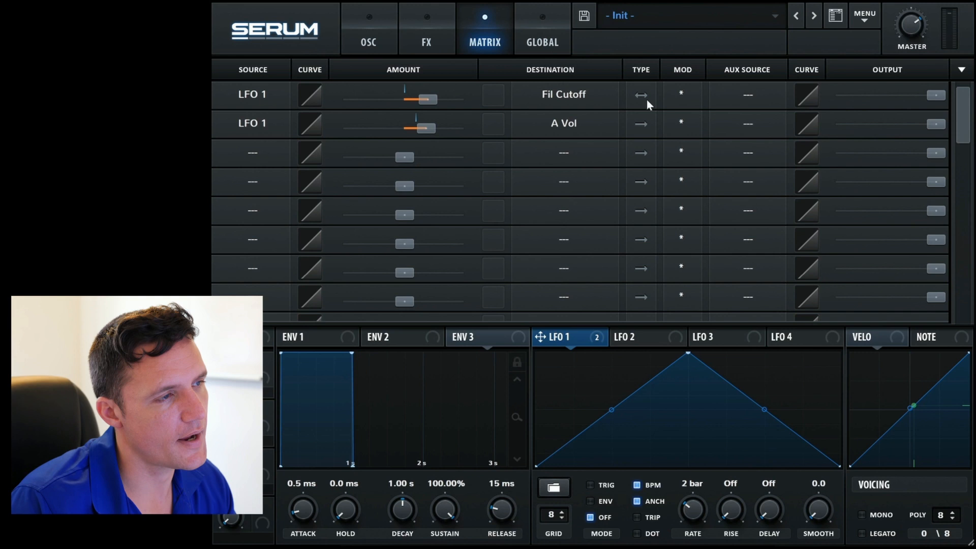
left_click(960, 69)
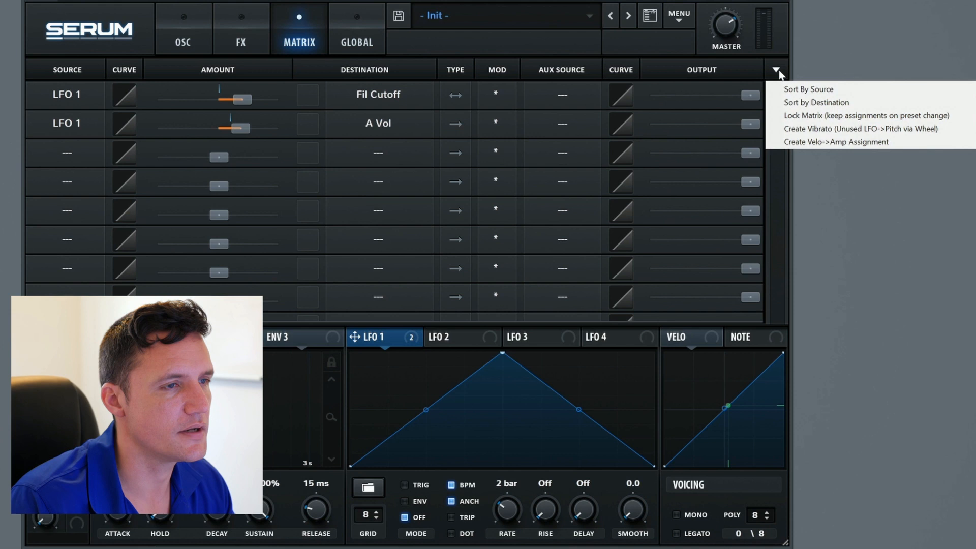
- Reorder the matrix routings and change the first routing's source
left_click(816, 102)
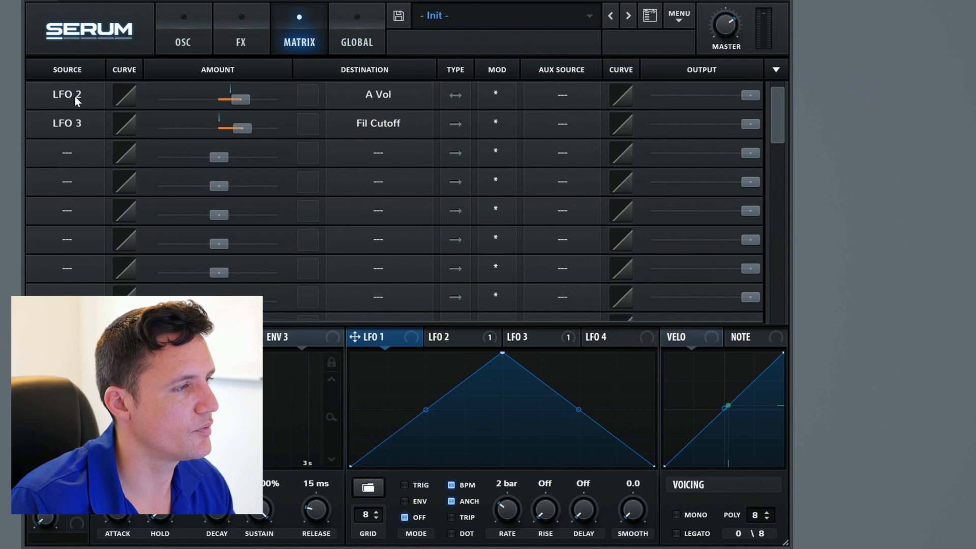
left_click(377, 94)
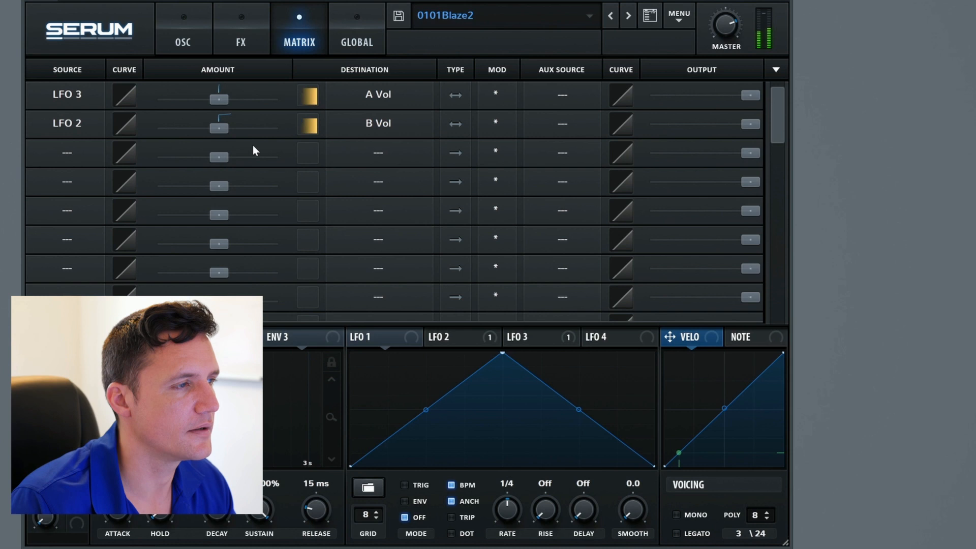
- Start a third matrix routing driven by LFO 1
left_click(774, 69)
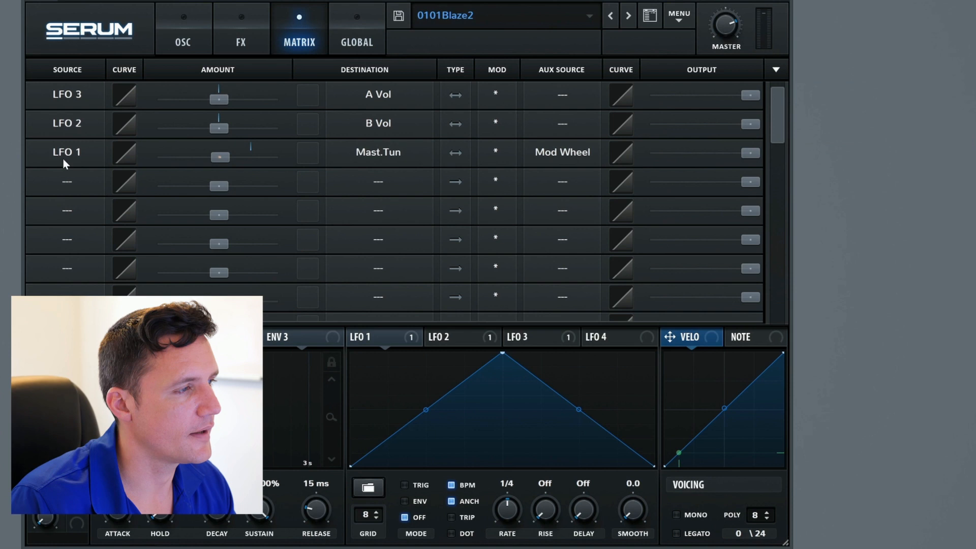
mouse_move(445, 163)
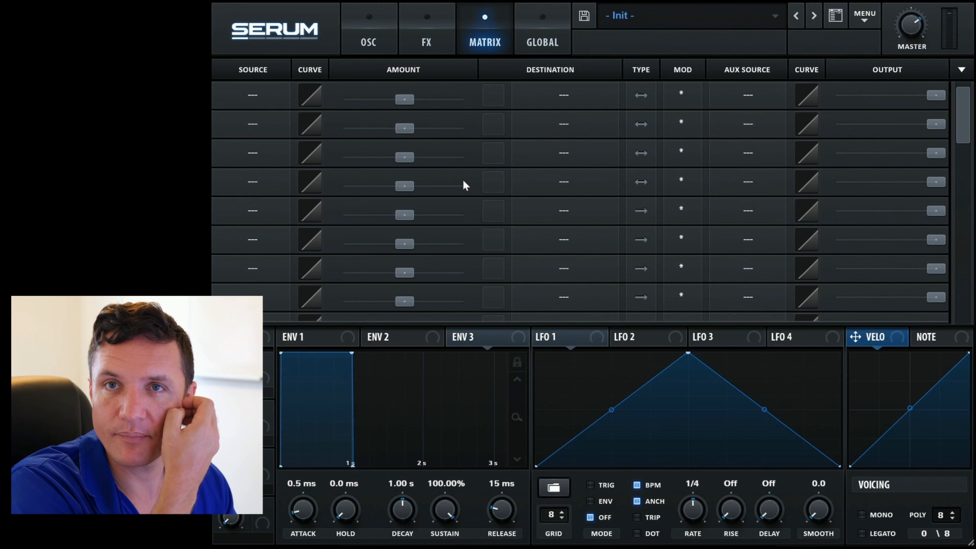
- Route LFO 1 to Osc A fine tuning in the first matrix row
left_click(252, 94)
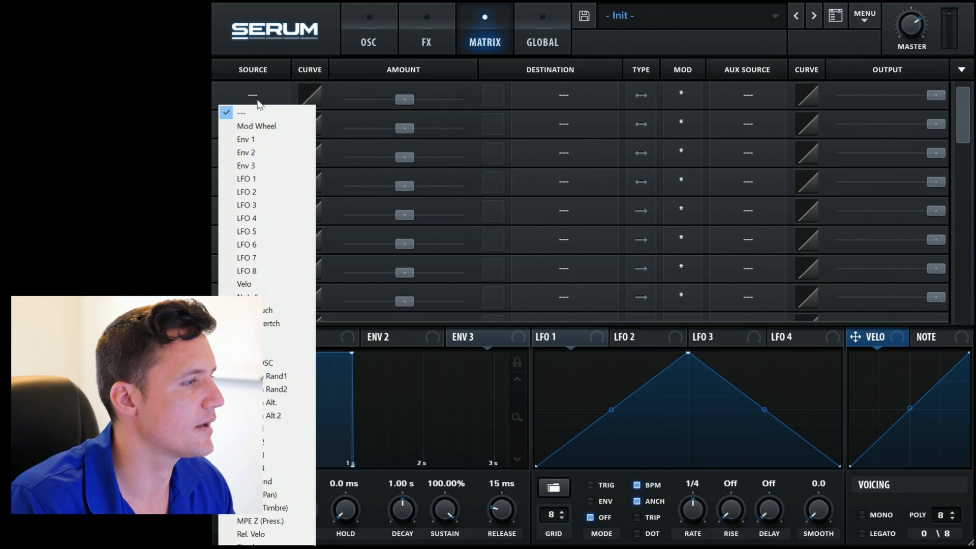
left_click(245, 179)
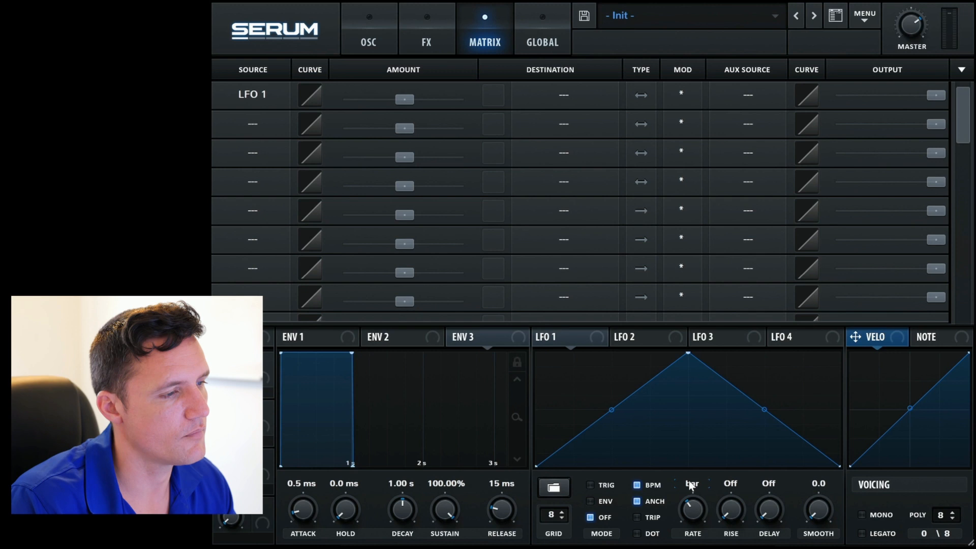
left_click(549, 94)
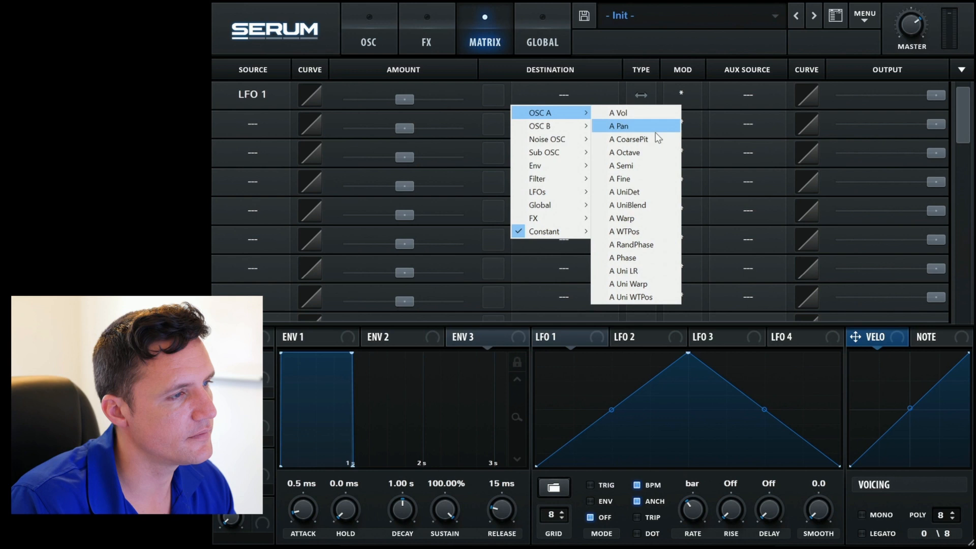
left_click(619, 178)
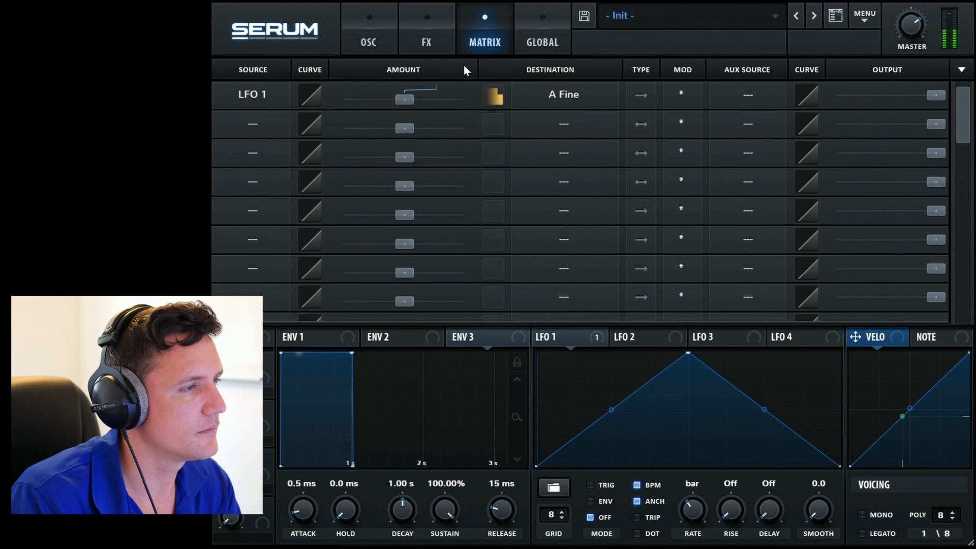
- Give the routing a modest amount and bring up its aux source choices
left_click_drag(403, 100, 413, 99)
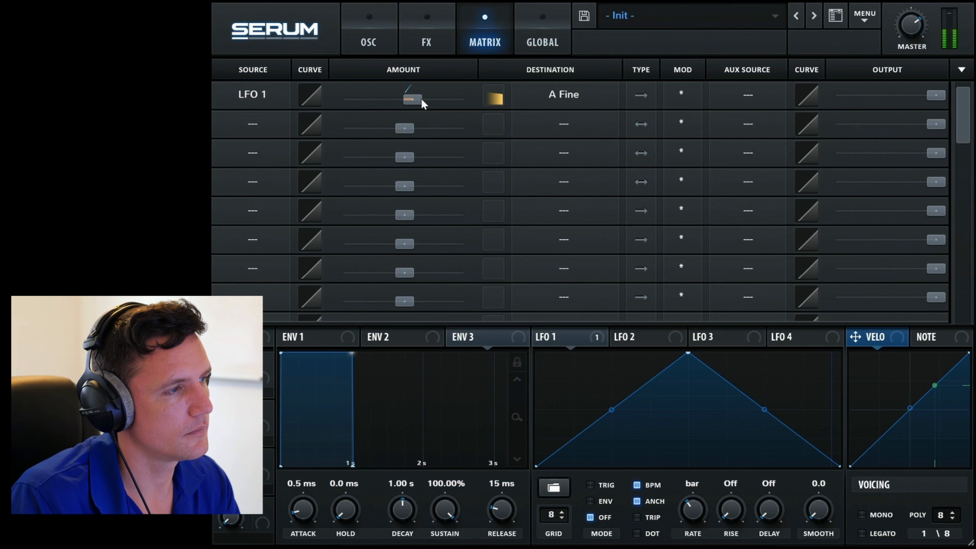
left_click_drag(405, 100, 415, 99)
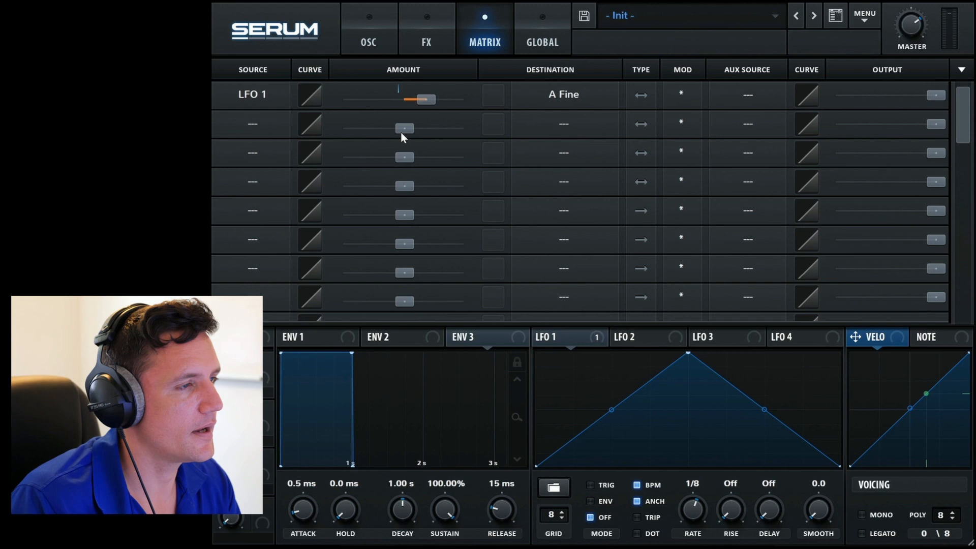
left_click(746, 95)
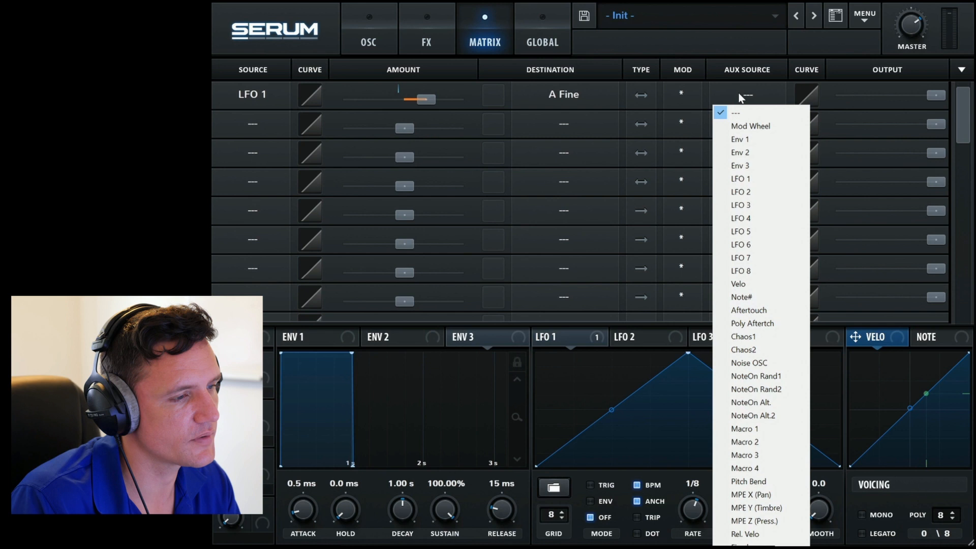
left_click(744, 428)
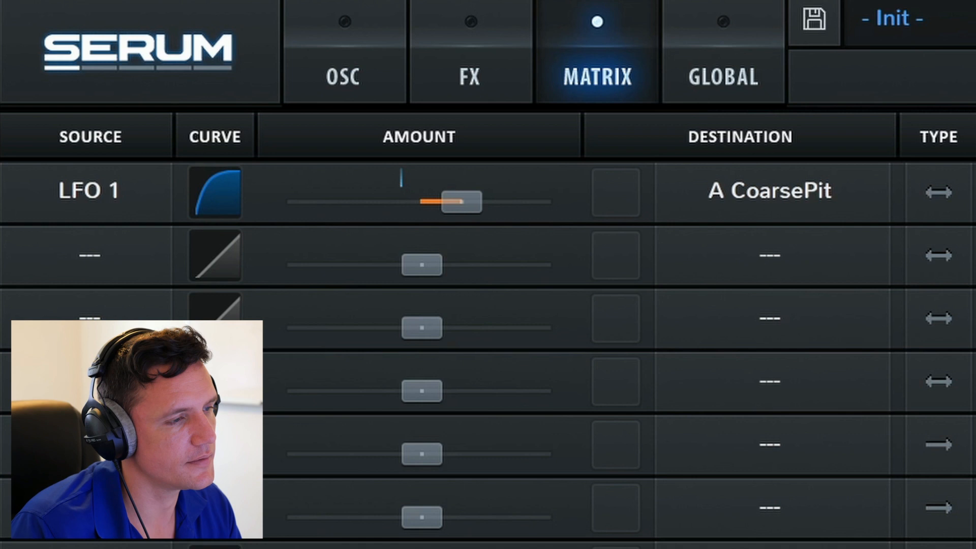
- Send LFO 1 to A CoarsePit, bend the routing's curve, then reset it linear
left_click(615, 192)
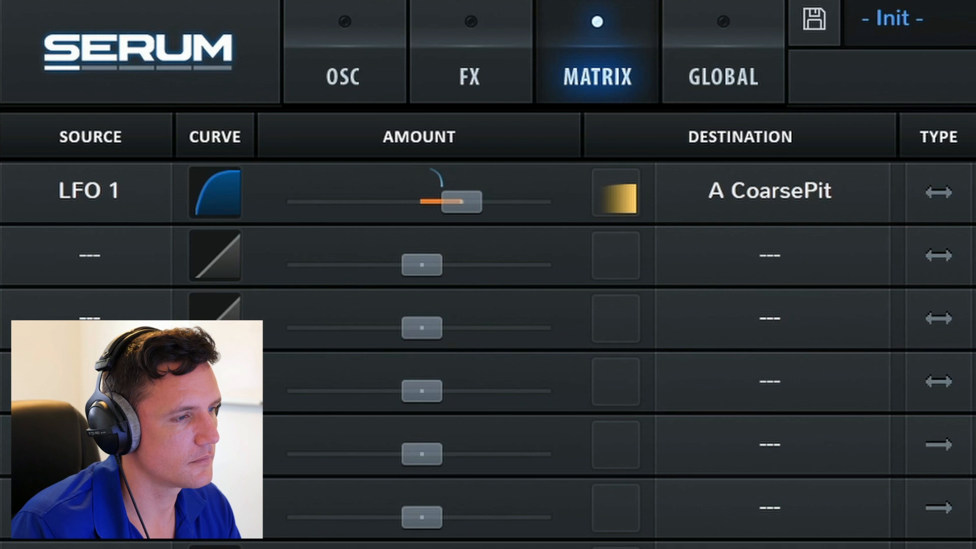
left_click_drag(214, 180, 214, 205)
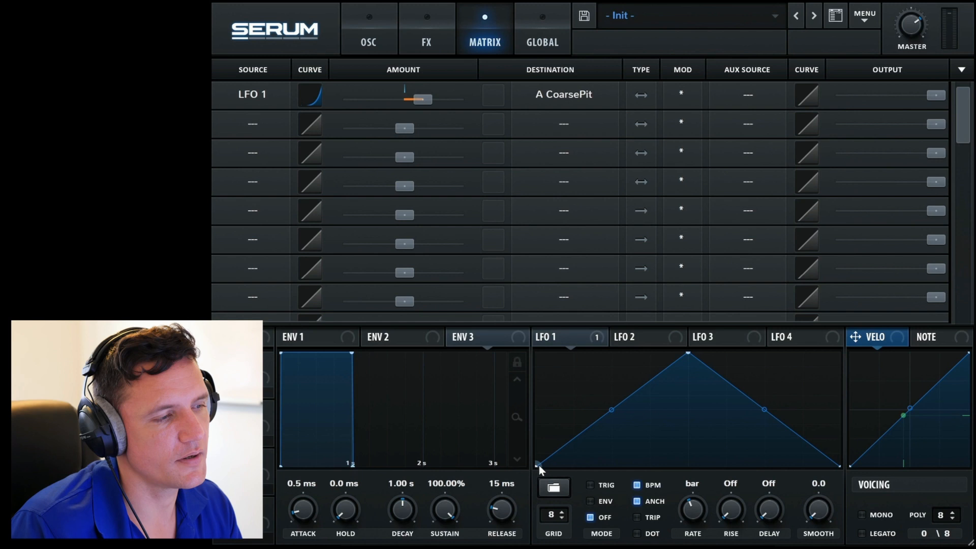
mouse_move(753, 459)
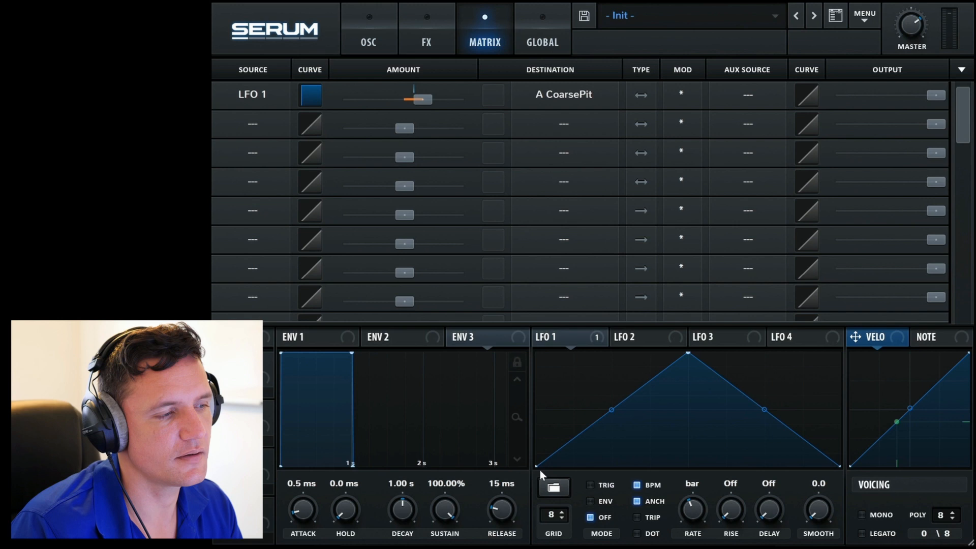
left_click(310, 94)
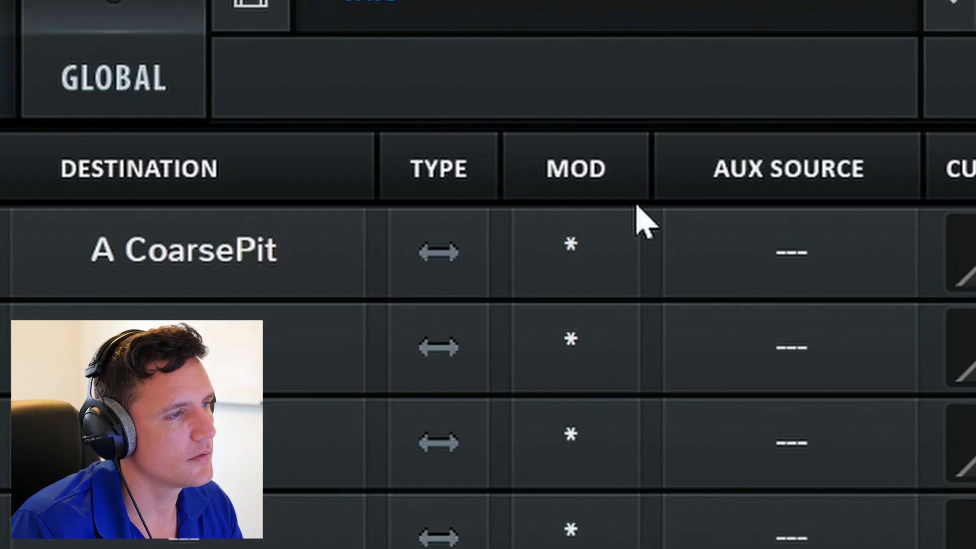
- Add Macro 1 as aux source with inverted scaling on the coarse-pitch routing
left_click(569, 252)
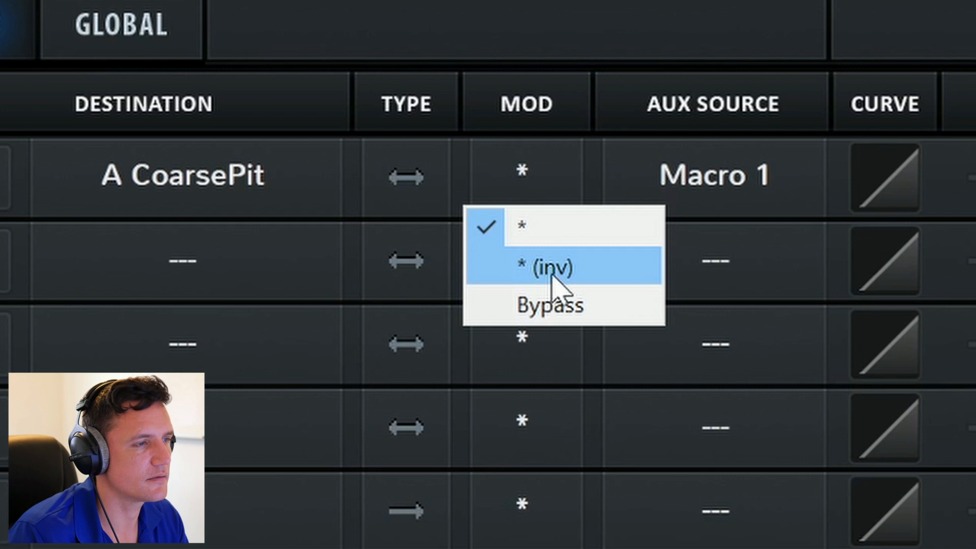
left_click(546, 268)
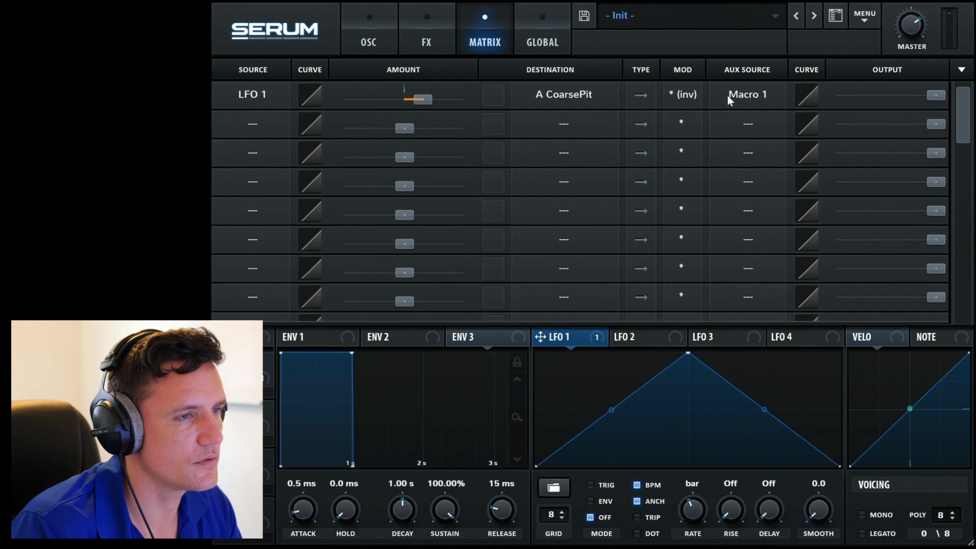
- Remove the Macro 1 aux source and switch the routing's source to an envelope
left_click(746, 94)
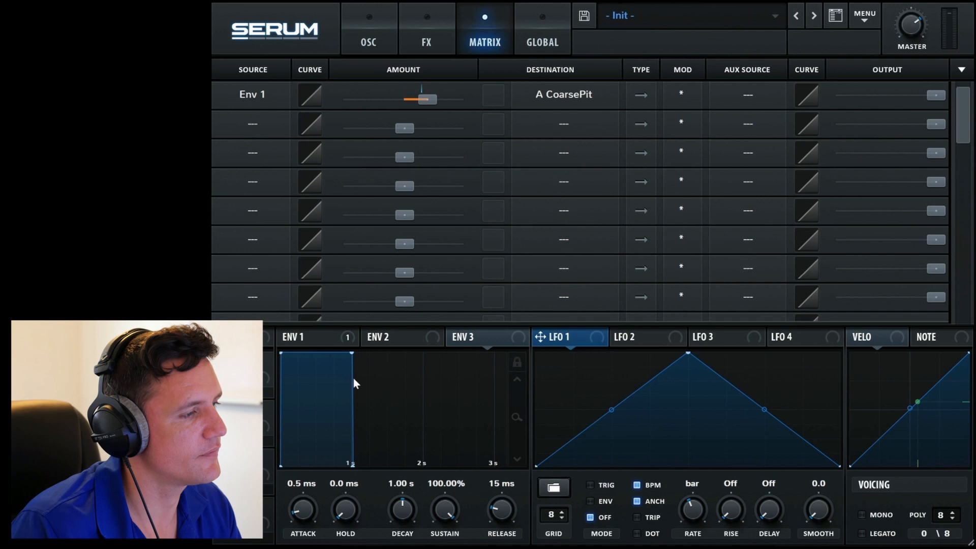
left_click(390, 337)
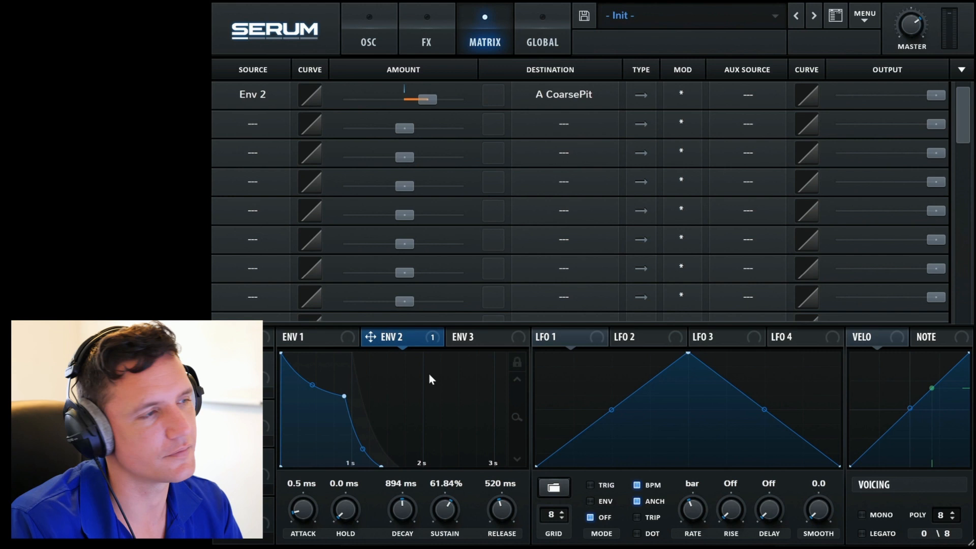
- Make velocity the coarse-pitch routing's modulation source
left_click(252, 94)
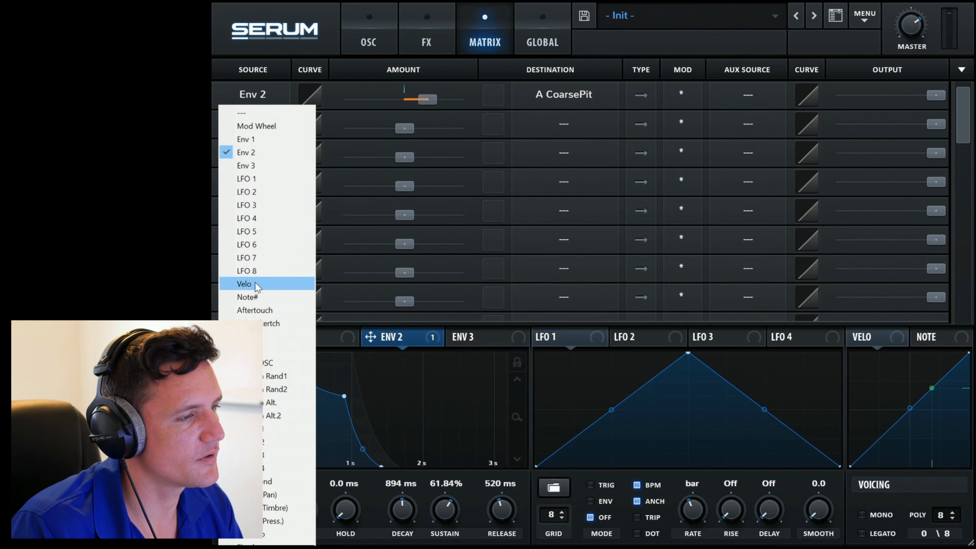
left_click(243, 283)
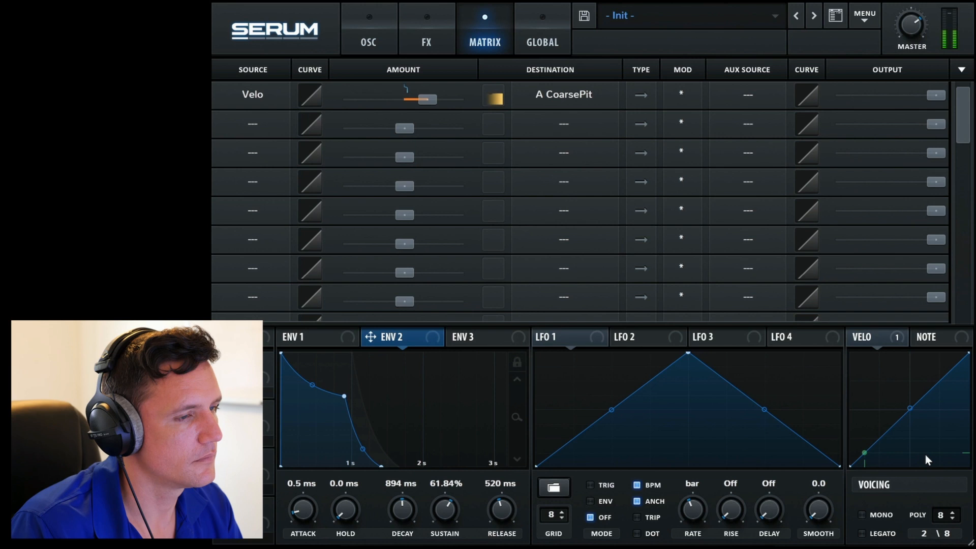
left_click_drag(862, 449, 918, 401)
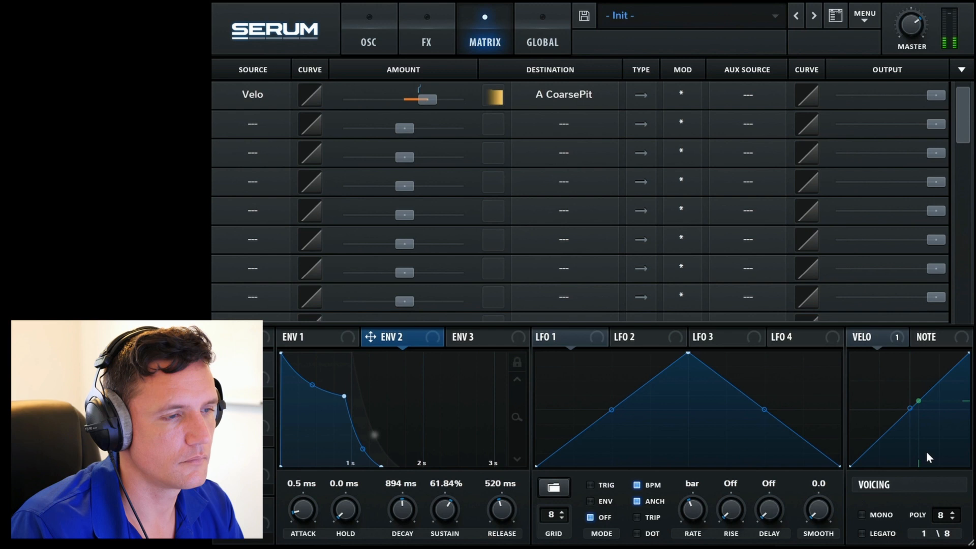
- Switch the modulation source to note number
left_click(252, 94)
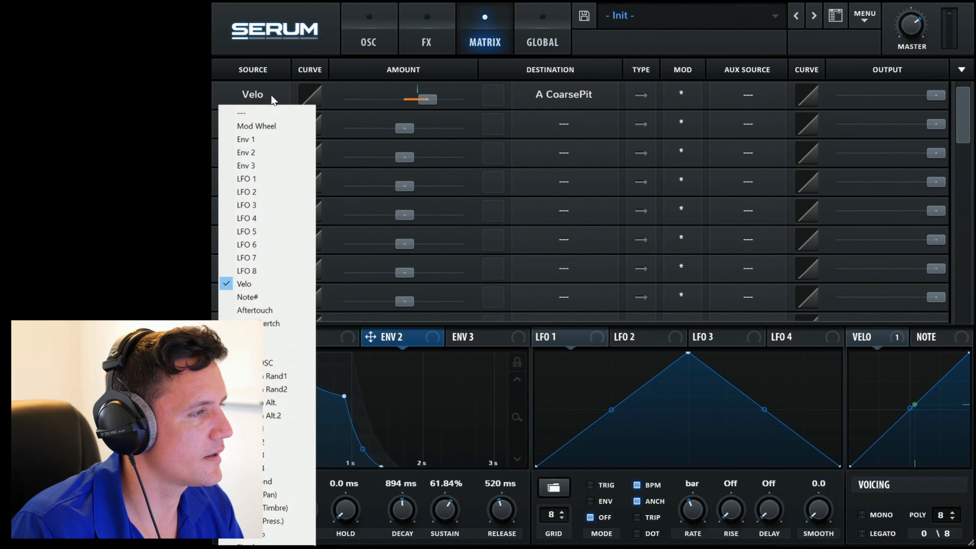
left_click(247, 297)
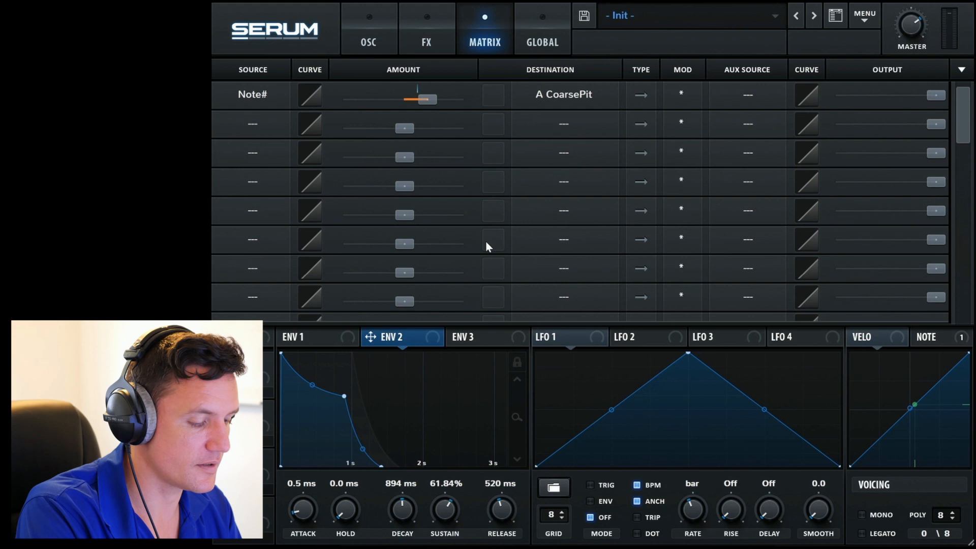
left_click(493, 94)
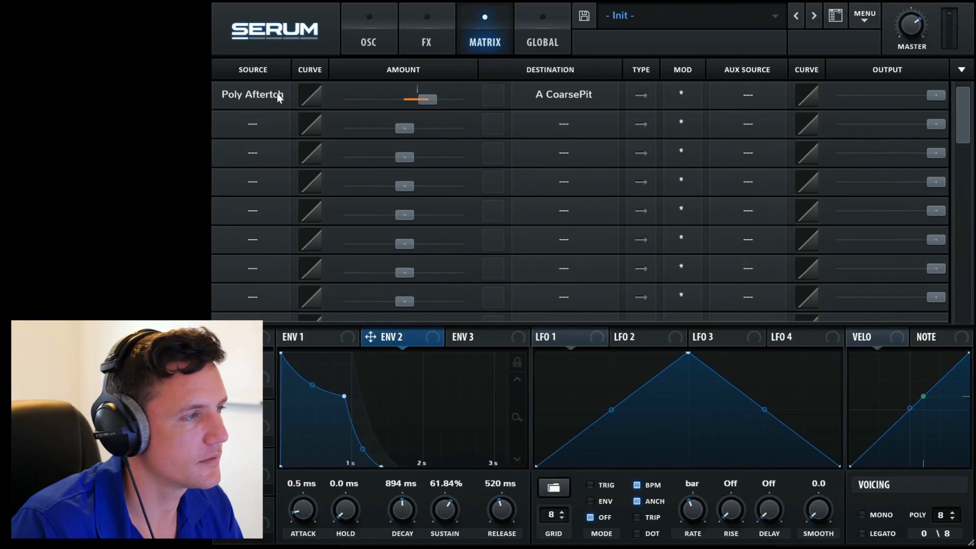
- Review the Global Chaos, Unison and Preferences settings, then return to the oscillators
left_click(252, 94)
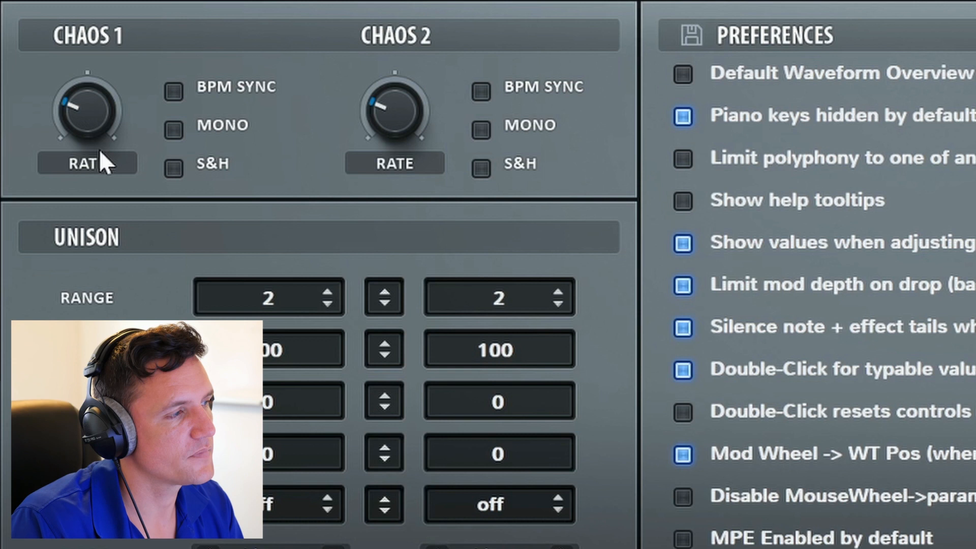
mouse_move(457, 149)
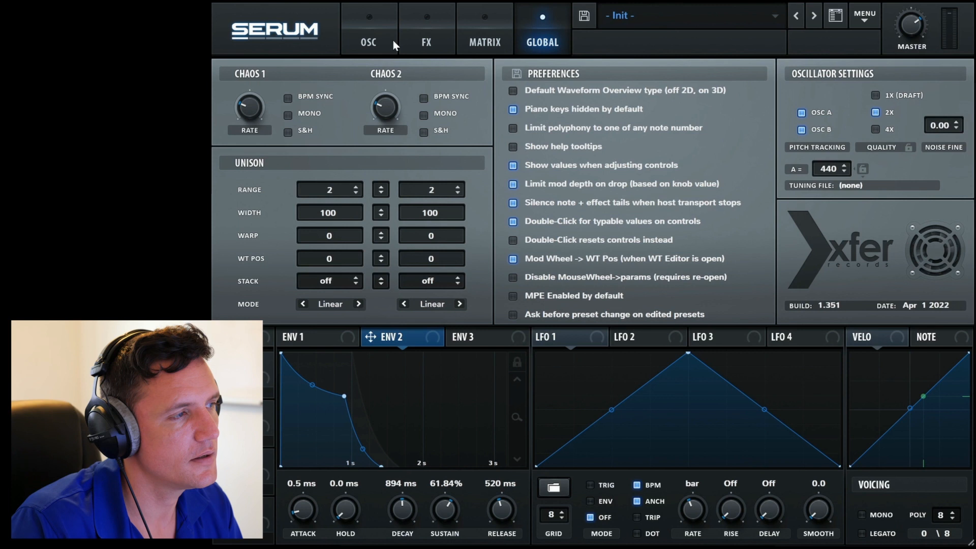
left_click(368, 28)
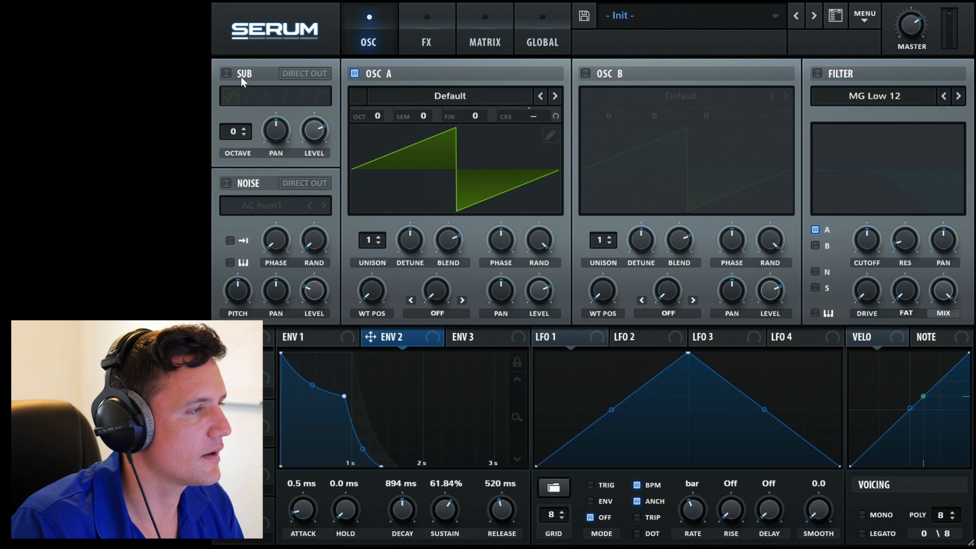
left_click(484, 28)
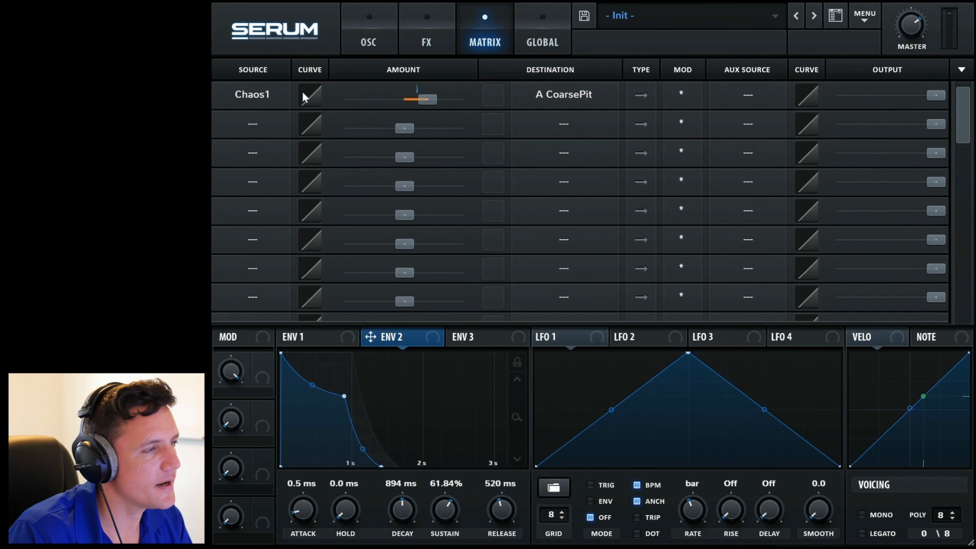
- Switch to the oscillator page to set up Chaos 1 on Oscillator B's coarse pitch
left_click(369, 28)
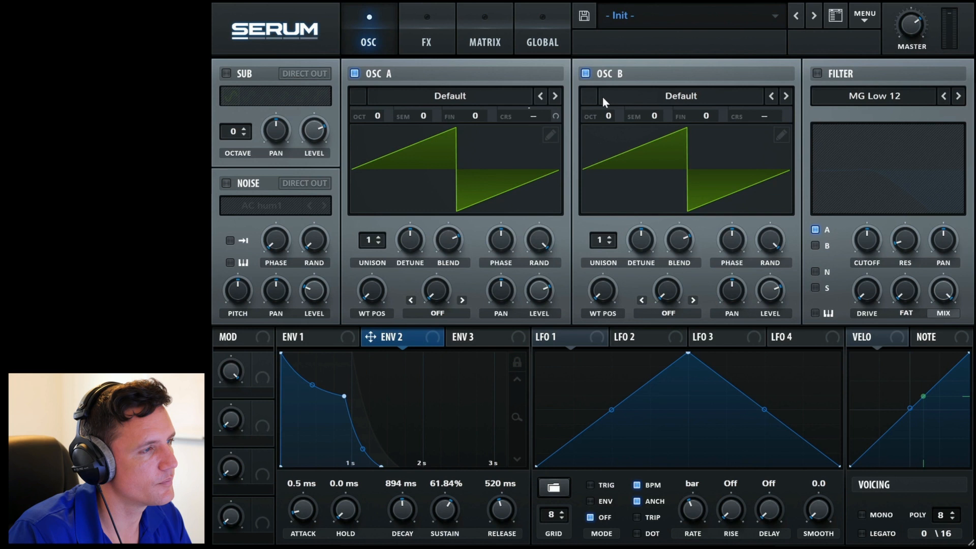
left_click(484, 28)
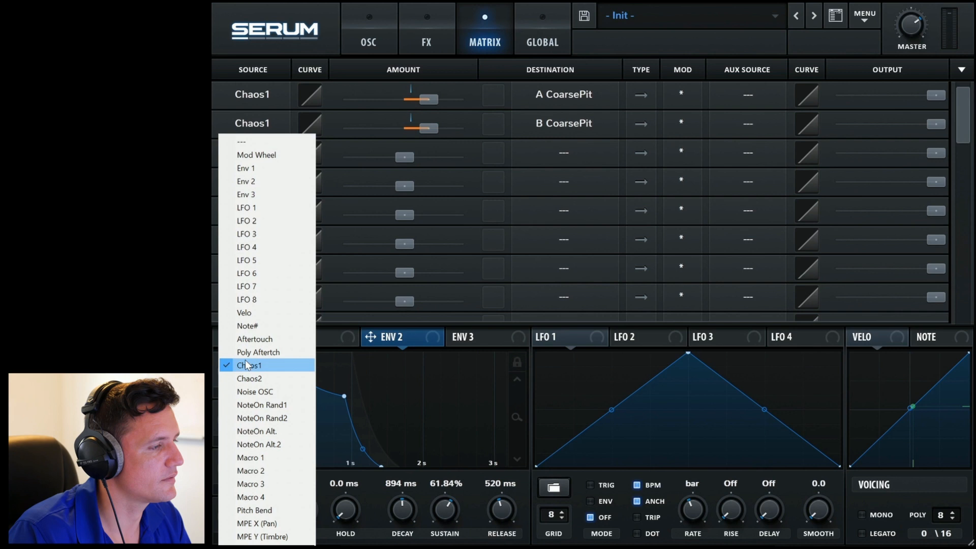
- Pick Chaos2 as row 2's source and raise the Chaos 1 rate to about 276 Hz
left_click(249, 378)
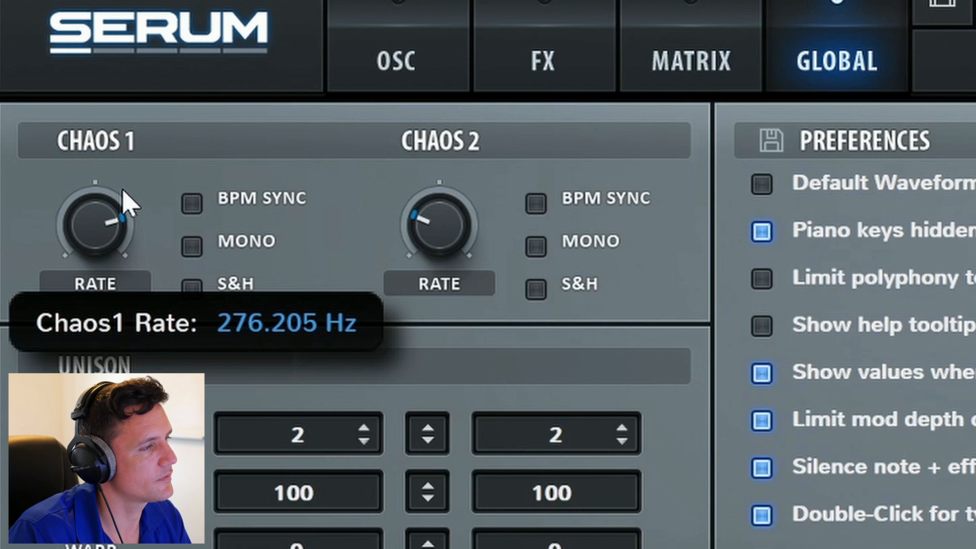
left_click(690, 61)
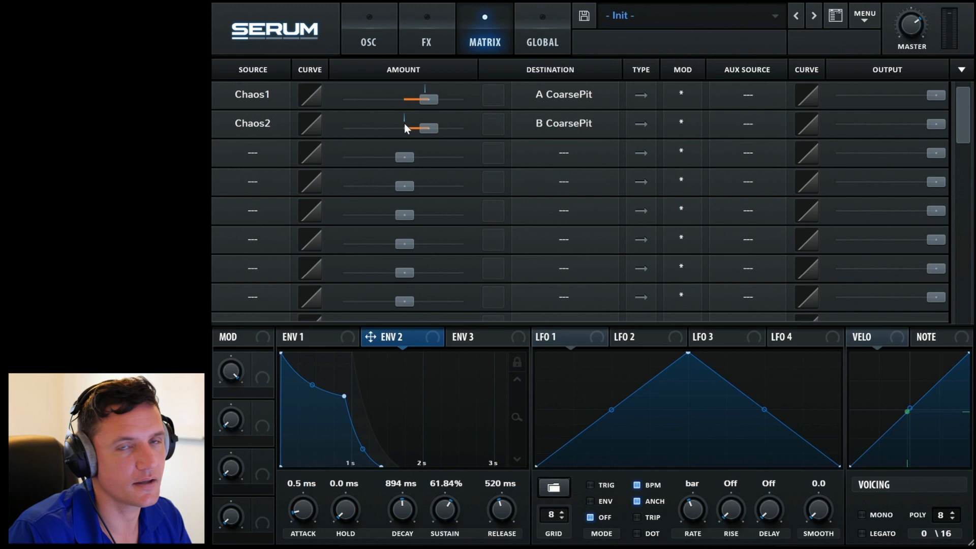
- Tempo-sync Chaos 1 at 1.5 bars and make it mono, checking the matrix between
left_click(541, 42)
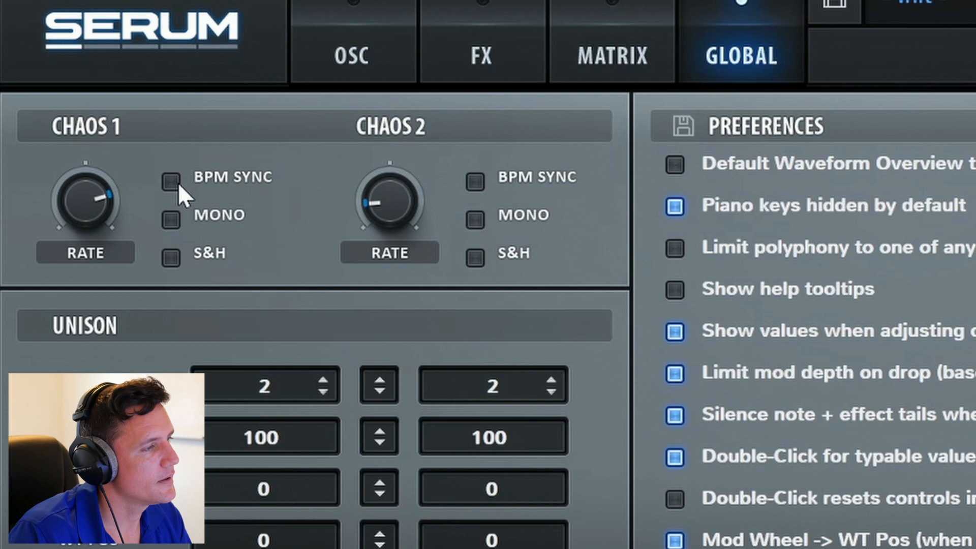
left_click(172, 182)
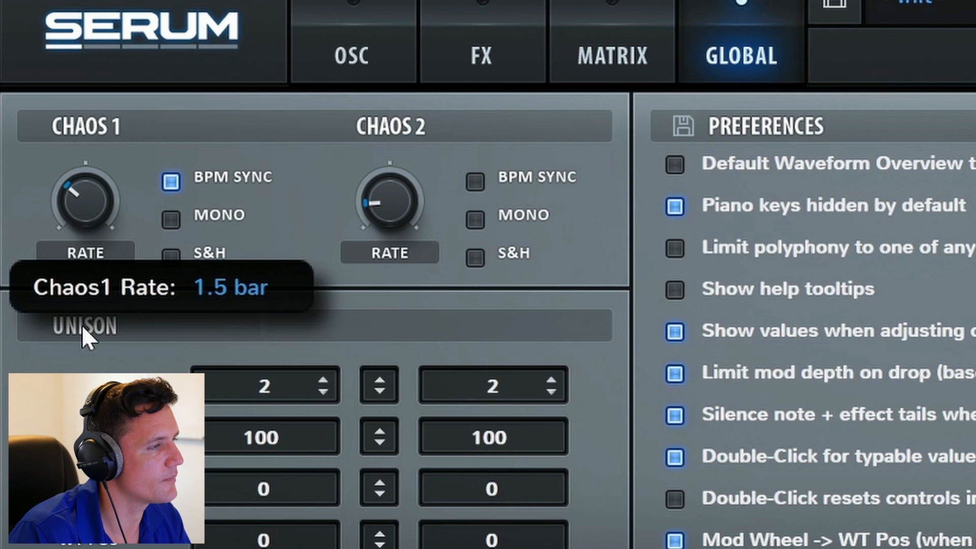
left_click(612, 56)
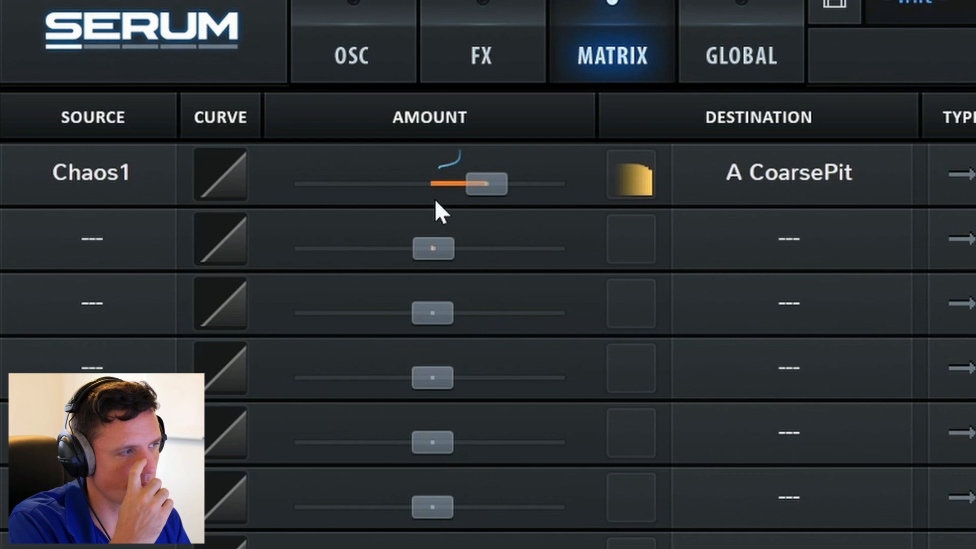
left_click(739, 56)
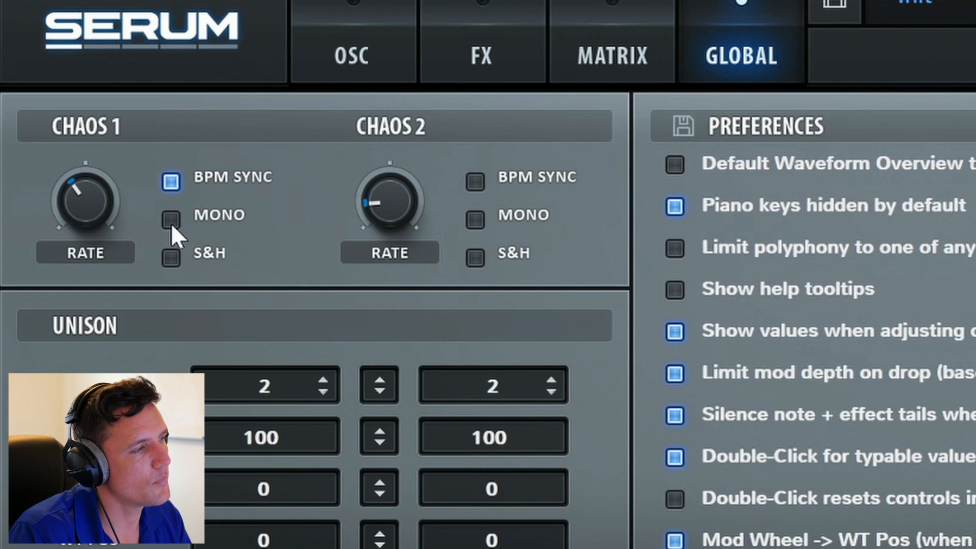
left_click(353, 55)
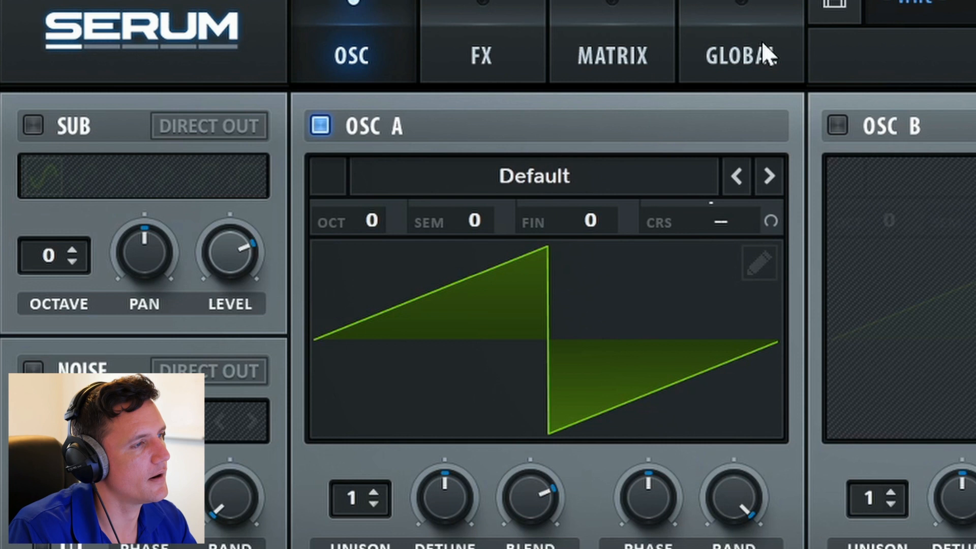
left_click(611, 56)
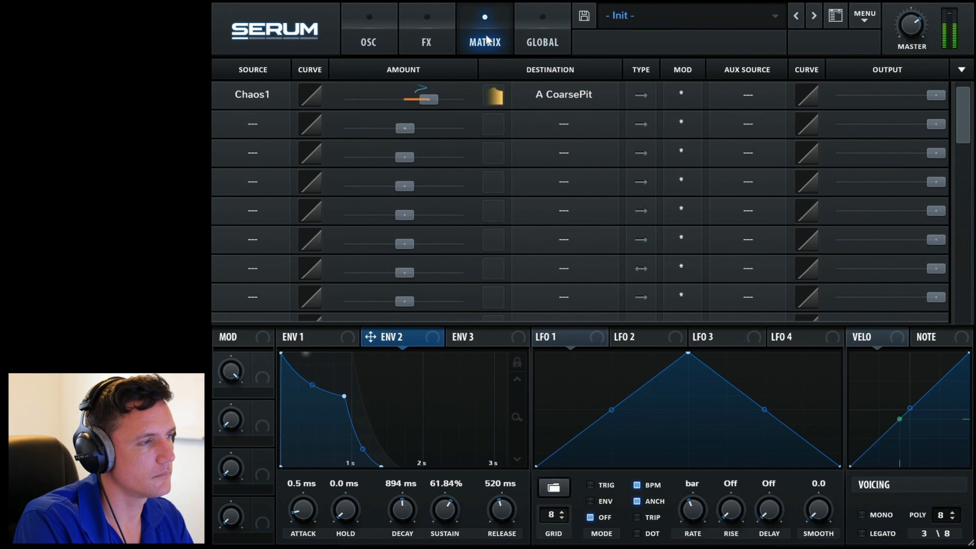
- Tick Chaos 1's S&H checkbox and show the GLOBAL settings page
left_click(541, 29)
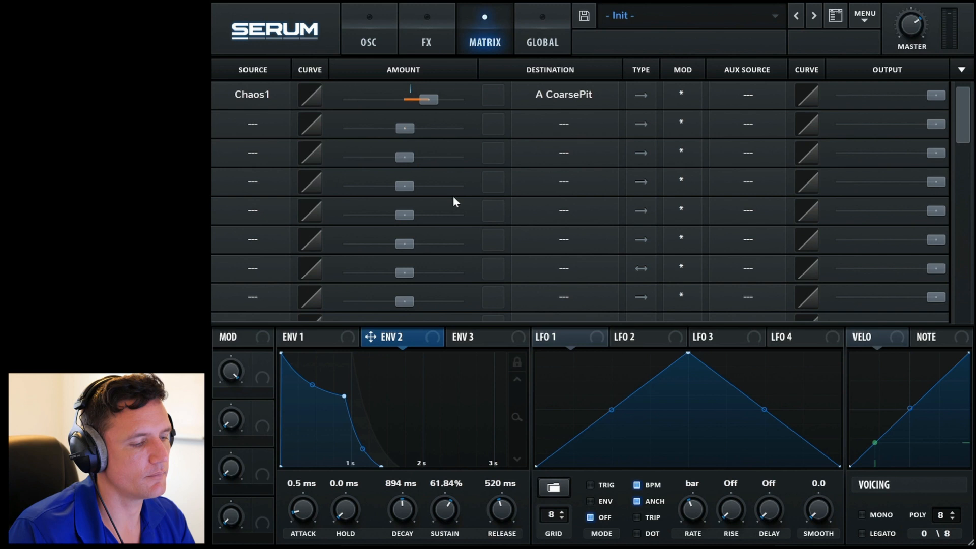
left_click(541, 28)
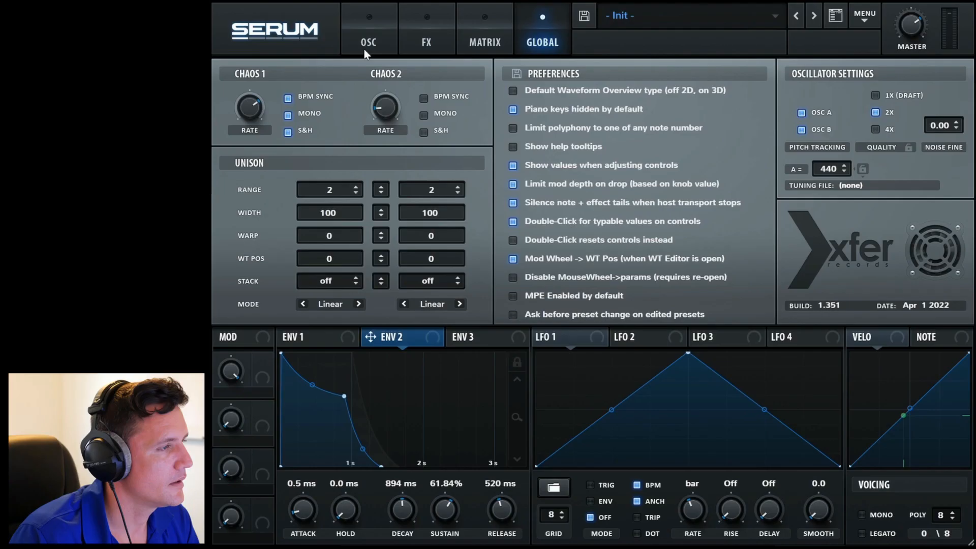
- Set matrix row 1's source to Noise OSC, replacing Chaos 1 on A coarse pitch
left_click(484, 28)
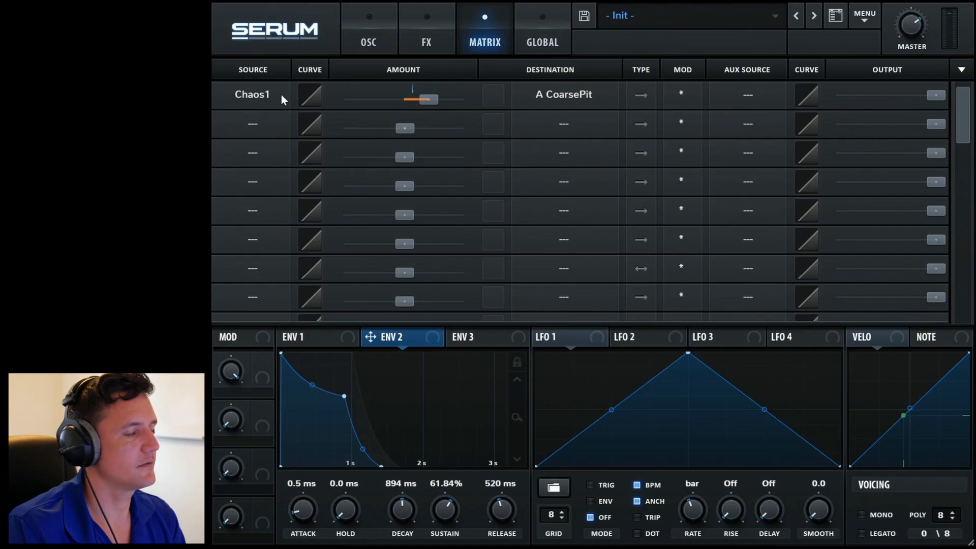
left_click(252, 94)
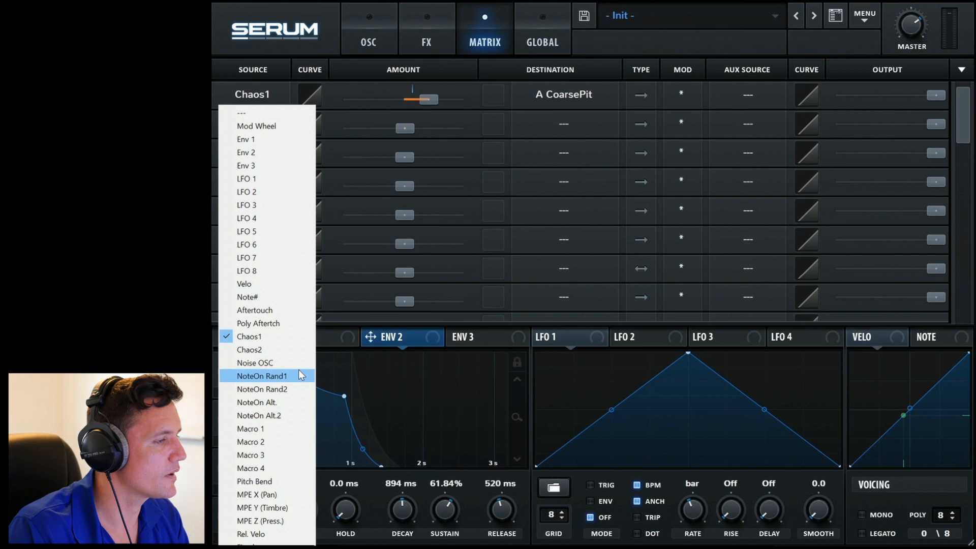
left_click(368, 28)
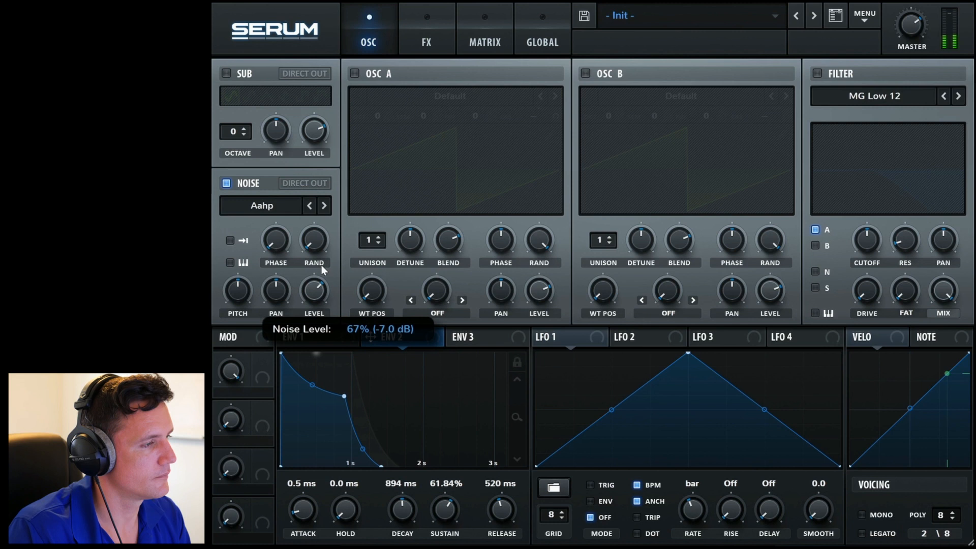
left_click(484, 29)
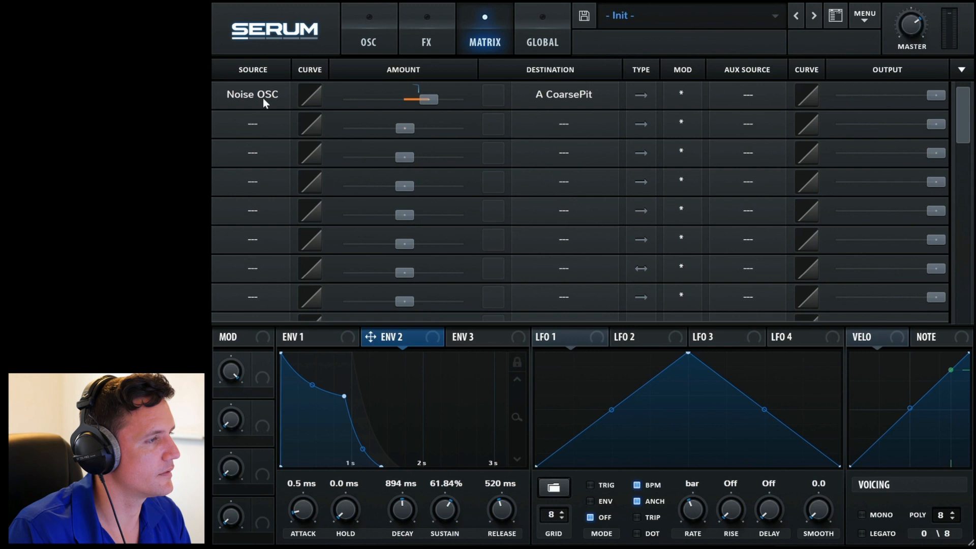
- Switch Oscillator A on and return to the Noise OSC to A coarse pitch routing
left_click(367, 28)
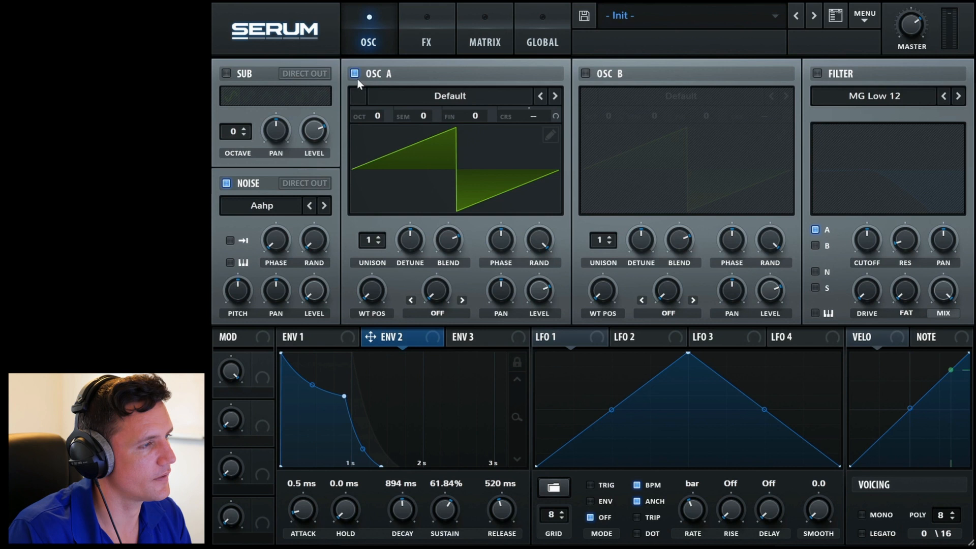
mouse_move(476, 155)
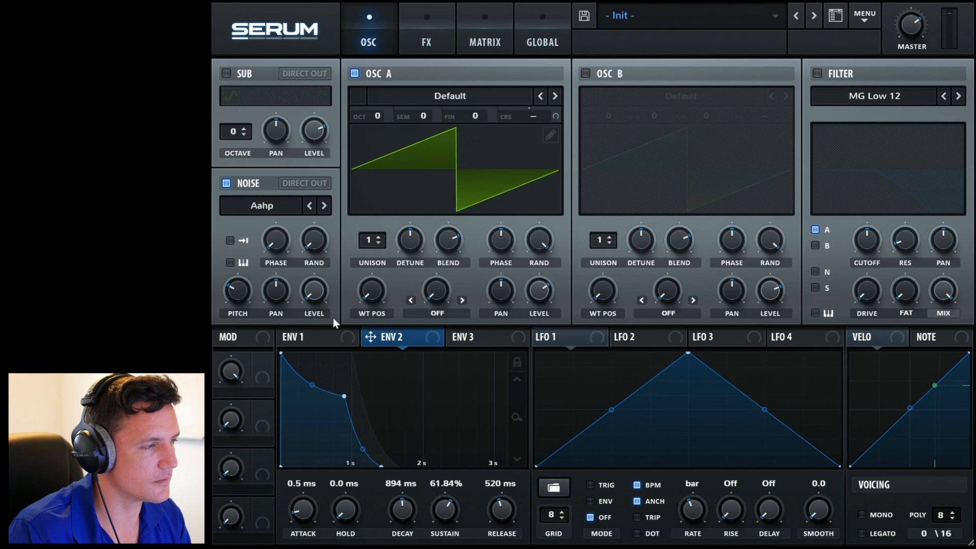
left_click(485, 28)
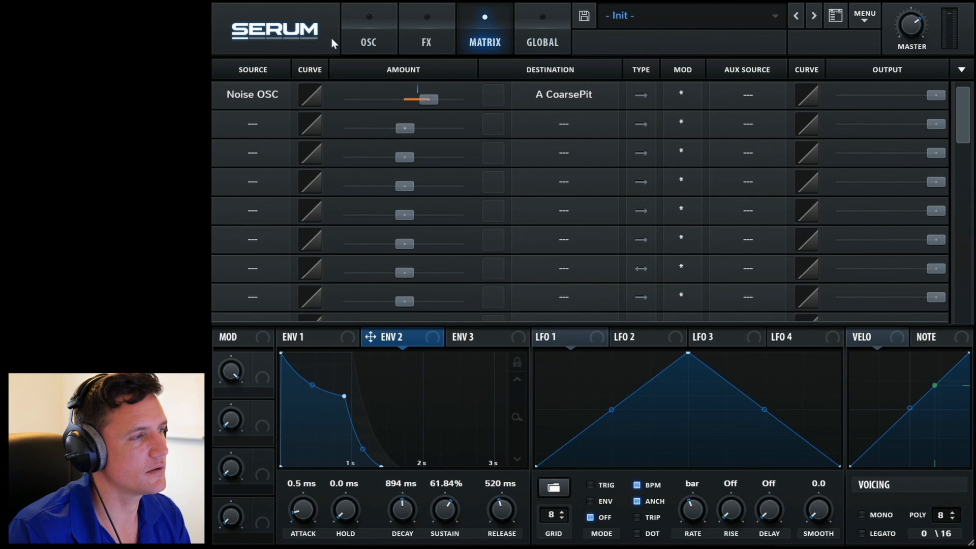
left_click(368, 29)
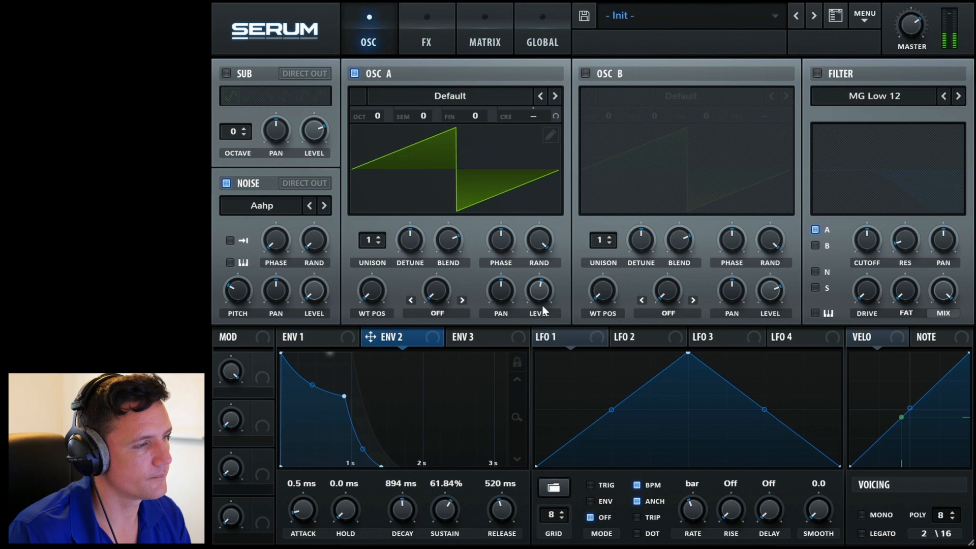
left_click(484, 28)
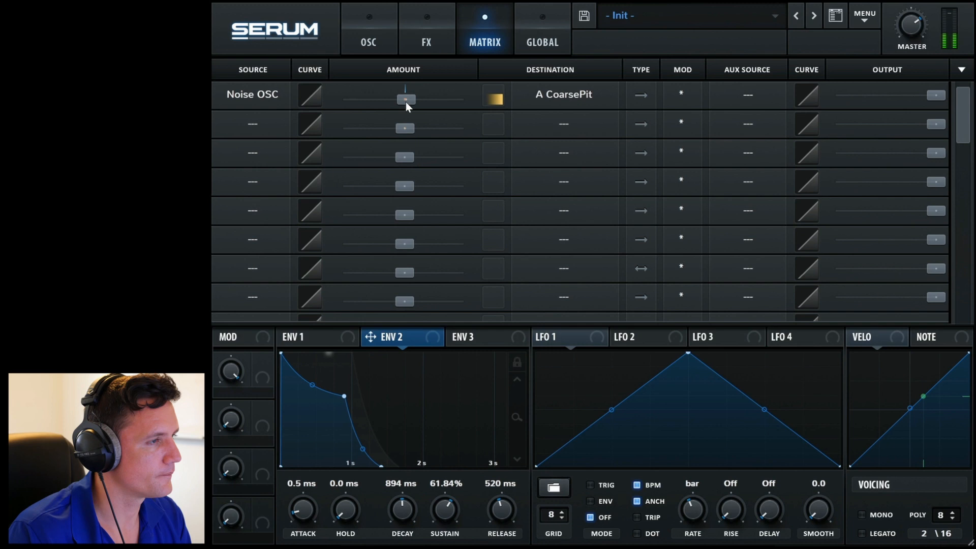
- Set the first routing's source to NoteOn Rand1
left_click(252, 94)
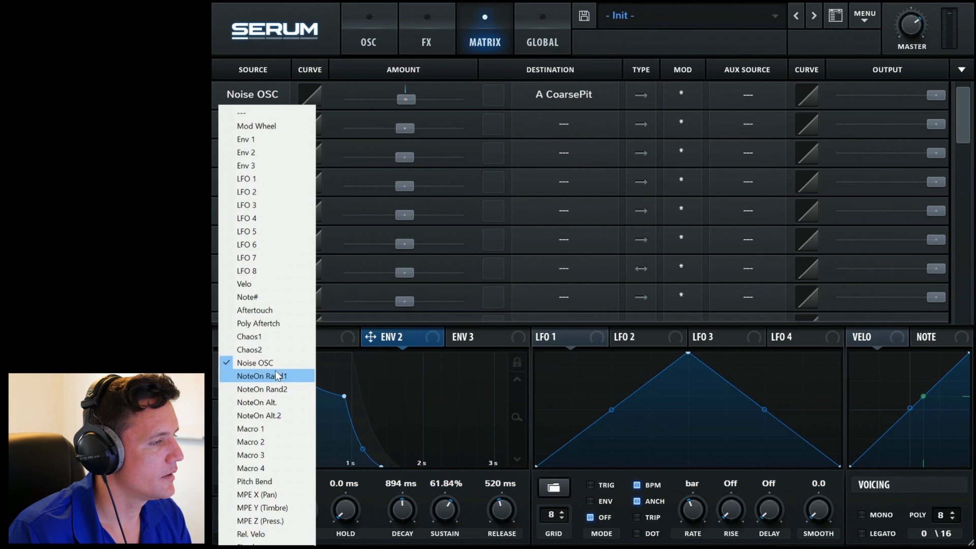
left_click(261, 375)
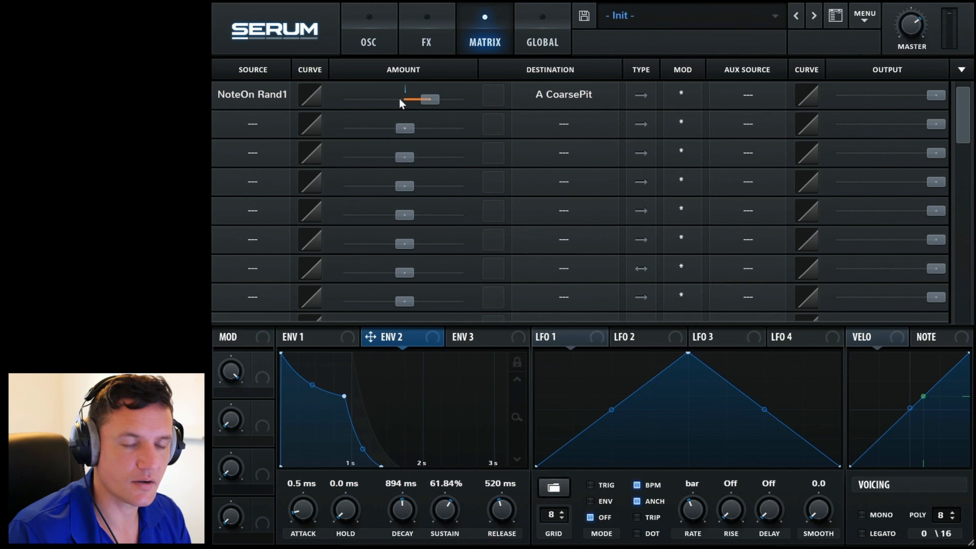
mouse_move(453, 107)
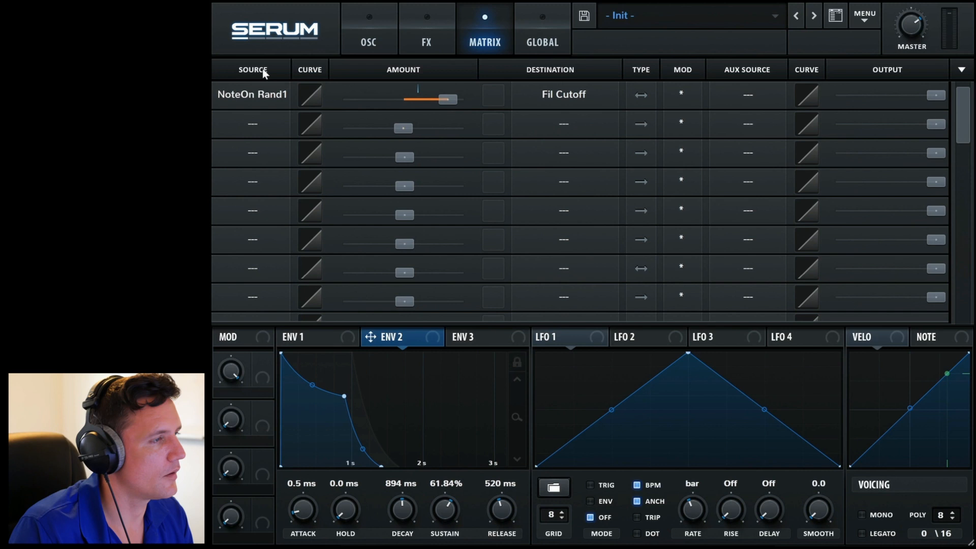
- Raise a routing amount and send slot 2's NoteOn Alt.2 to A CoarsePit
left_click_drag(447, 99, 436, 99)
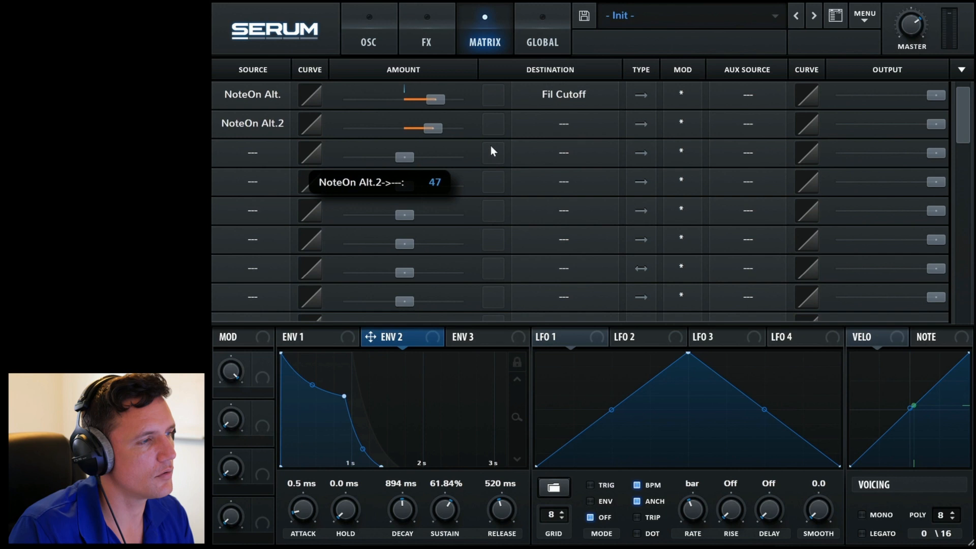
left_click(562, 123)
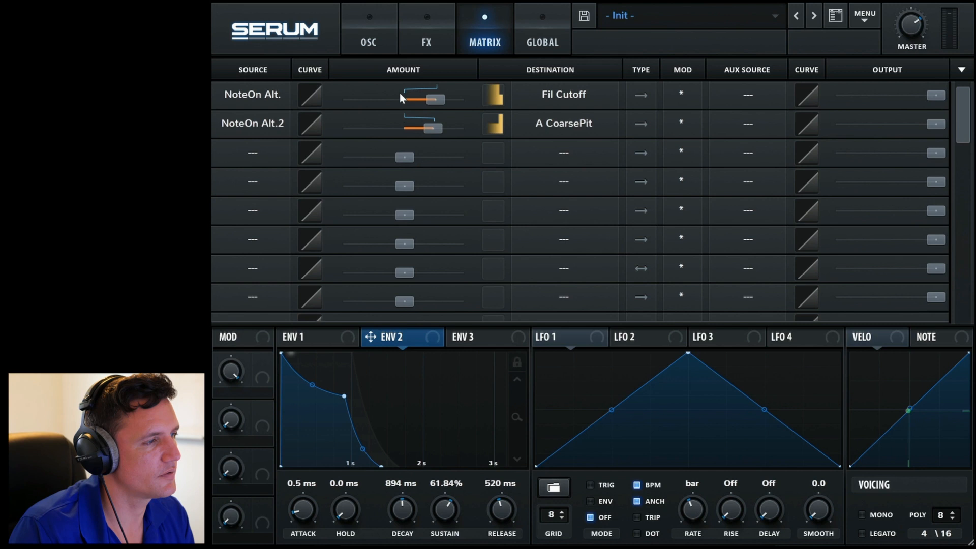
left_click(252, 94)
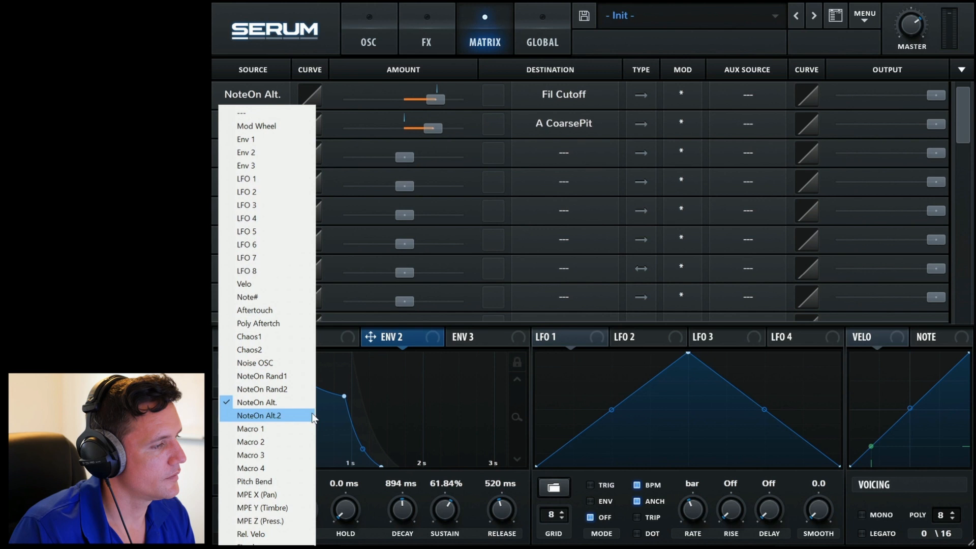
- Set slot 1's source to Pitch Bend for the filter cutoff routing
left_click(250, 427)
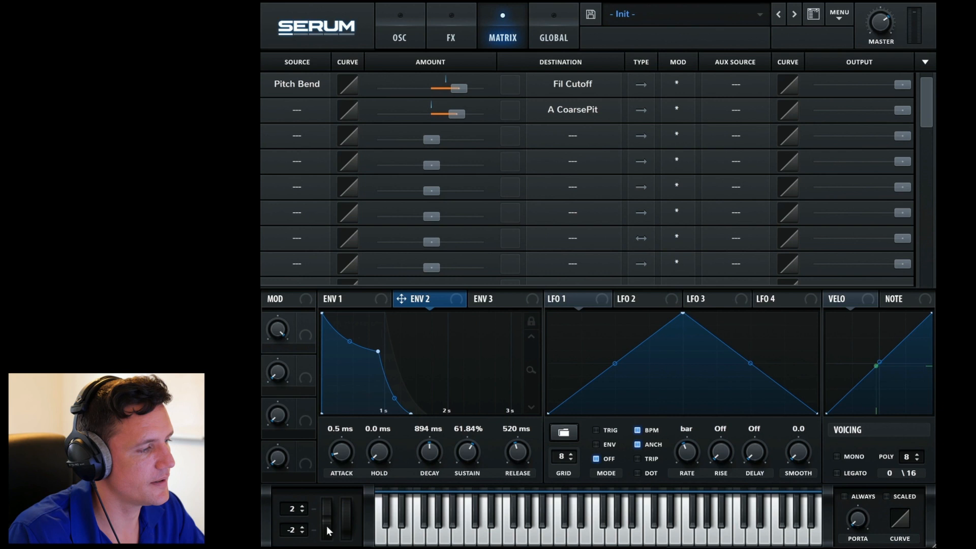
mouse_move(584, 91)
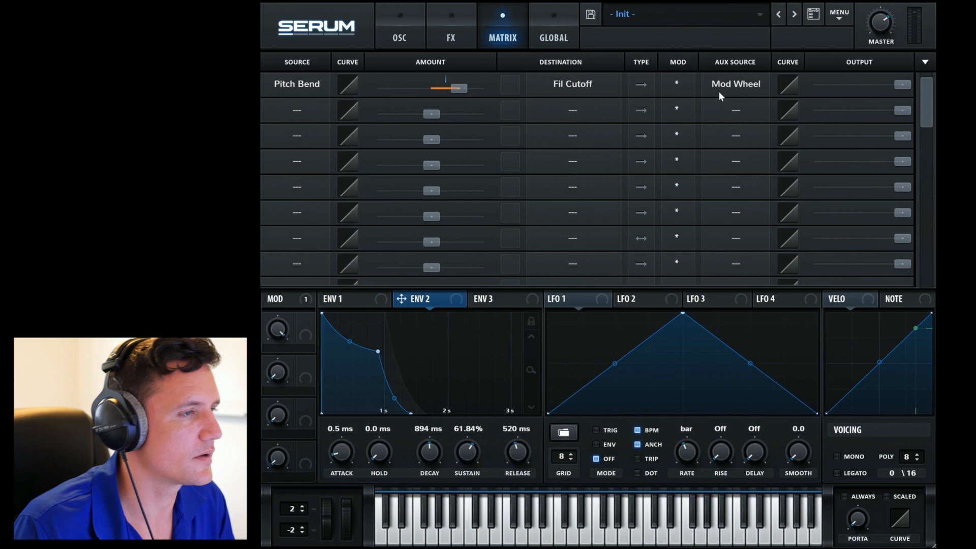
- Choose Fixed as slot 1's source in place of Pitch Bend
left_click(297, 83)
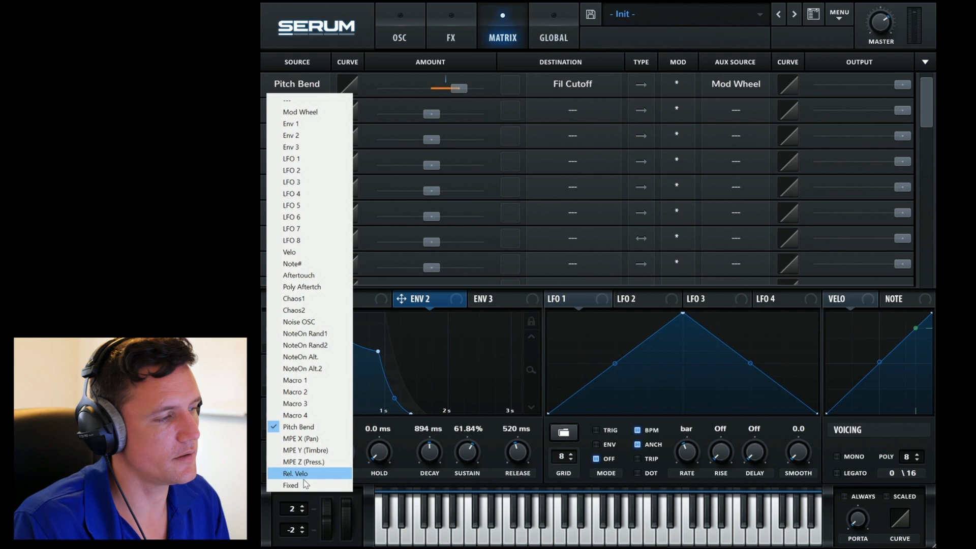
left_click(290, 485)
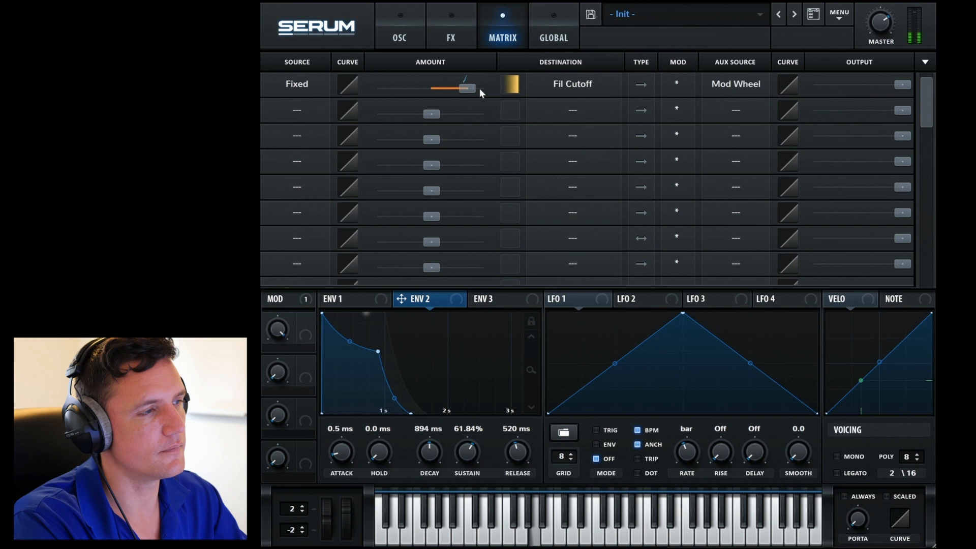
- Set slot 1's destination to A Uni LR from the OSC A submenu
left_click(734, 84)
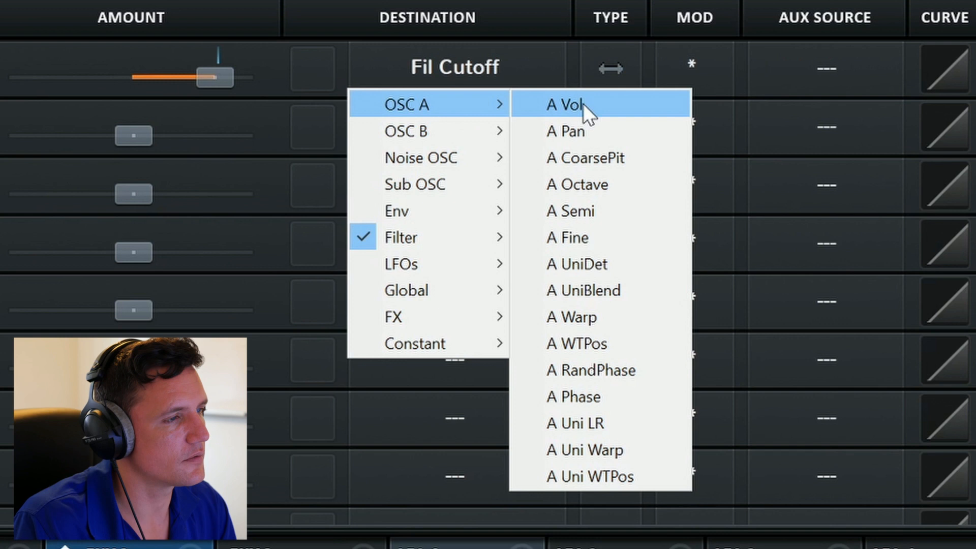
mouse_move(619, 239)
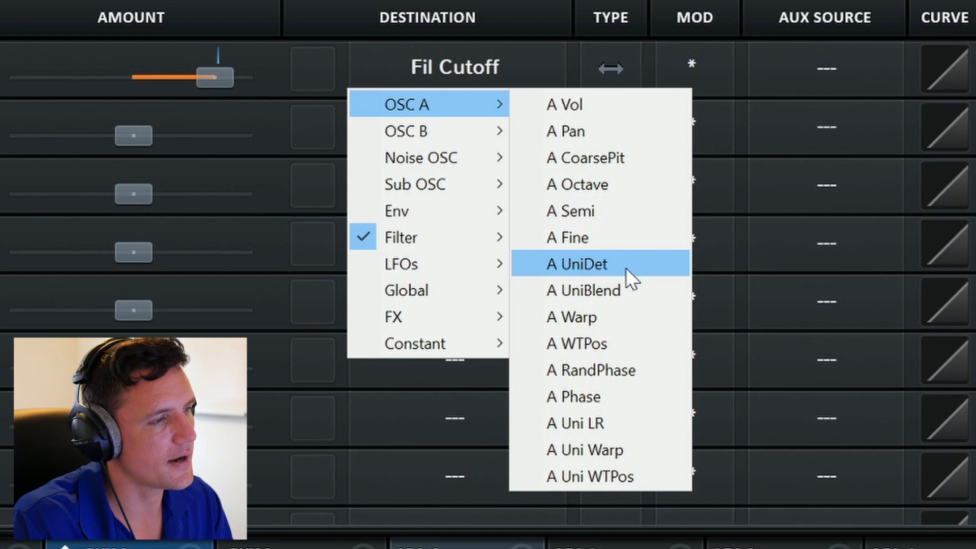
mouse_move(619, 316)
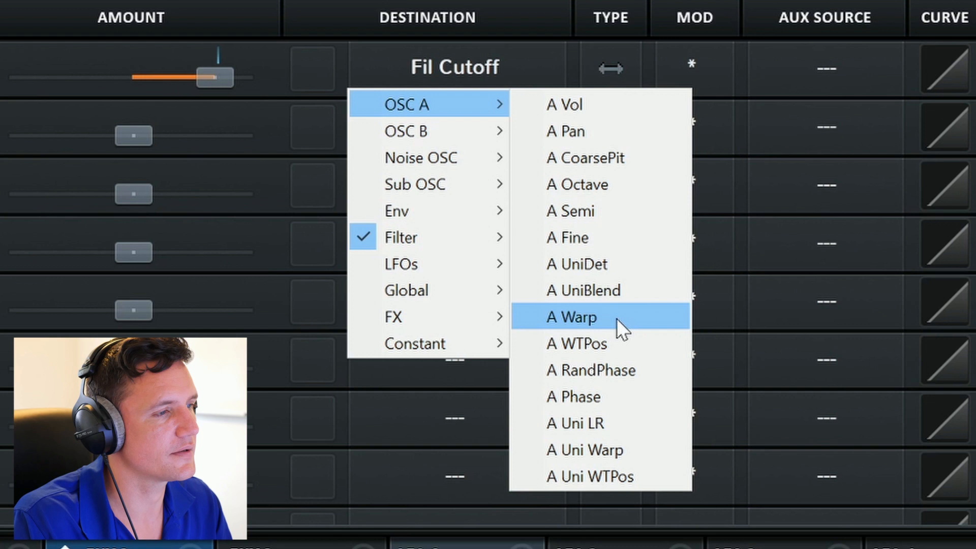
mouse_move(654, 386)
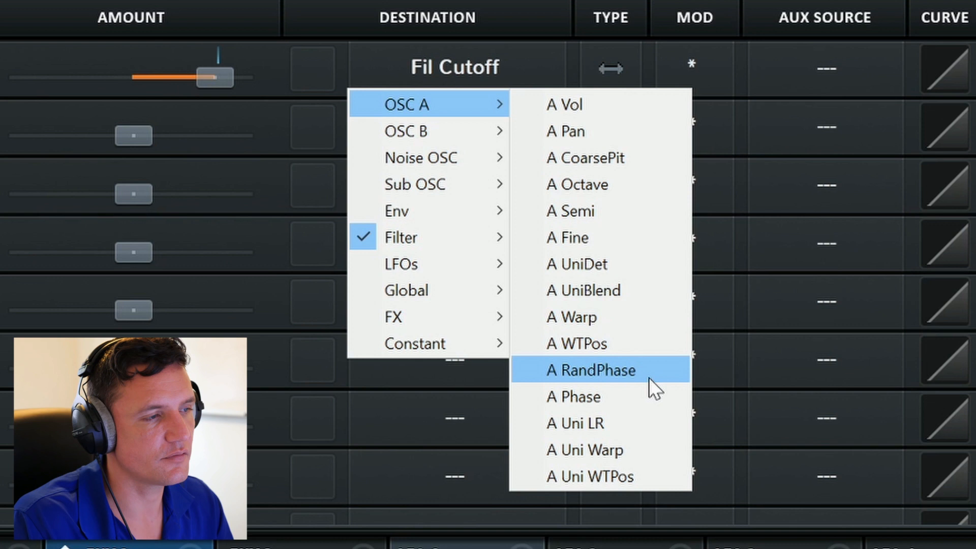
left_click(573, 422)
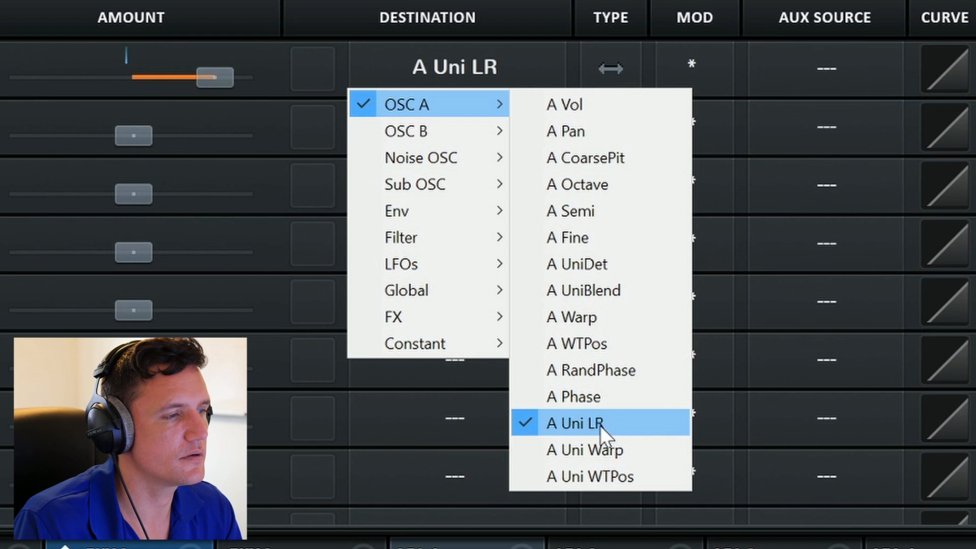
mouse_move(599, 477)
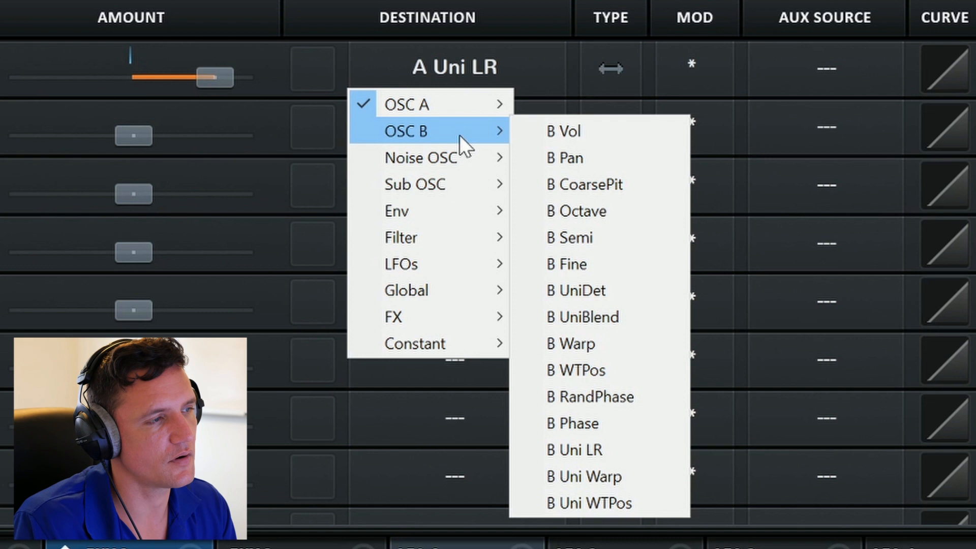
mouse_move(423, 210)
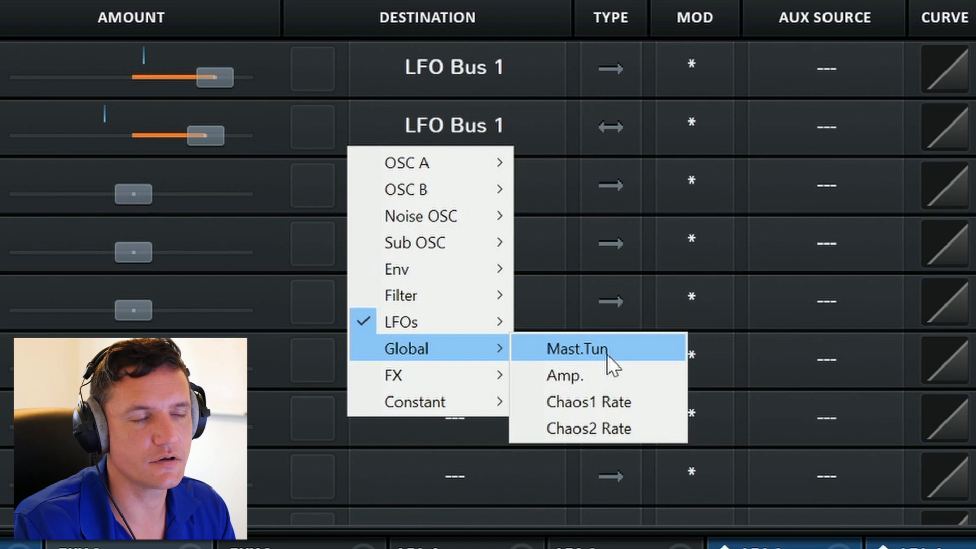
mouse_move(618, 428)
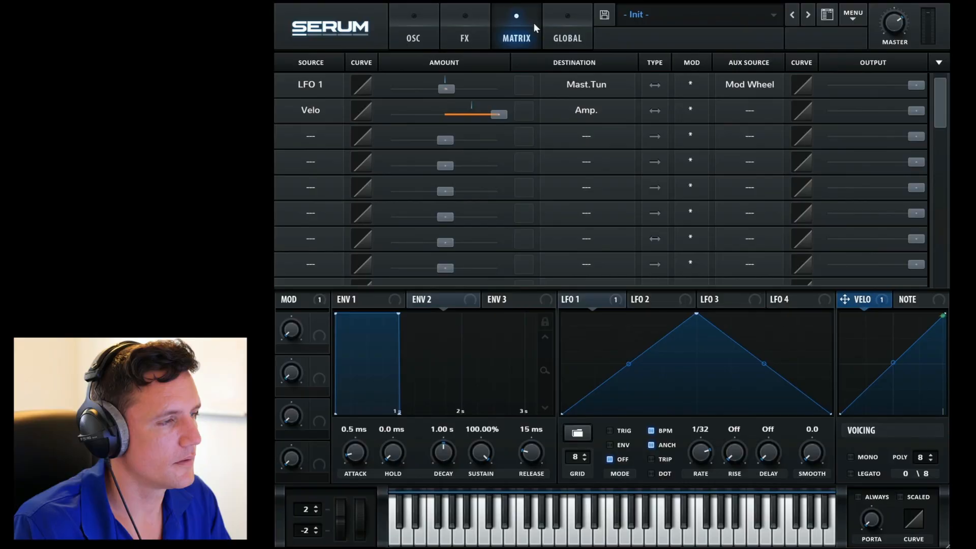
- Switch to the GLOBAL tab showing chaos, unison, preferences and oscillator settings
left_click(566, 25)
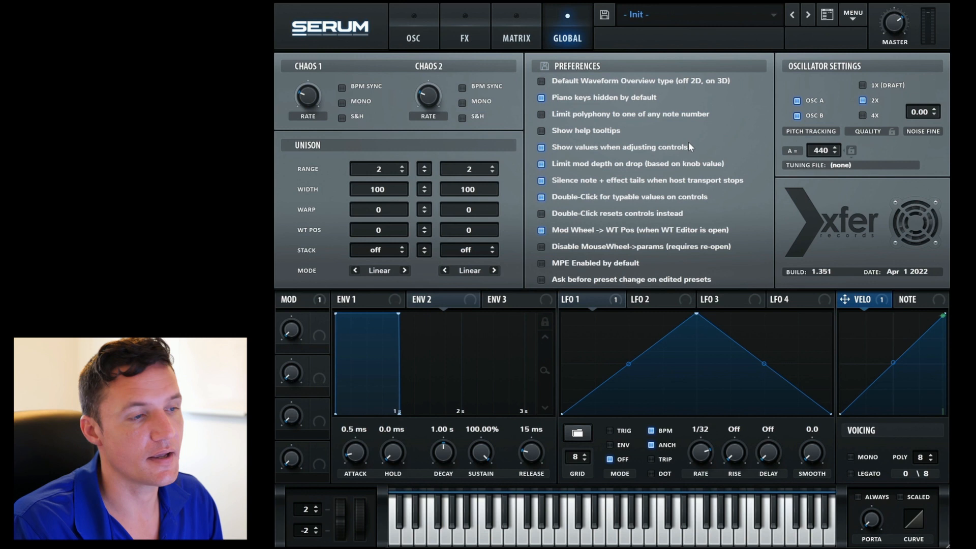
mouse_move(731, 231)
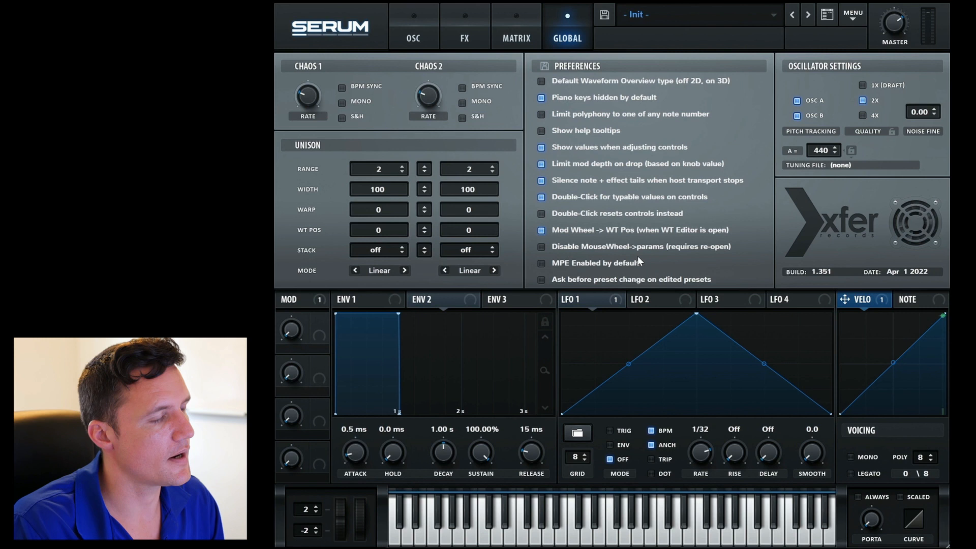
mouse_move(399, 128)
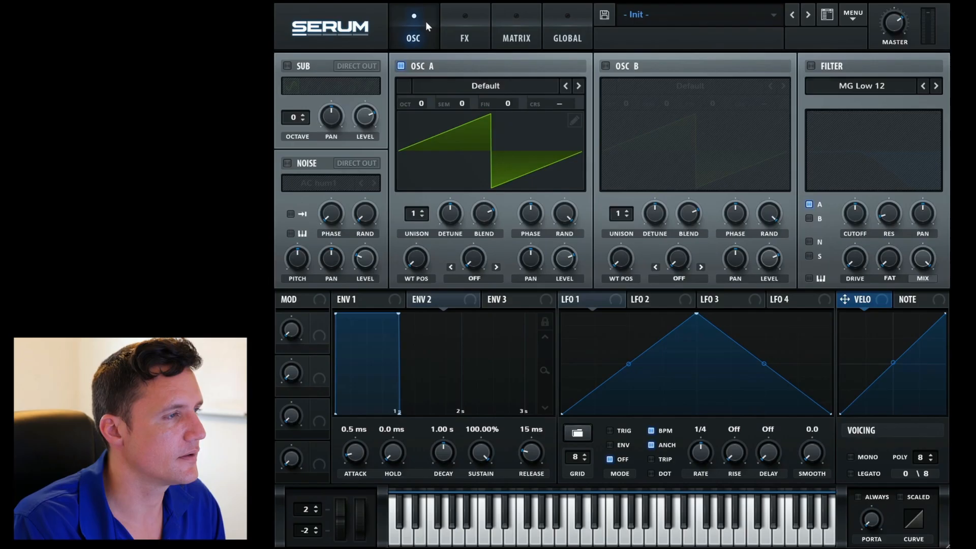
mouse_move(547, 151)
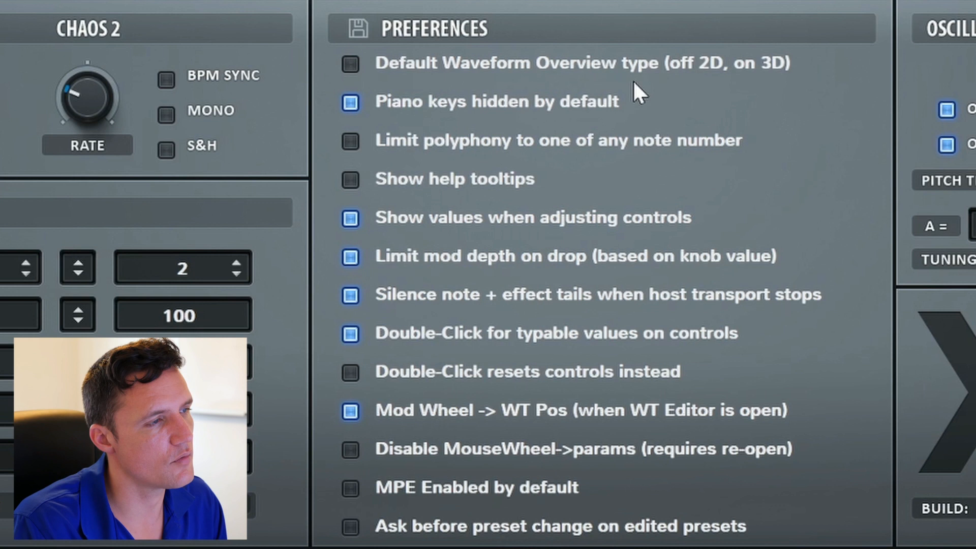
- Untick 'Piano keys hidden by default' in Serum's Global preferences
left_click(349, 62)
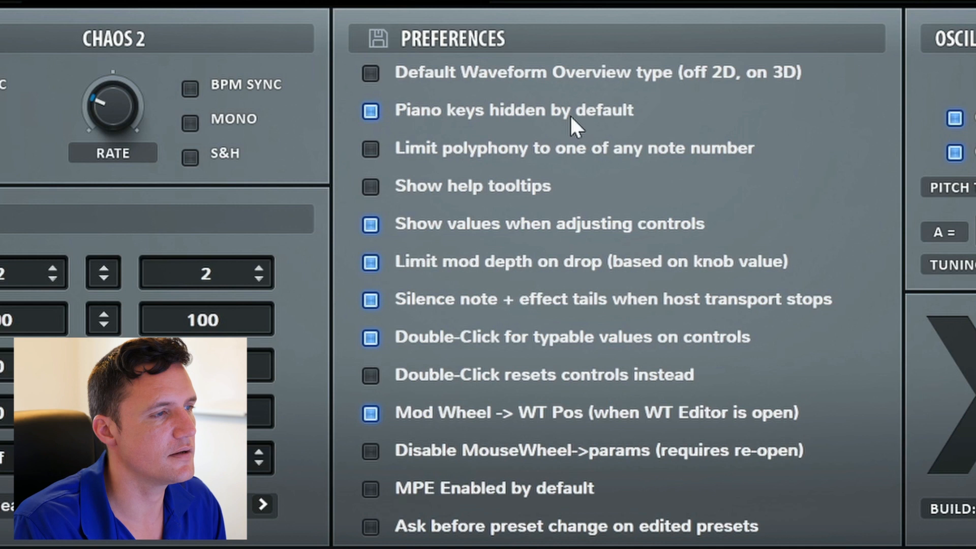
left_click(787, 23)
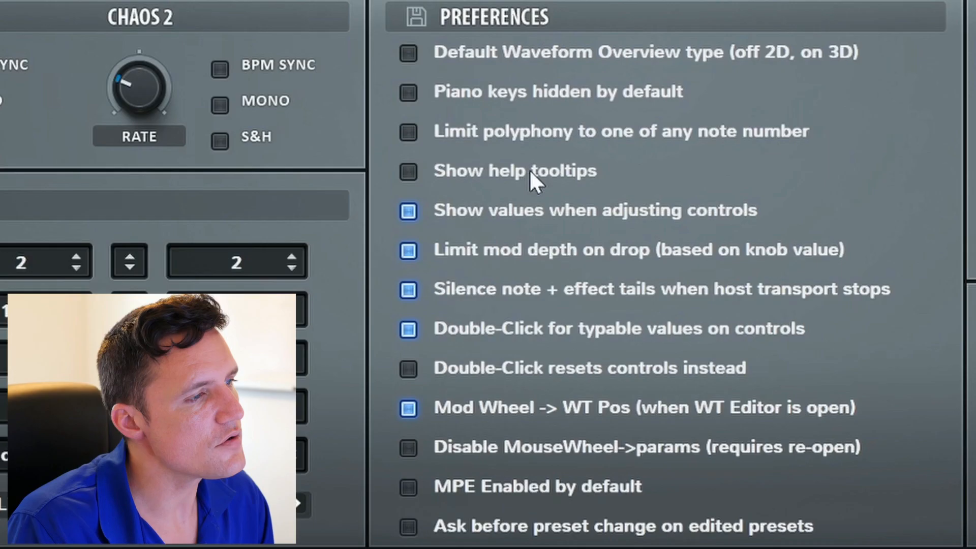
mouse_move(554, 189)
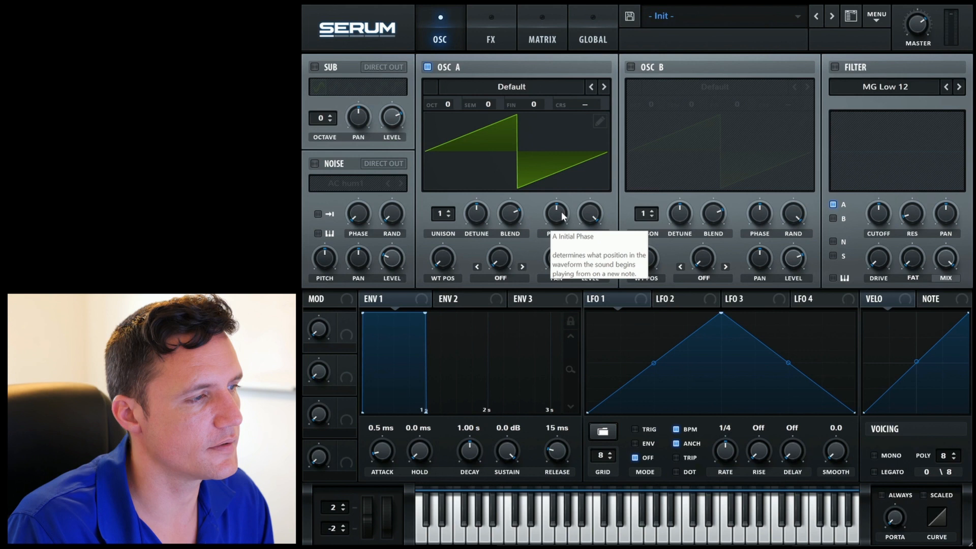
mouse_move(555, 258)
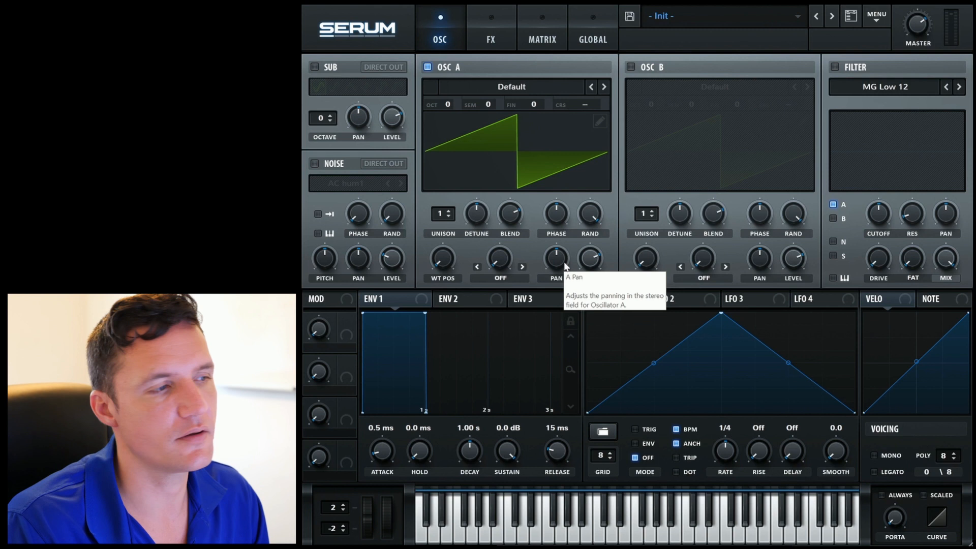
- Return to Serum's global preferences page via the GLOBAL tab
left_click(591, 28)
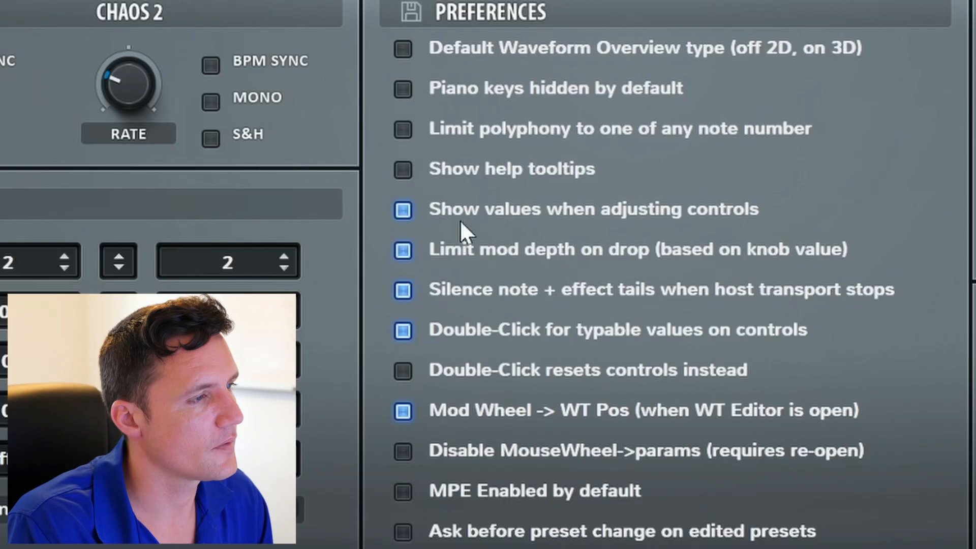
mouse_move(685, 227)
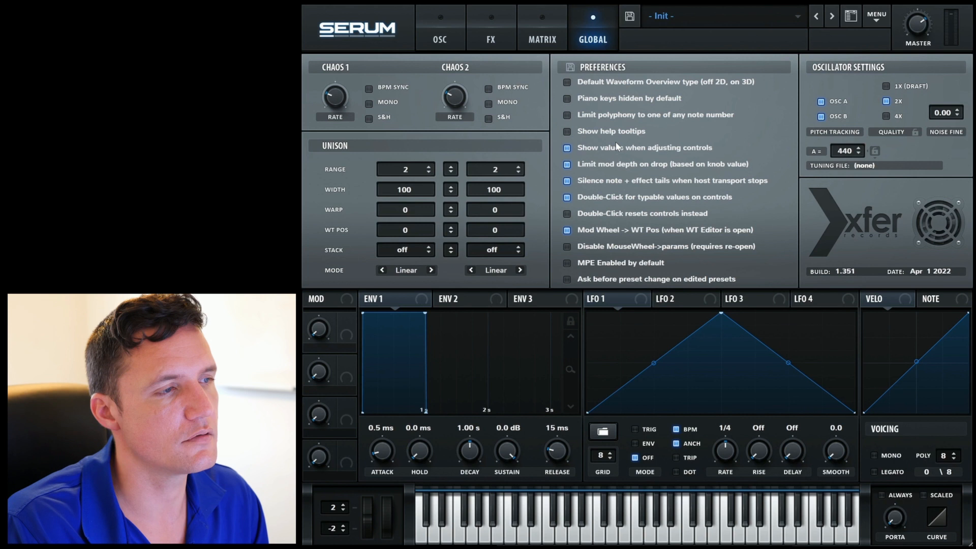
- Route LFO 1 to Osc A level and confirm LFO 1 → A Vol in the matrix
left_click(566, 147)
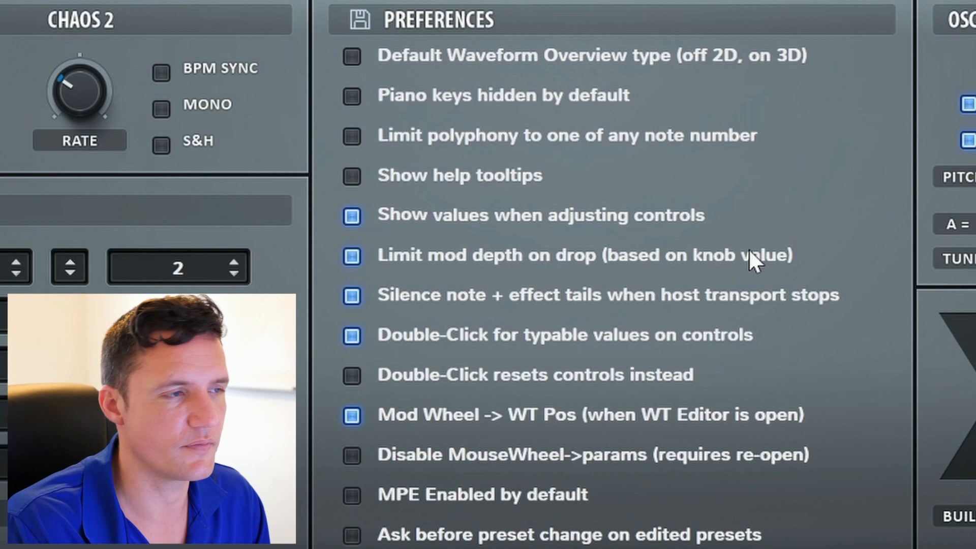
left_click(351, 255)
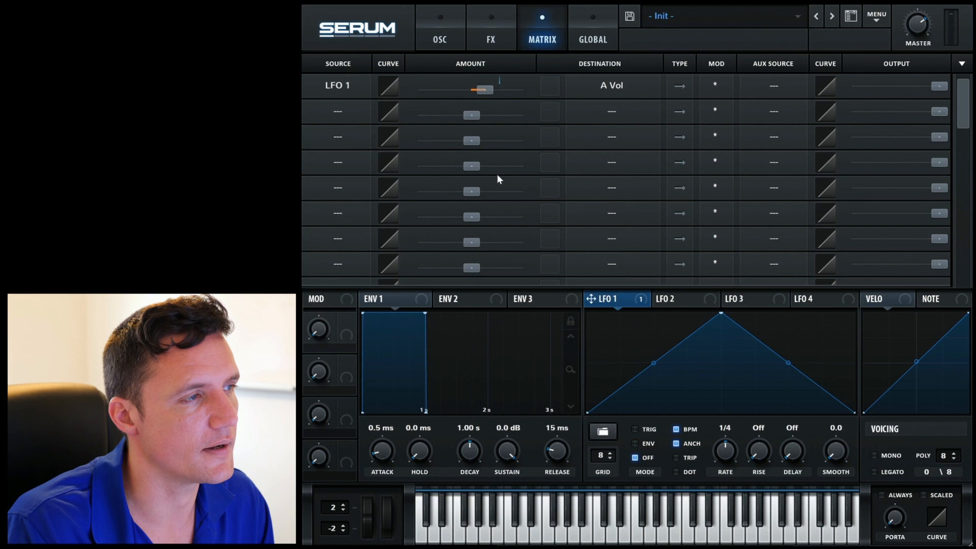
- Switch between Serum's GLOBAL page and OSC page in FL Studio's plugin window
left_click(591, 39)
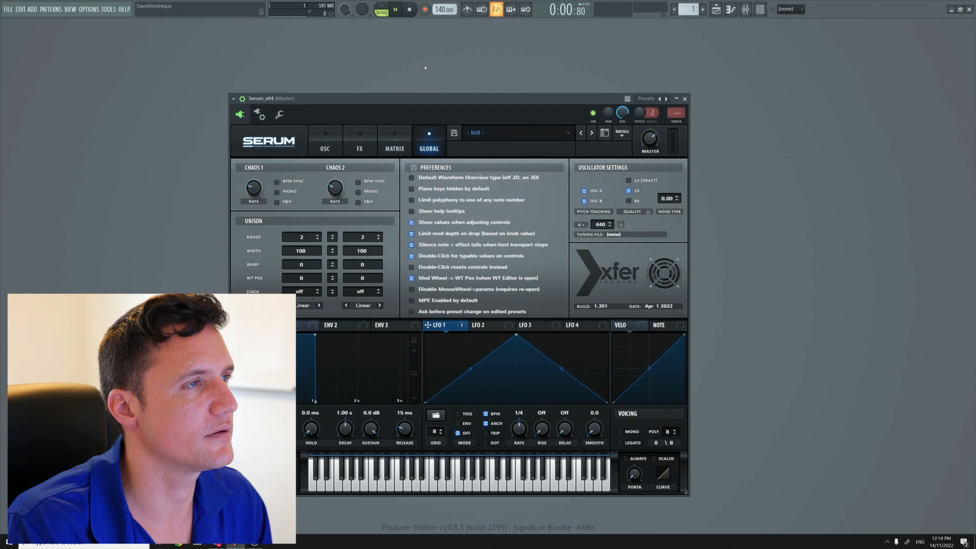
left_click(359, 140)
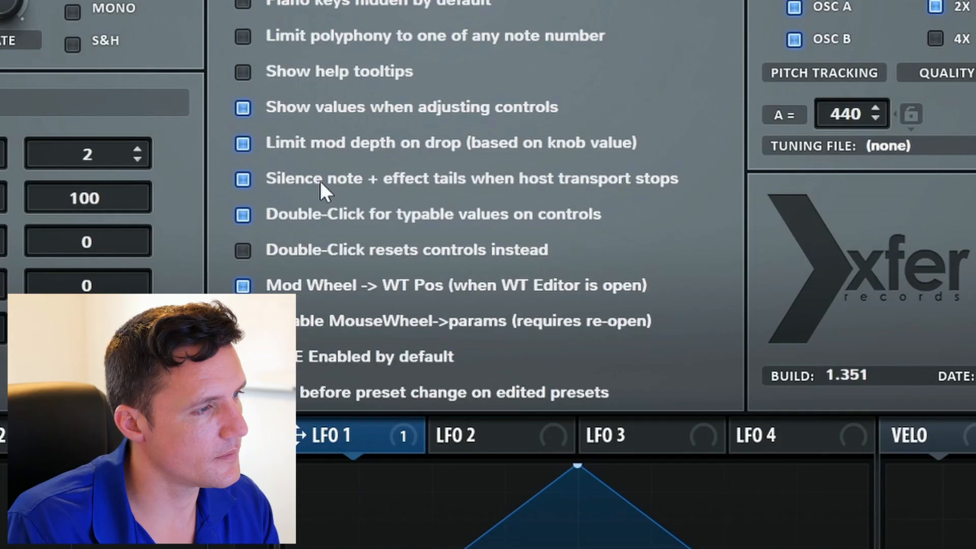
mouse_move(385, 194)
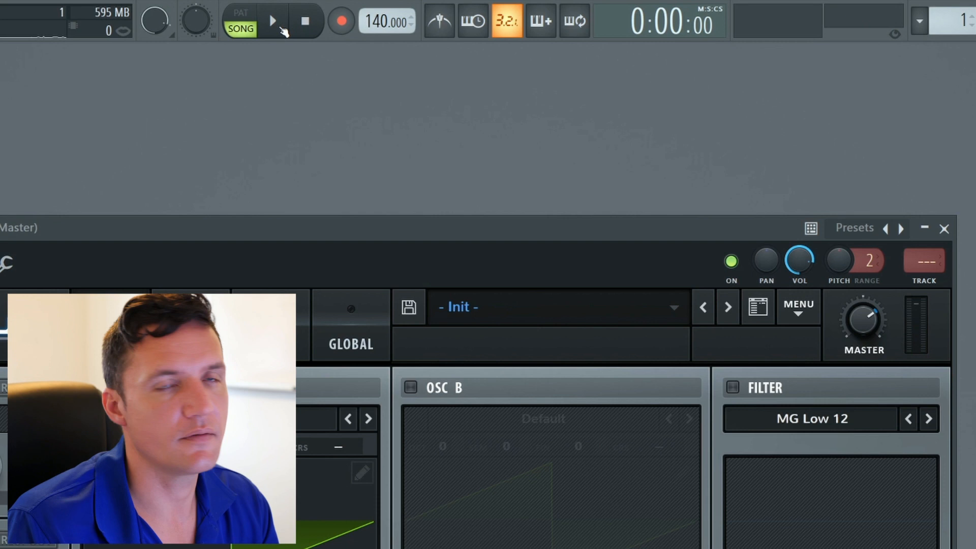
- Start FL Studio playback to test Serum's sound
left_click(340, 21)
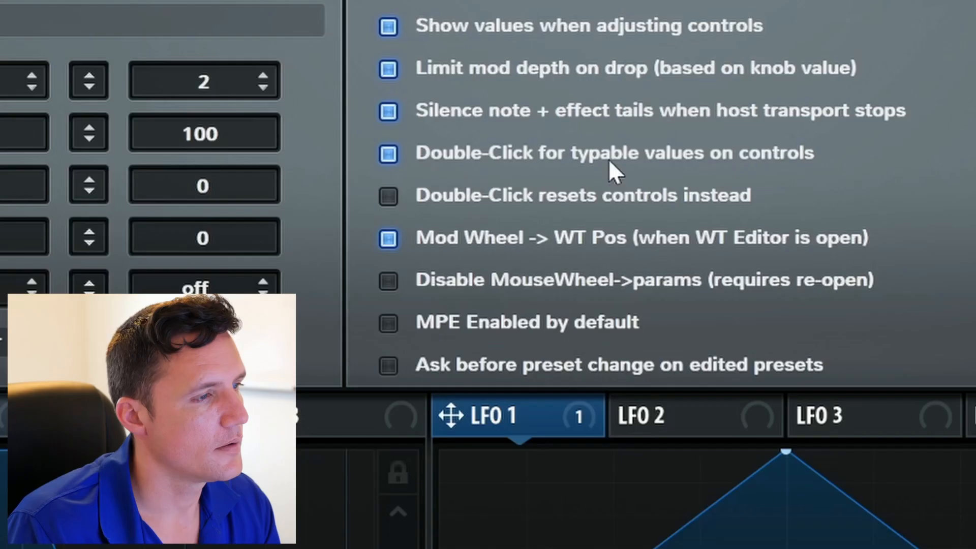
mouse_move(738, 177)
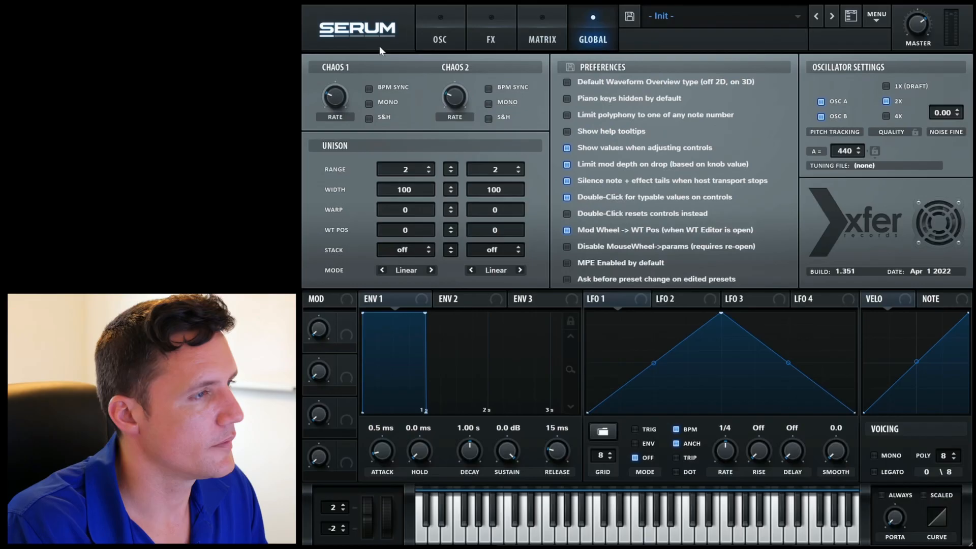
- Show the oscillator page and open oscillator A's wavetable editor
left_click(440, 27)
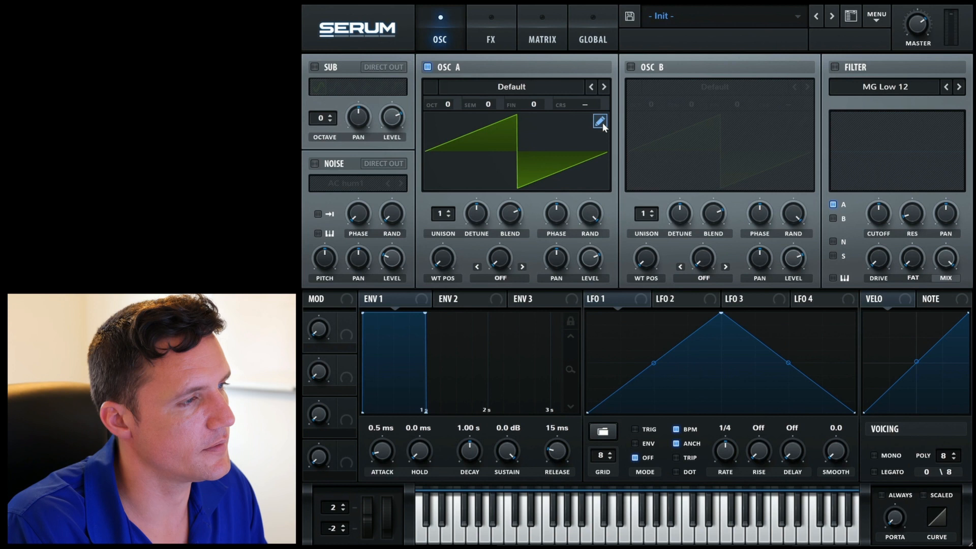
left_click(599, 121)
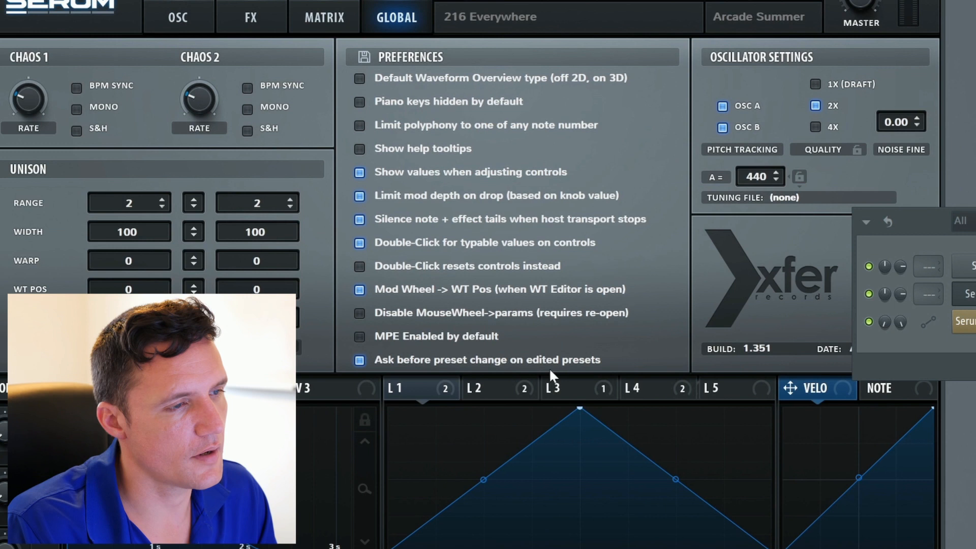
mouse_move(614, 359)
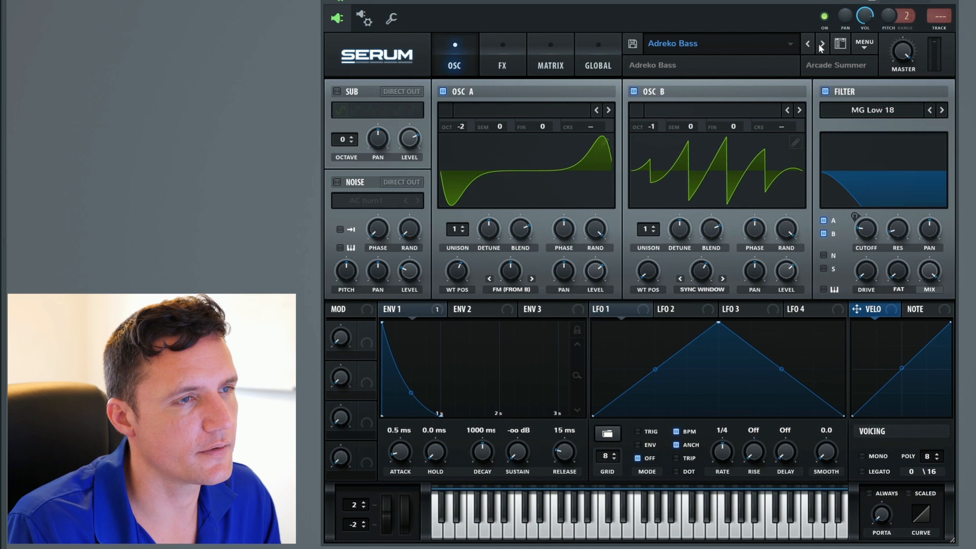
- Step forward to the Adreko Bass preset with the next-preset arrow
left_click(821, 44)
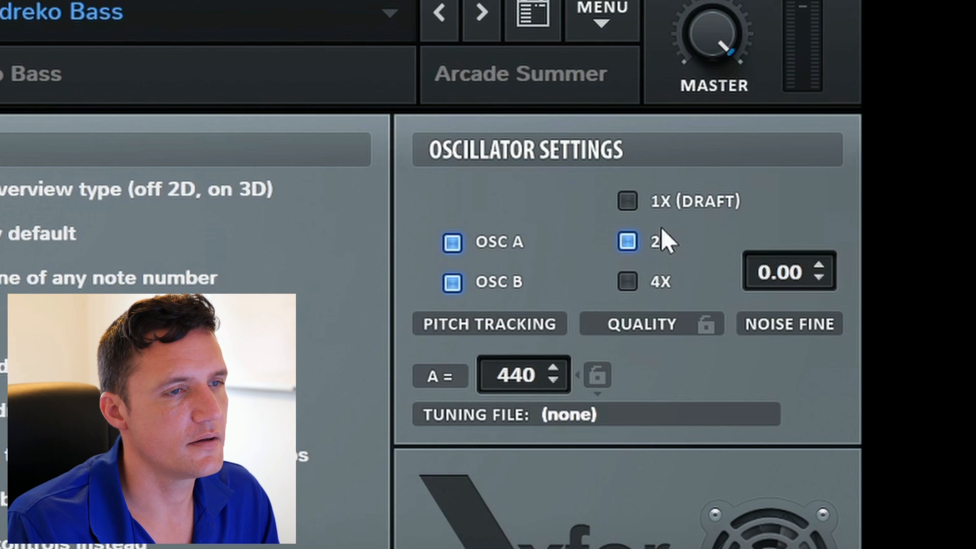
- Tick the 2X oscillator quality checkbox under Oscillator Settings
left_click(626, 281)
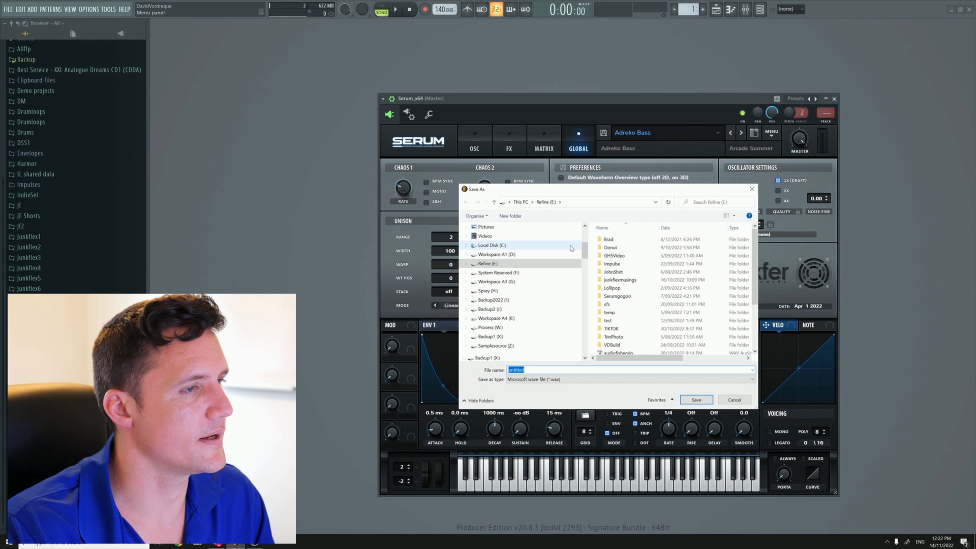
- Pick a drive in the WAV export Save As dialog
left_click(695, 400)
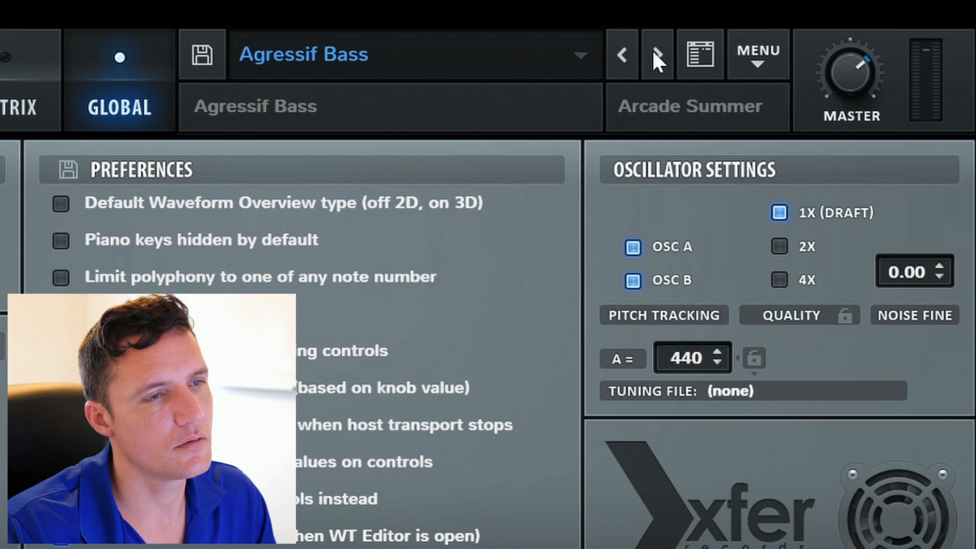
- Load the Algar X preset and show its oscillator page
left_click(657, 55)
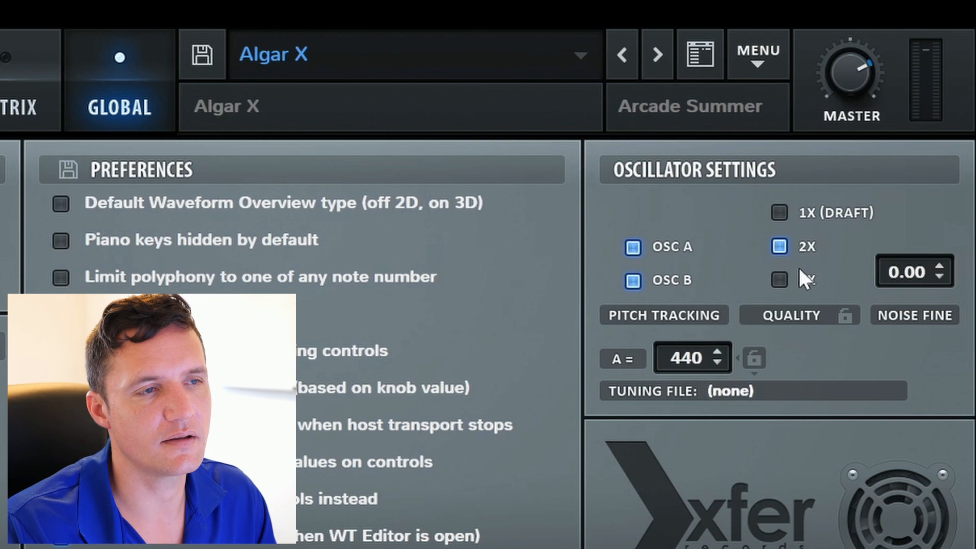
left_click(445, 33)
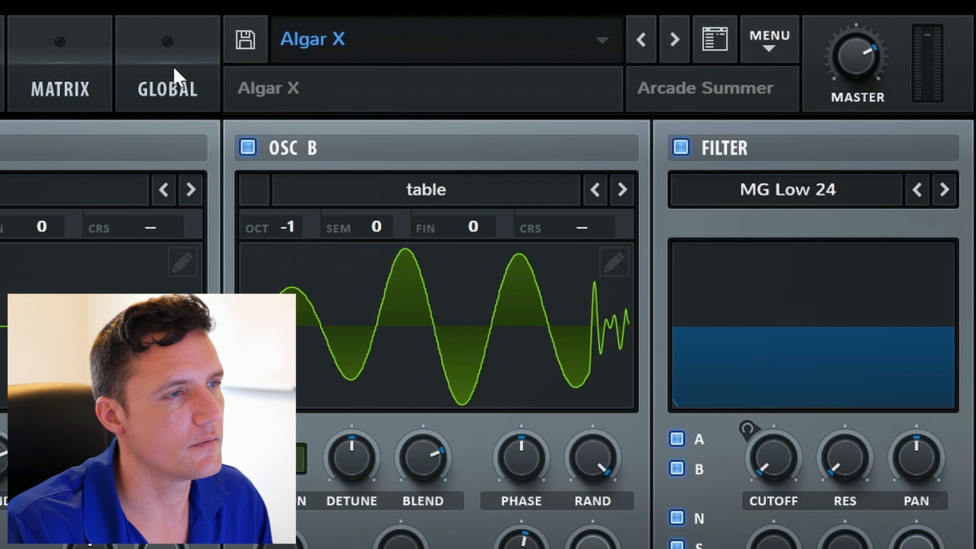
- Show Algar X's global settings with 2X quality and 440 Hz tuning
left_click(166, 63)
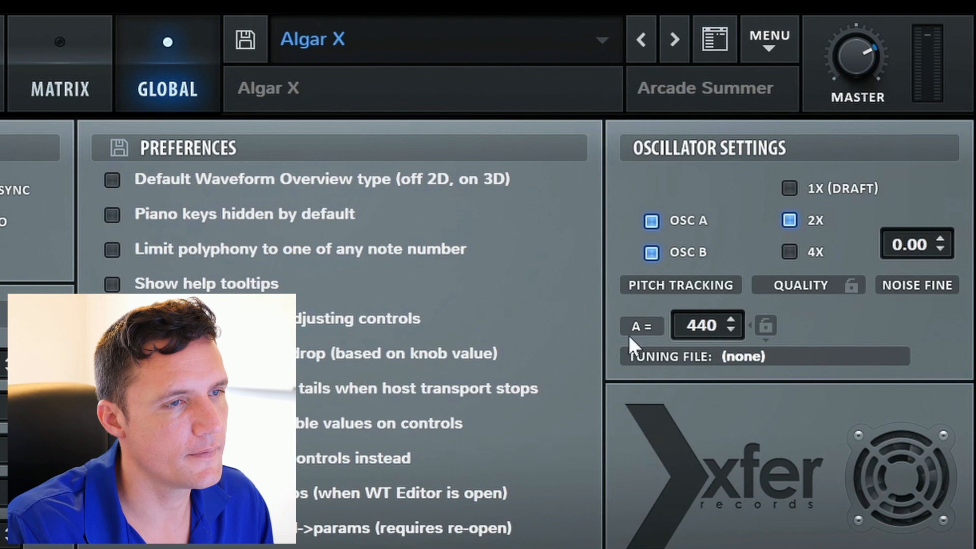
mouse_move(691, 240)
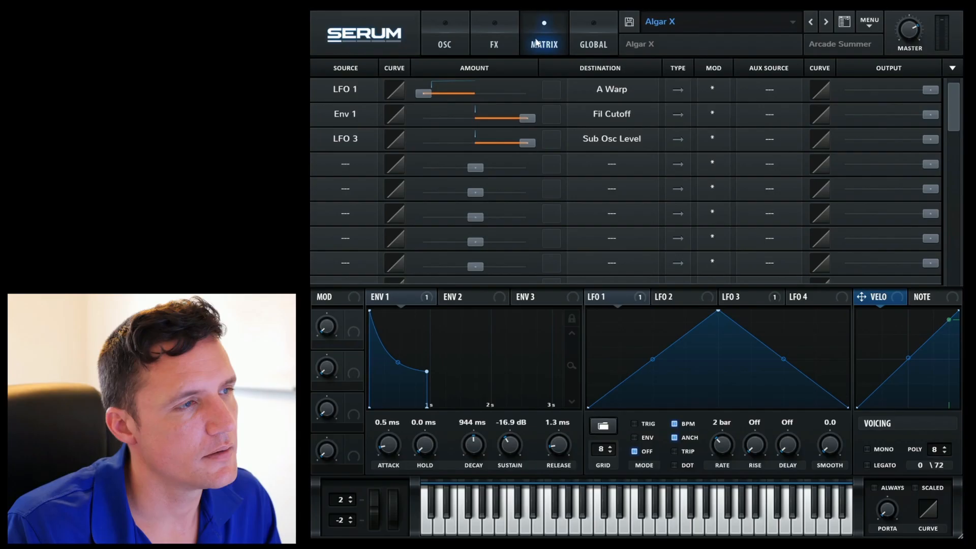
- Set the third matrix route's source to Note#, driving oscillator A CoarsePit
left_click(345, 138)
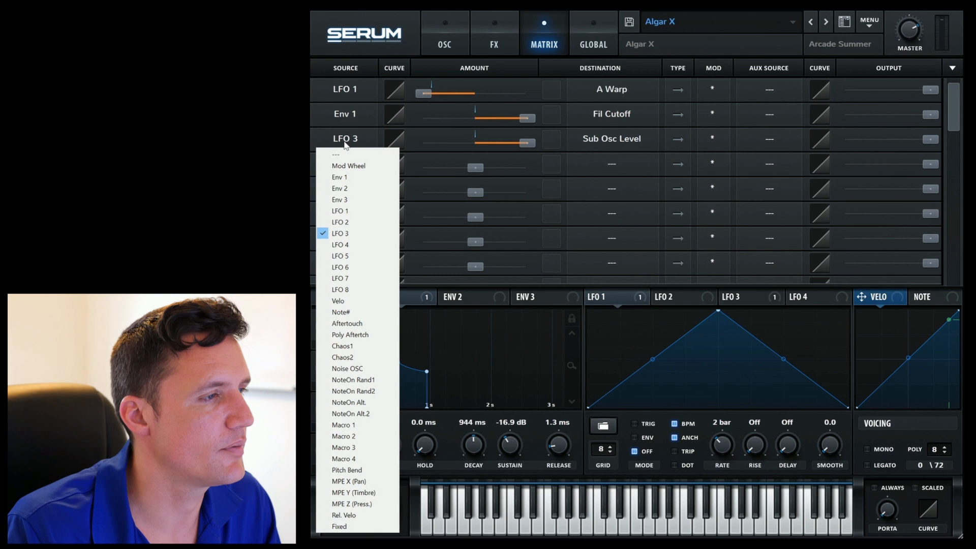
left_click(341, 311)
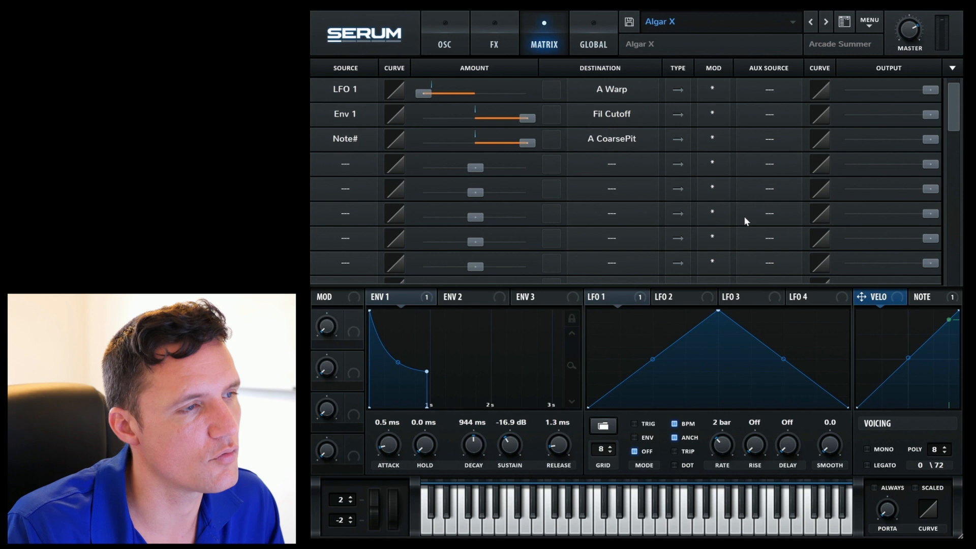
left_click(444, 33)
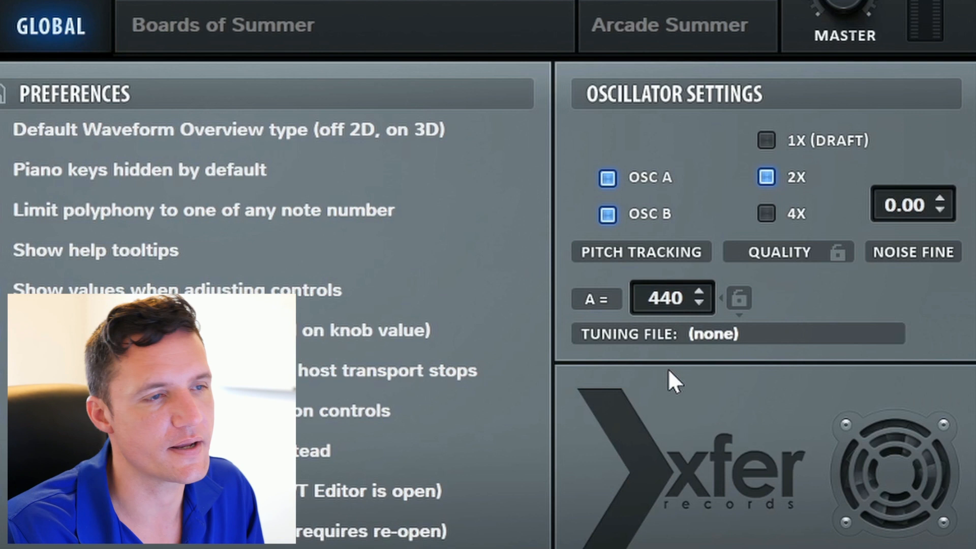
- Load the Boards of Summer preset and view its Global Oscillator Settings
left_click(870, 21)
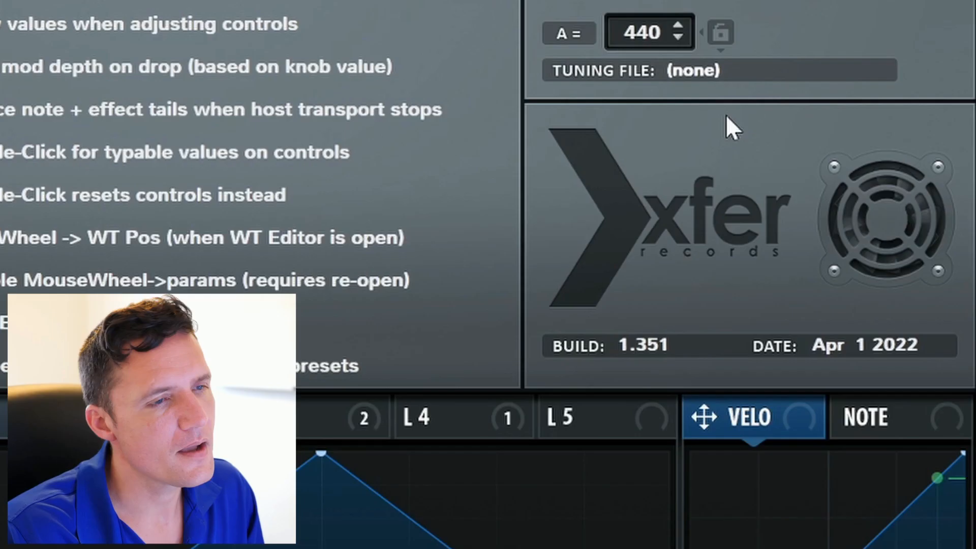
mouse_move(791, 243)
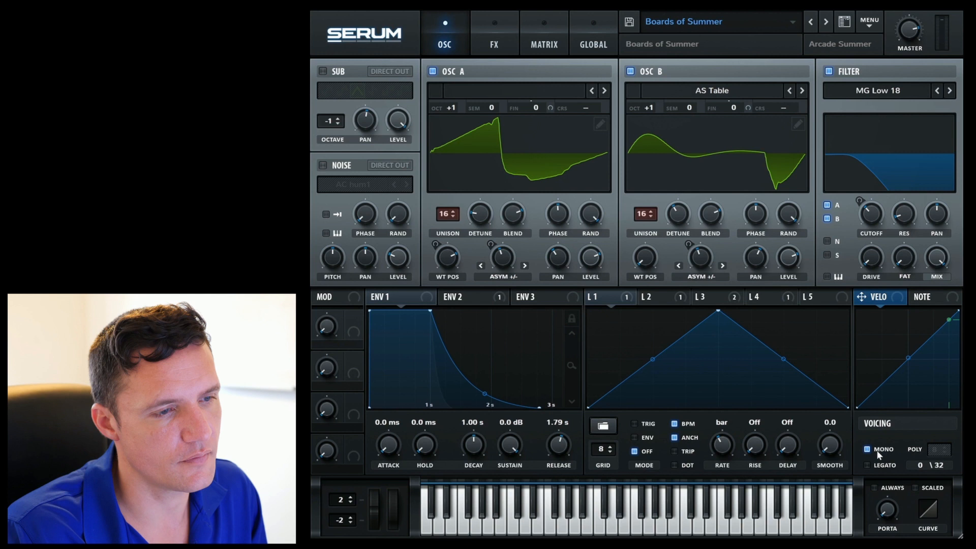
- Enable MONO voicing for Boards of Summer, then return to the Global page
left_click(593, 33)
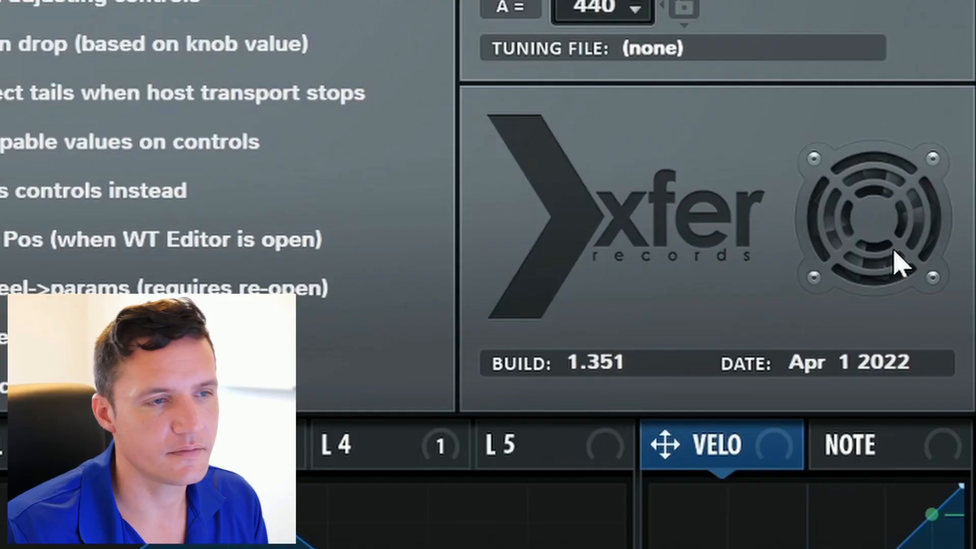
mouse_move(927, 243)
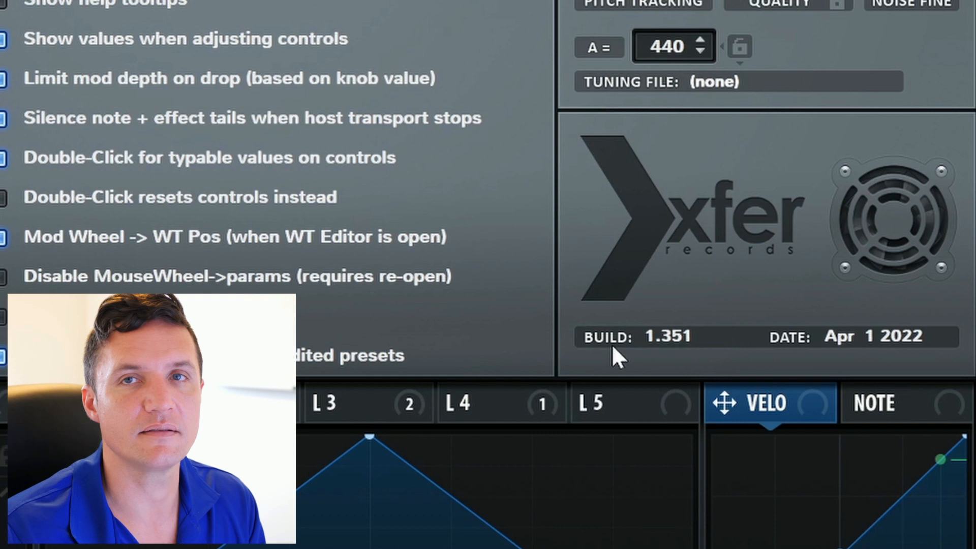
mouse_move(696, 348)
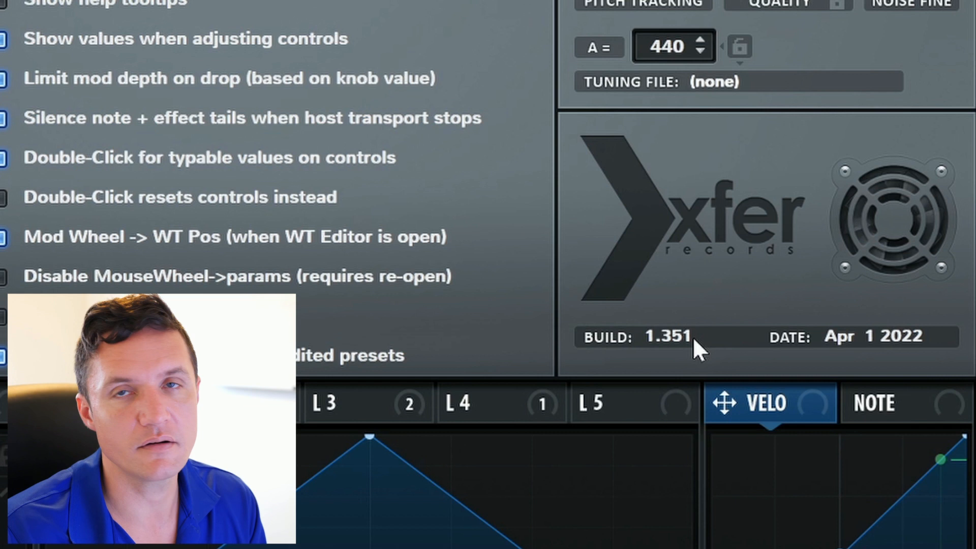